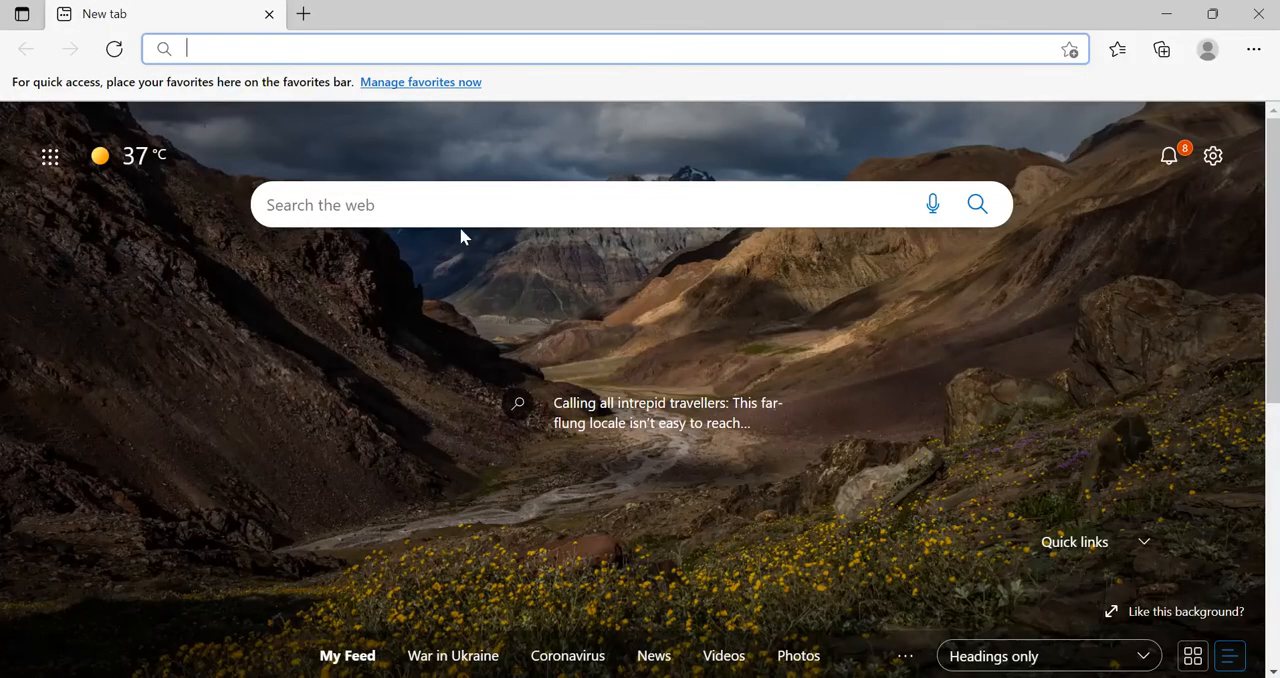
Search Bing for 'qgis' and scroll down through the results.
{"action": "type", "text": "q"}
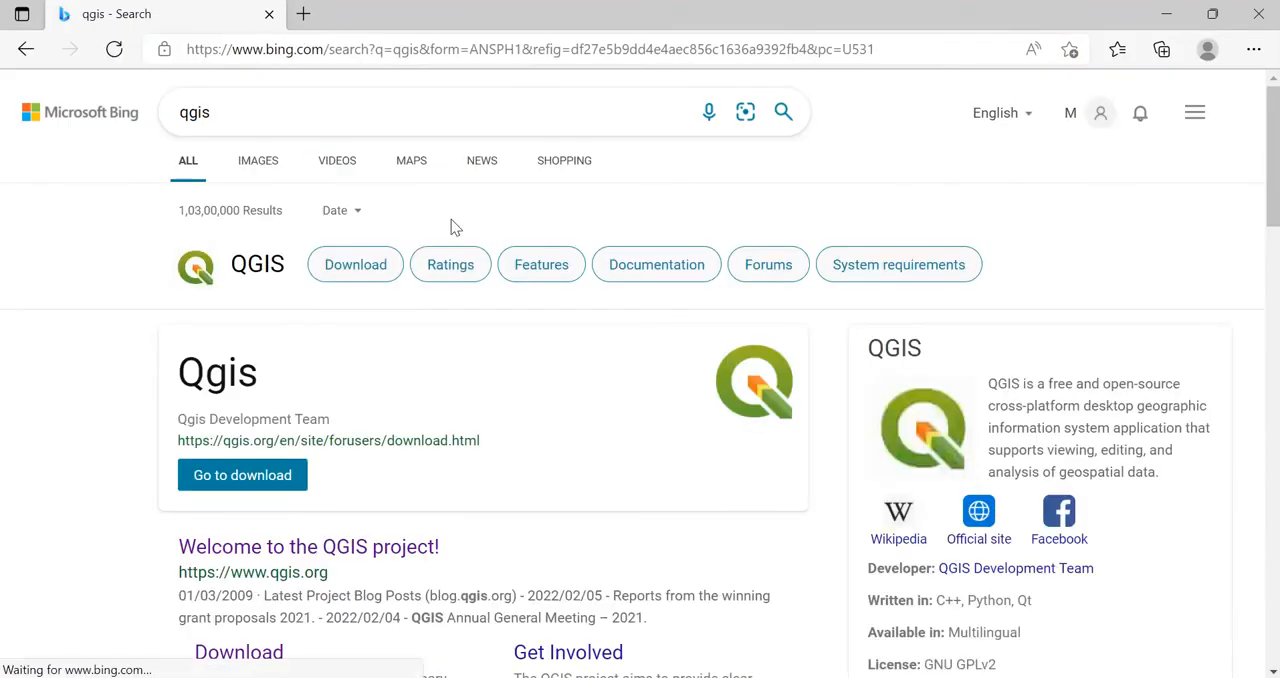
{"action": "scroll", "scroll_direction": "down", "scroll_amount": 3}
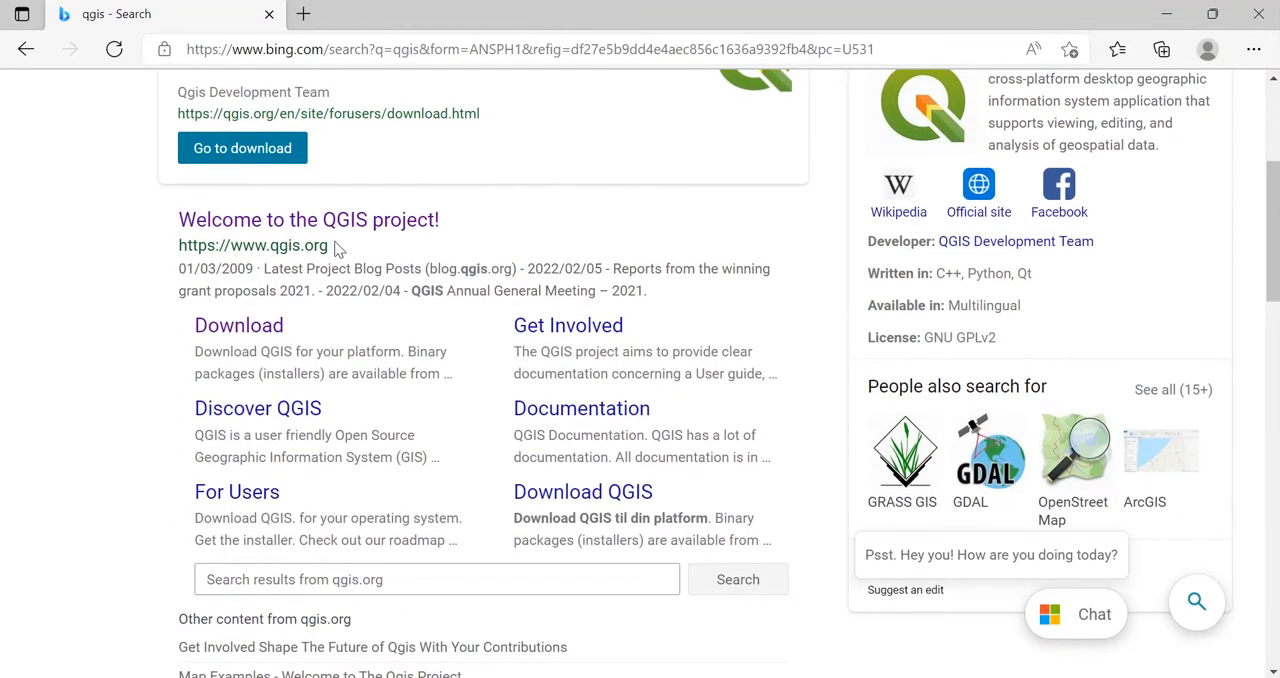
{"action": "mouse_move", "coordinate": [334, 258]}
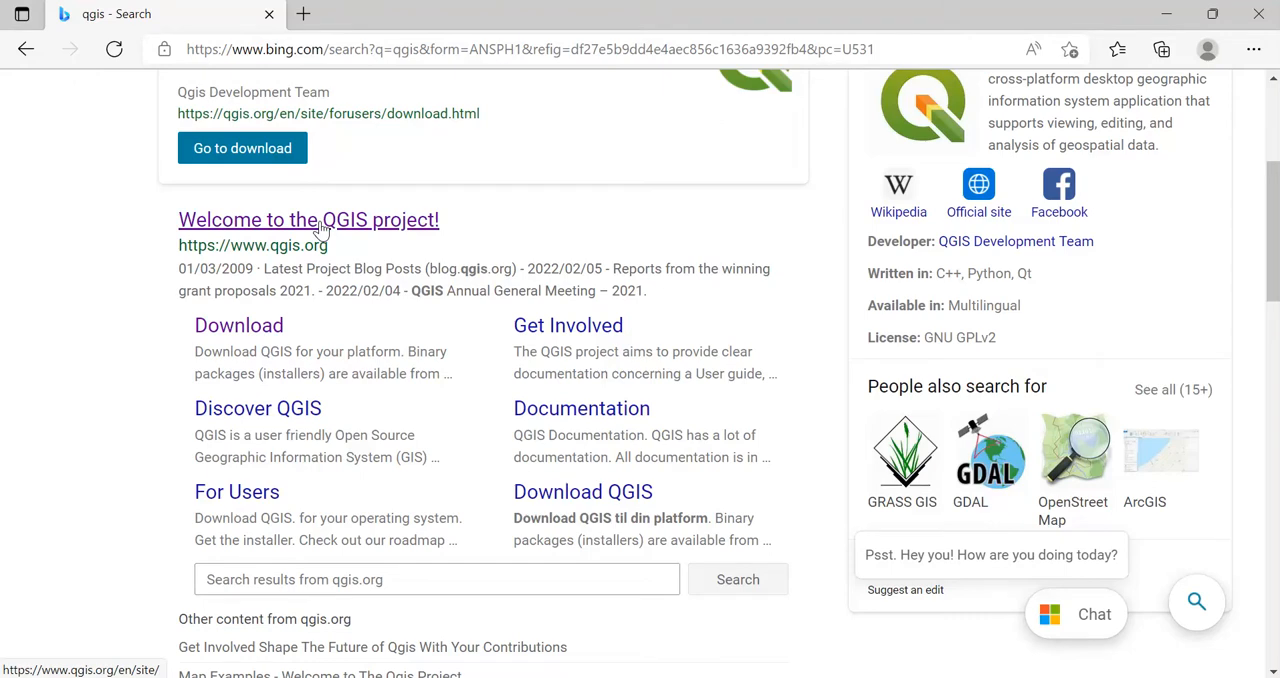
Open the QGIS project site, go to Download Now, and collapse the Windows section.
{"action": "left_click", "coordinate": [308, 219]}
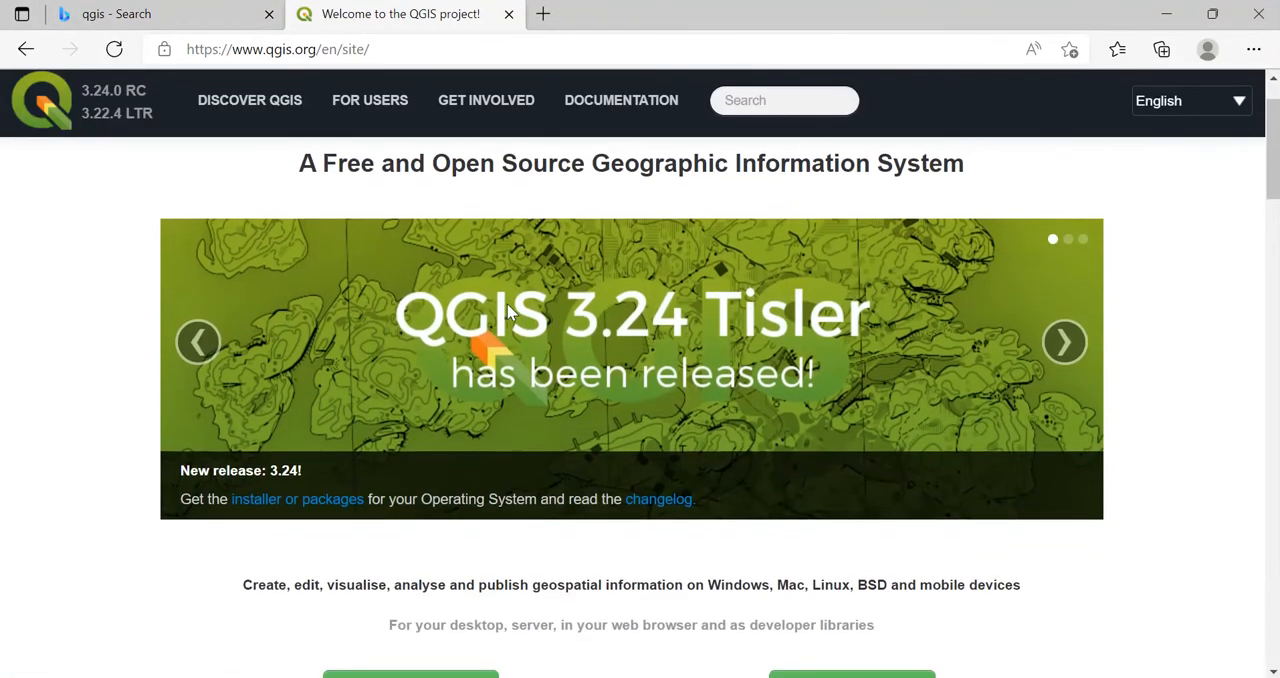
{"action": "scroll", "scroll_direction": "down", "scroll_amount": 3}
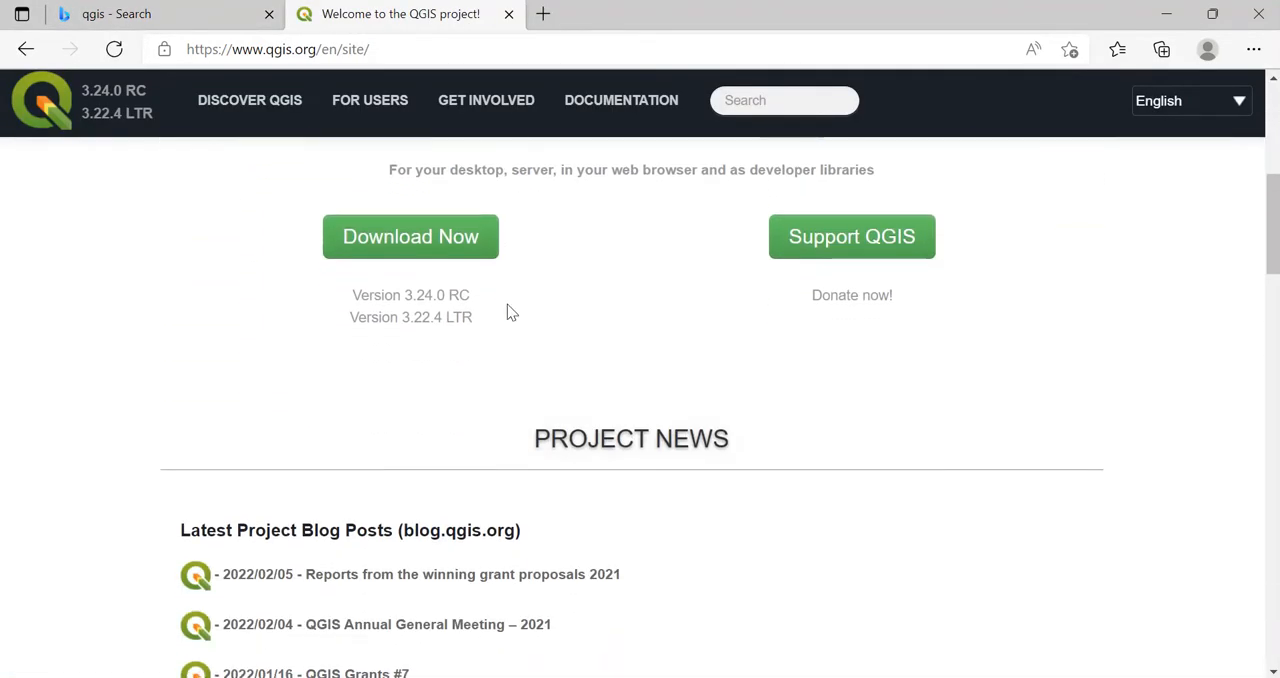
{"action": "mouse_move", "coordinate": [411, 237]}
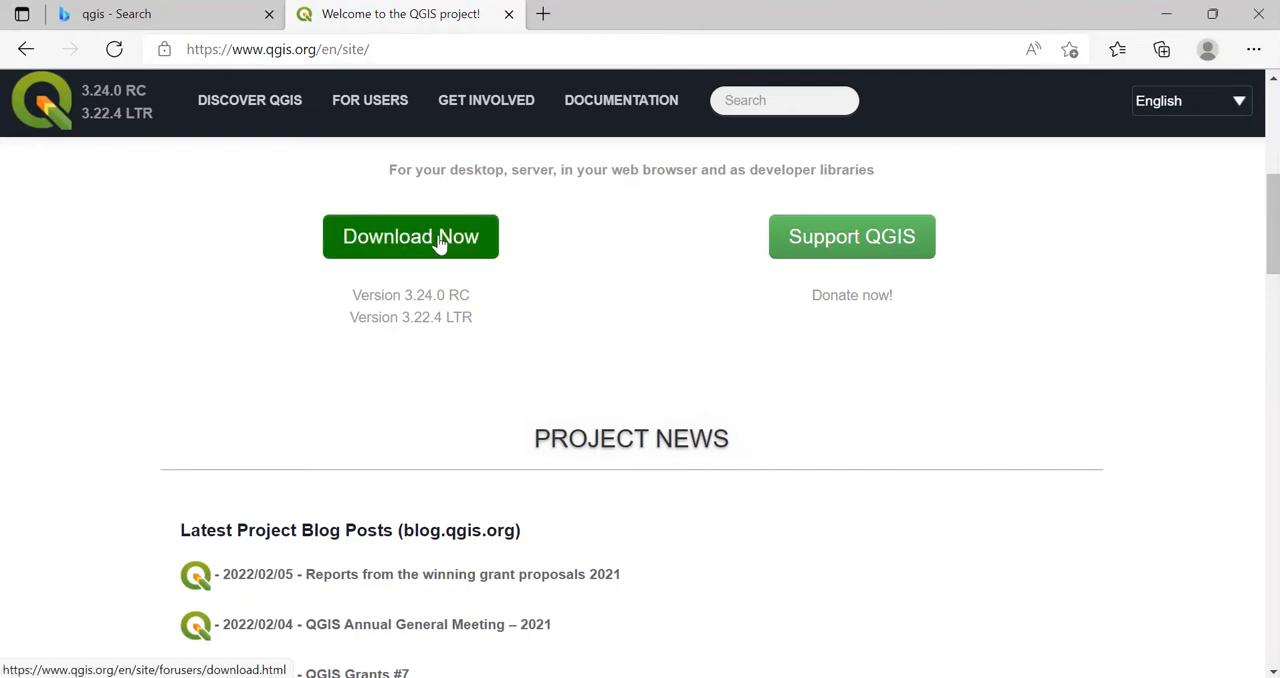
{"action": "left_click", "coordinate": [410, 236]}
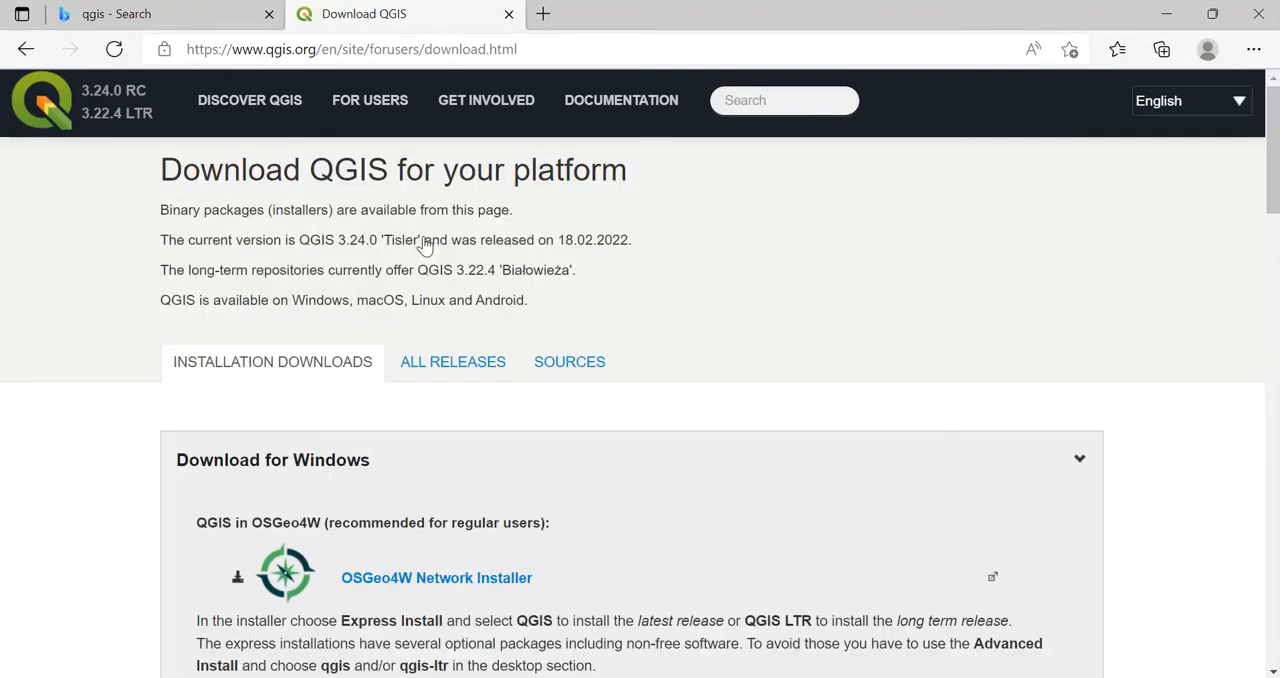
{"action": "scroll", "scroll_direction": "down", "scroll_amount": 3}
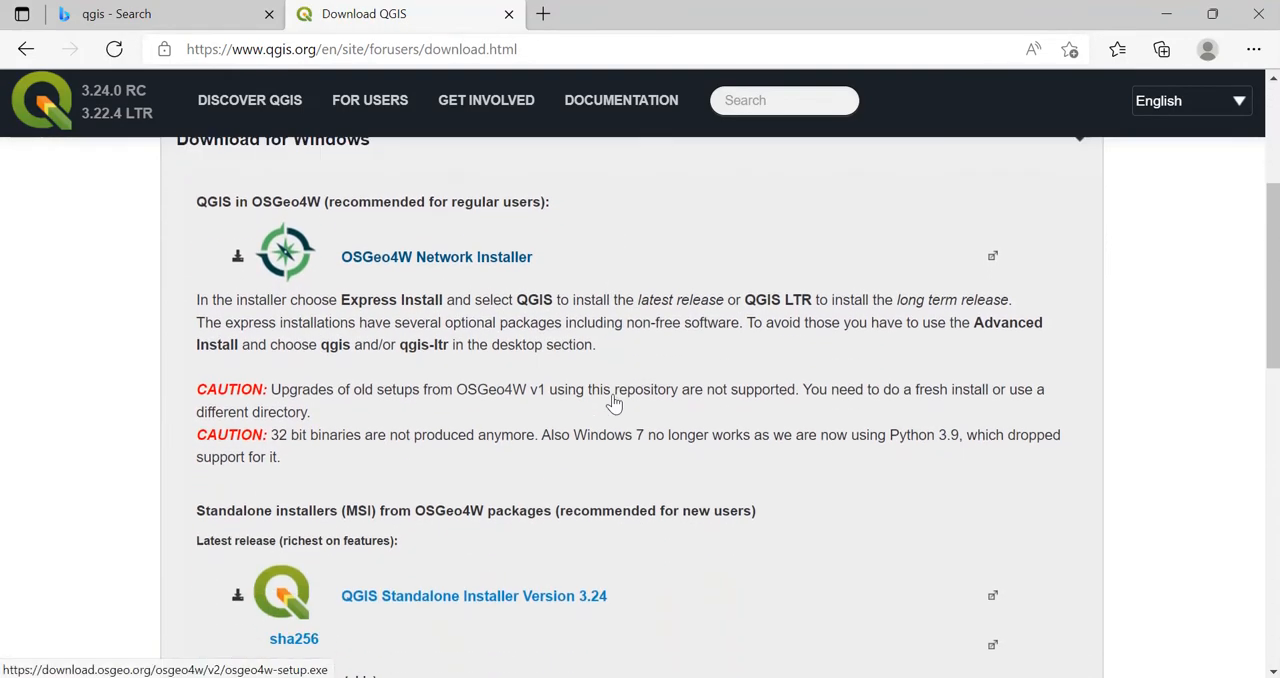
{"action": "scroll", "scroll_direction": "down", "scroll_amount": 3}
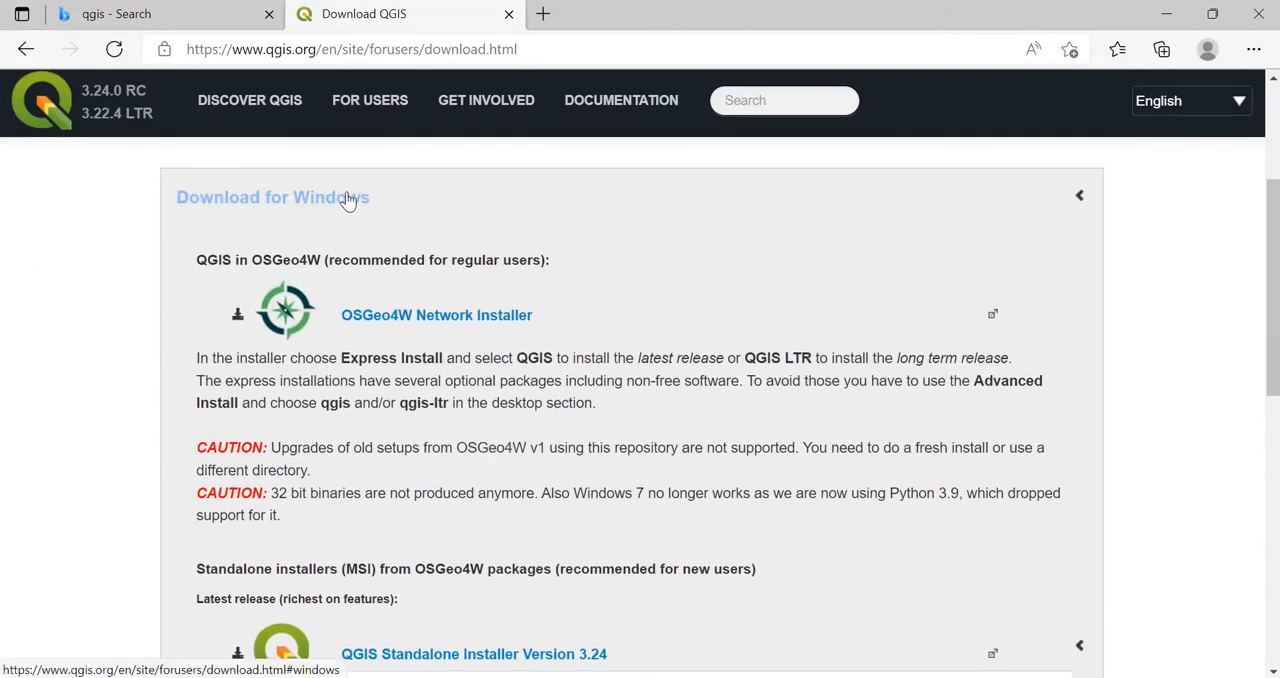
{"action": "left_click", "coordinate": [273, 197]}
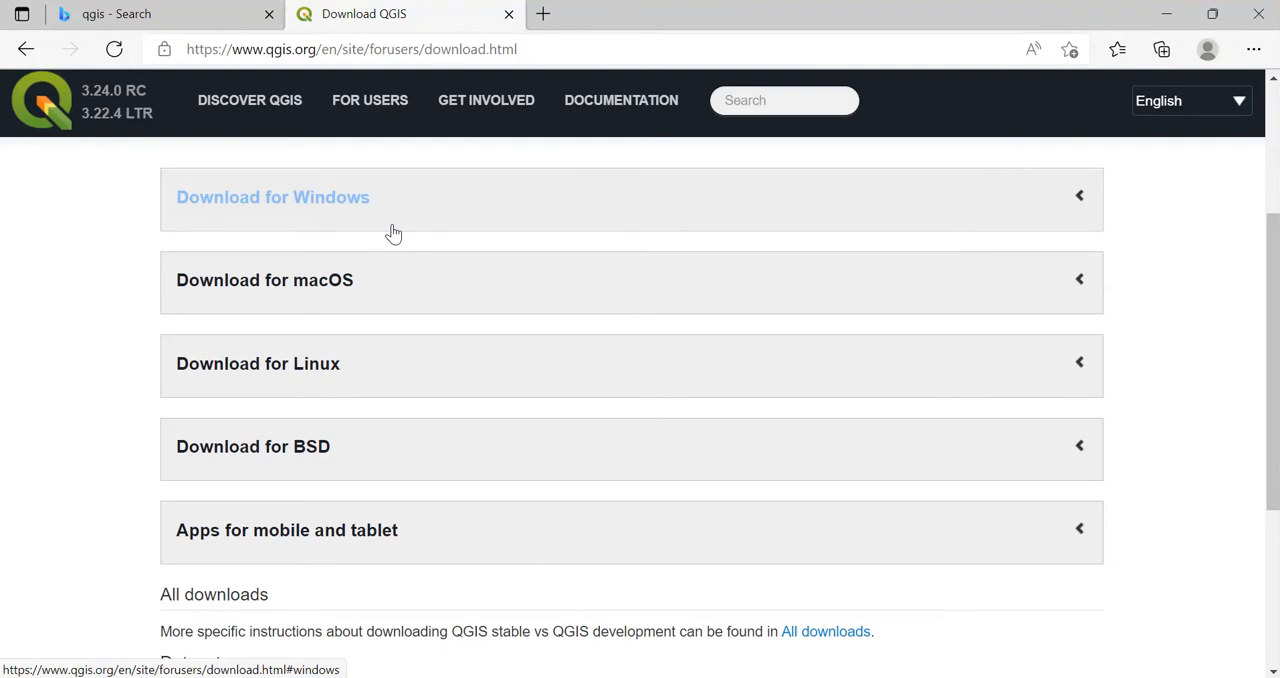
{"action": "mouse_move", "coordinate": [358, 225]}
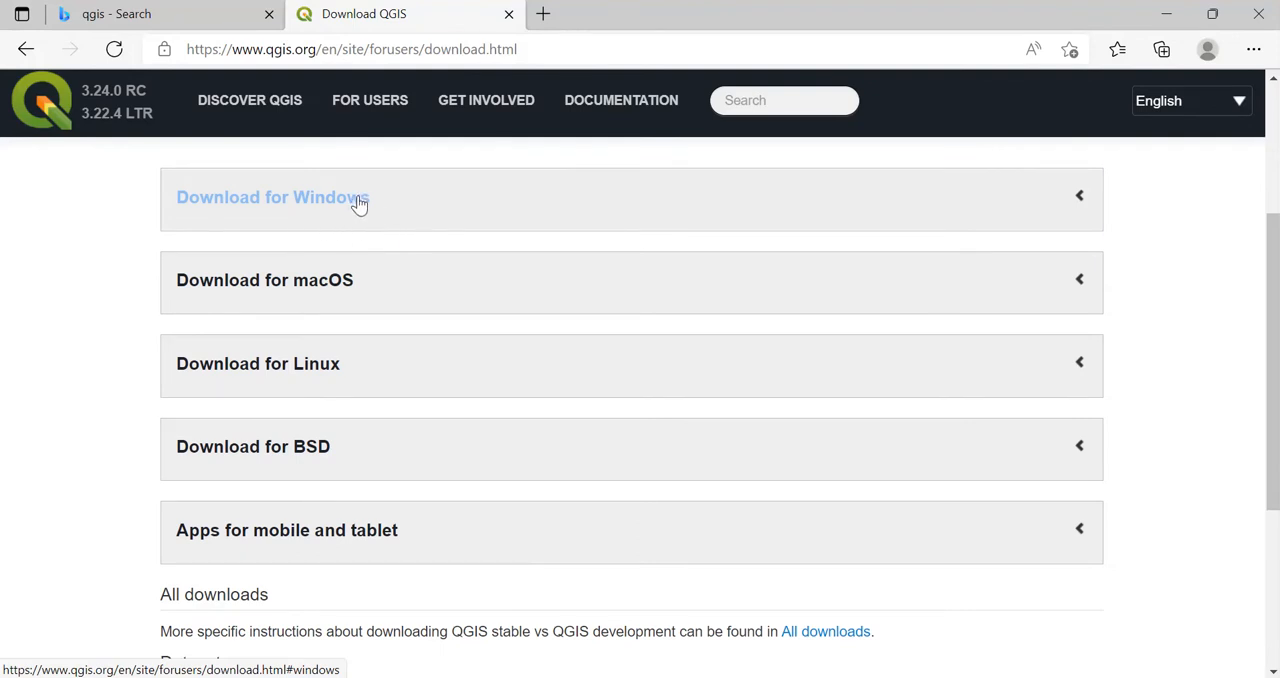
{"action": "mouse_move", "coordinate": [338, 280]}
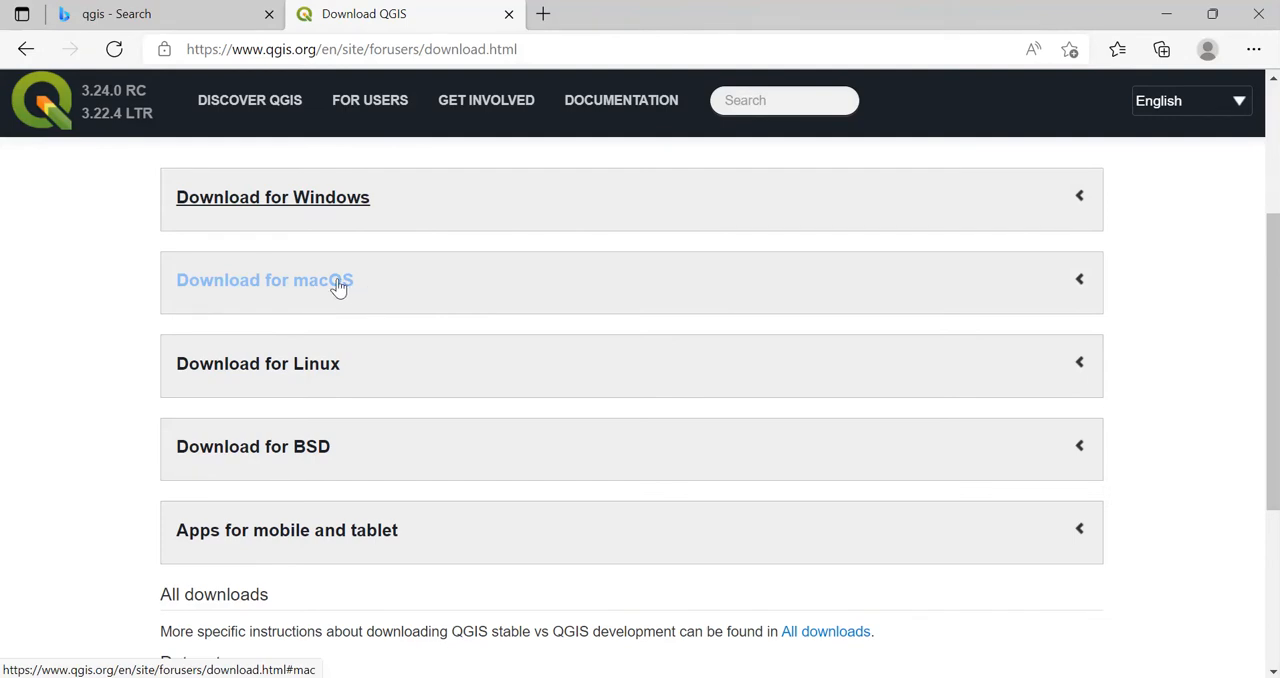
Expand Download for Windows to review the standalone installers, then expand Download for macOS.
{"action": "left_click", "coordinate": [272, 197]}
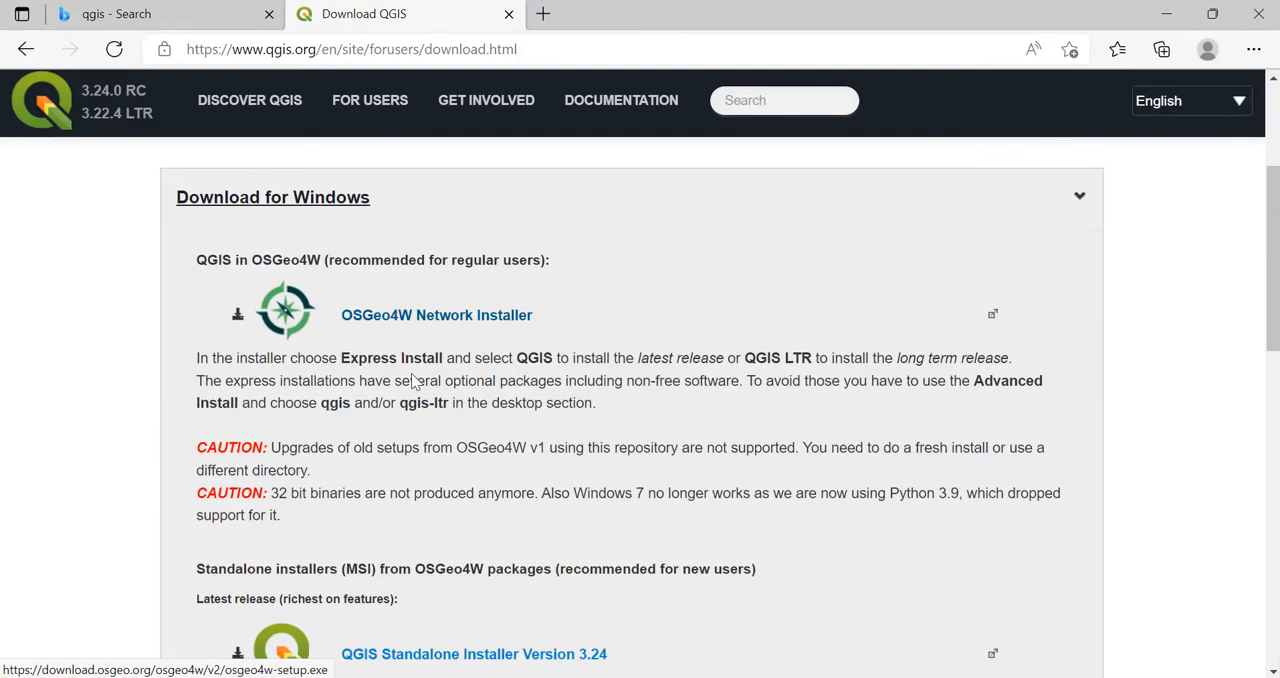
{"action": "scroll", "scroll_direction": "down", "scroll_amount": 3}
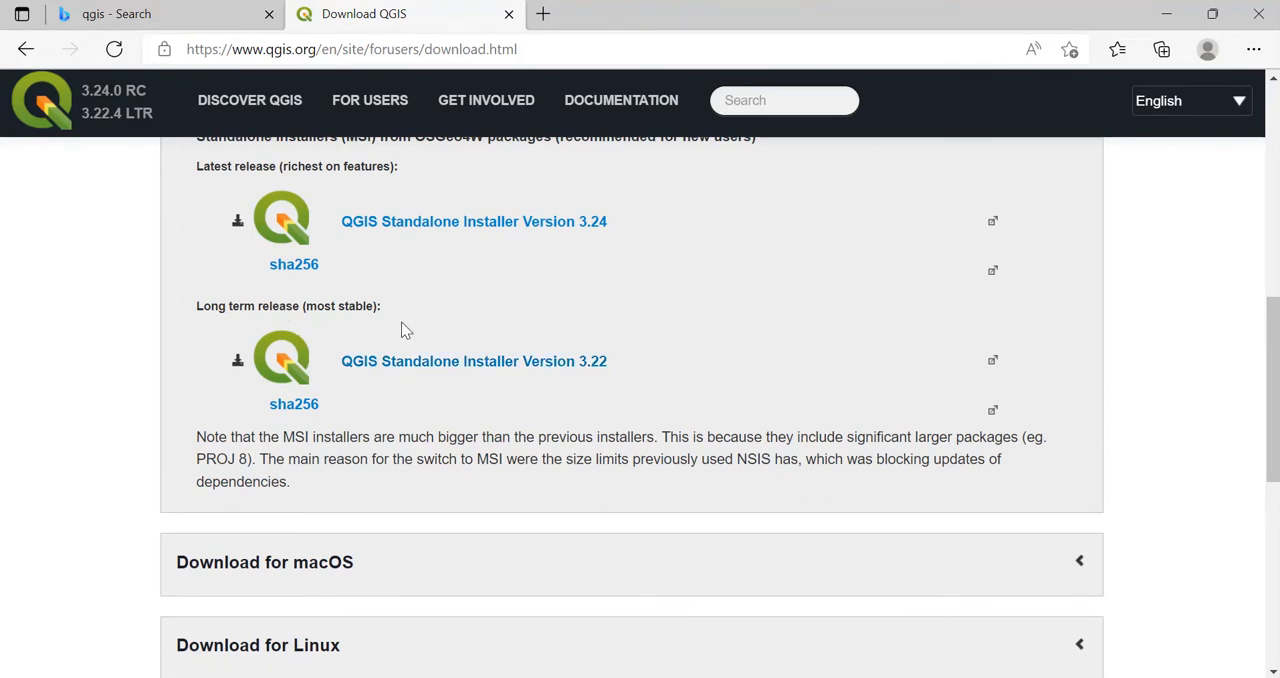
{"action": "mouse_move", "coordinate": [561, 379]}
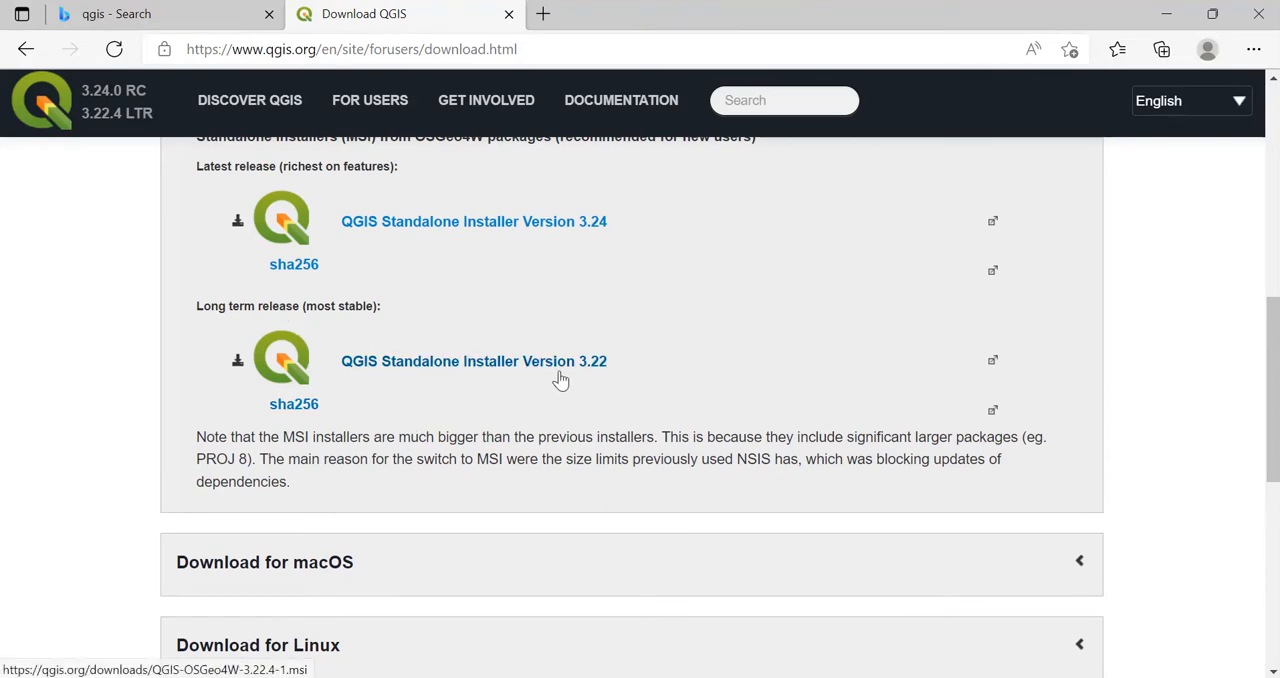
{"action": "scroll", "scroll_direction": "down", "scroll_amount": 3}
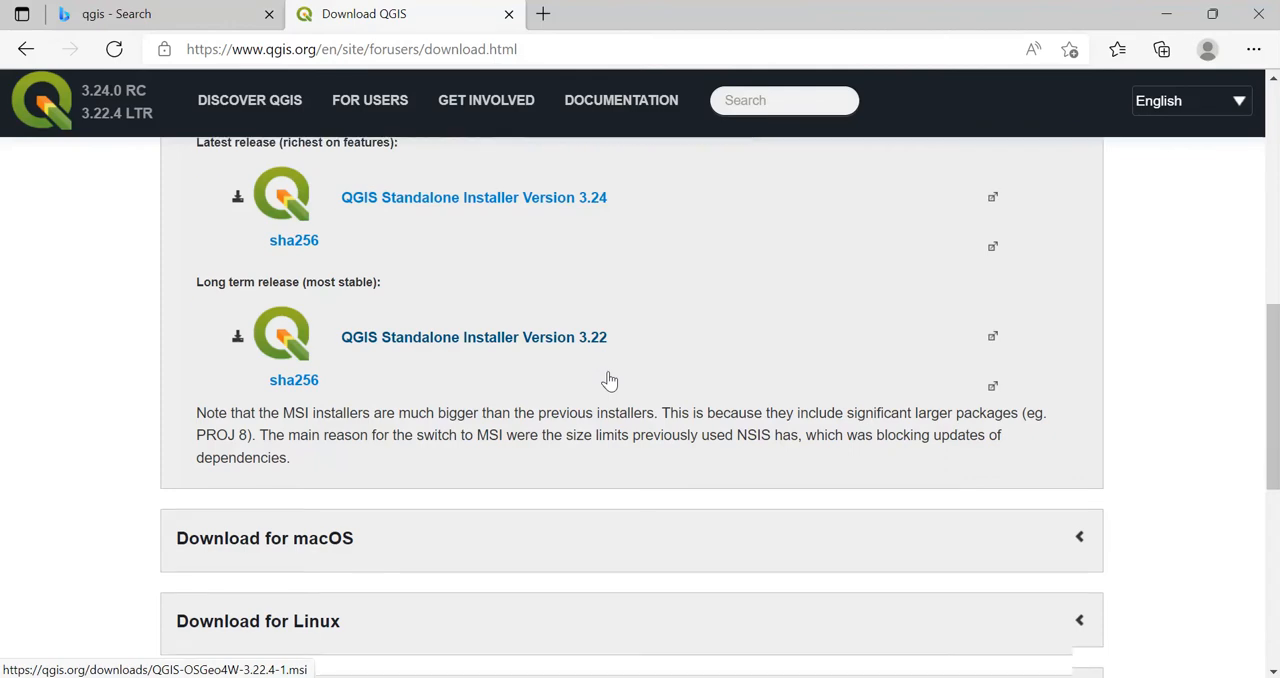
{"action": "scroll", "scroll_direction": "down", "scroll_amount": 3}
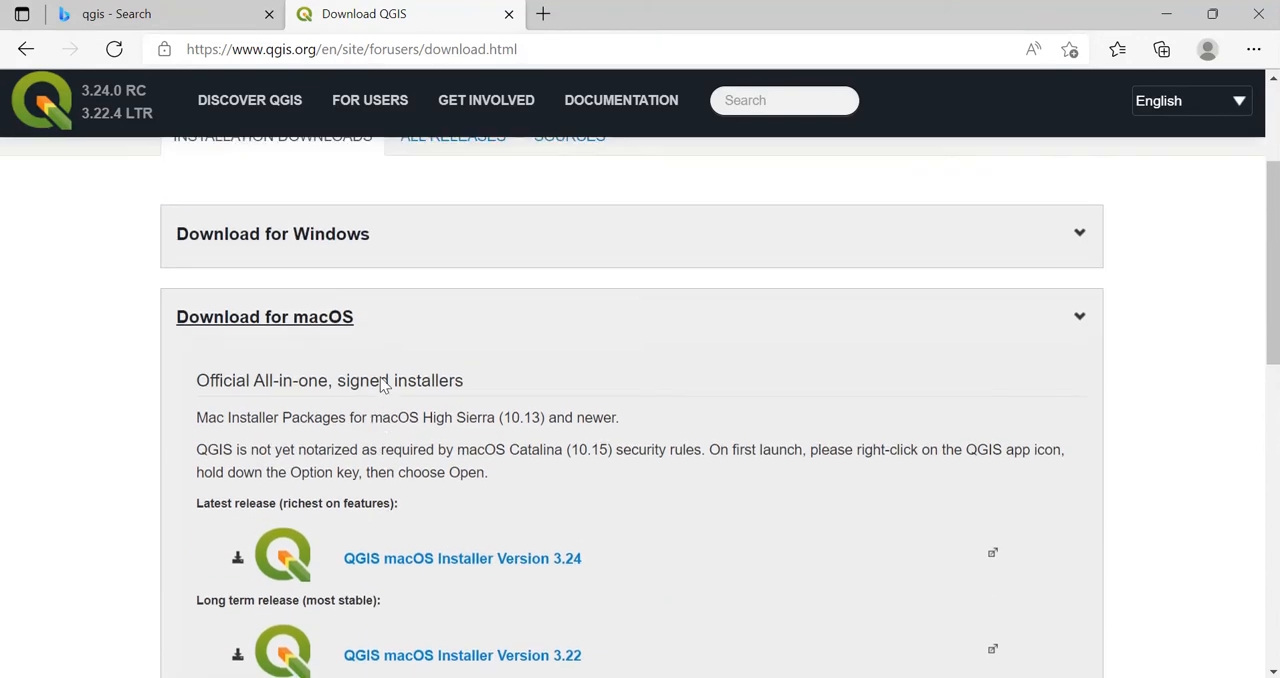
{"action": "left_click", "coordinate": [272, 233]}
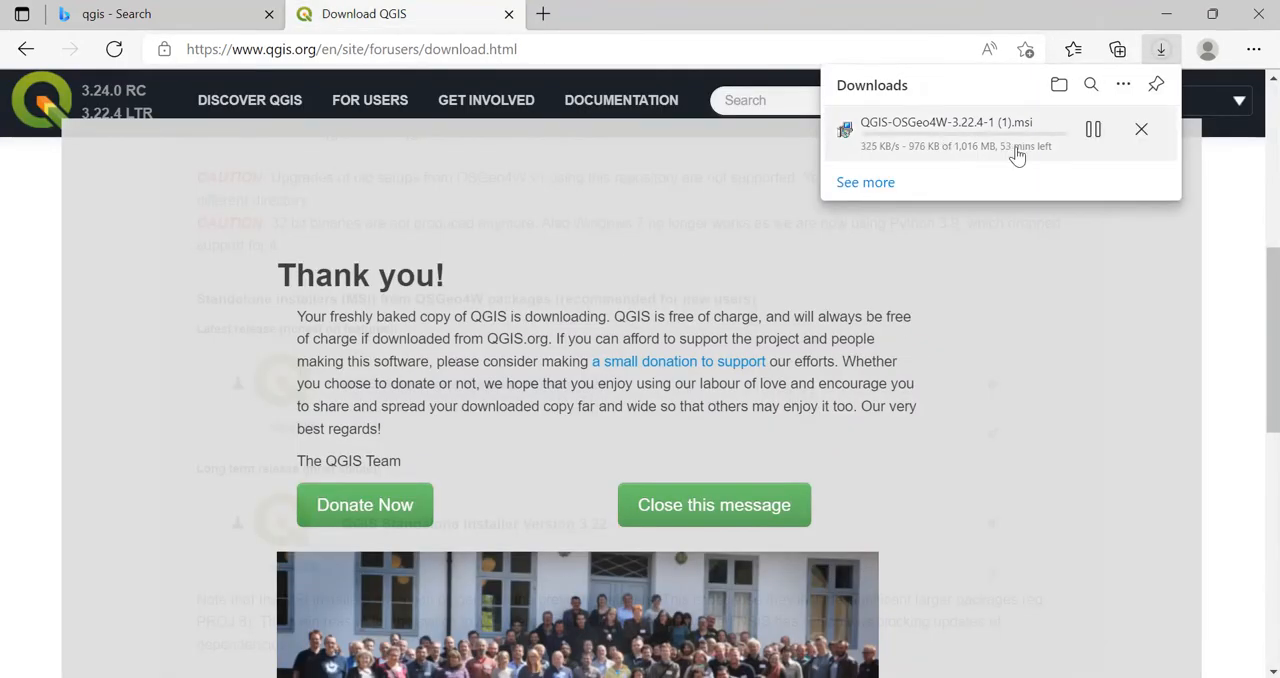
{"action": "mouse_move", "coordinate": [1012, 146]}
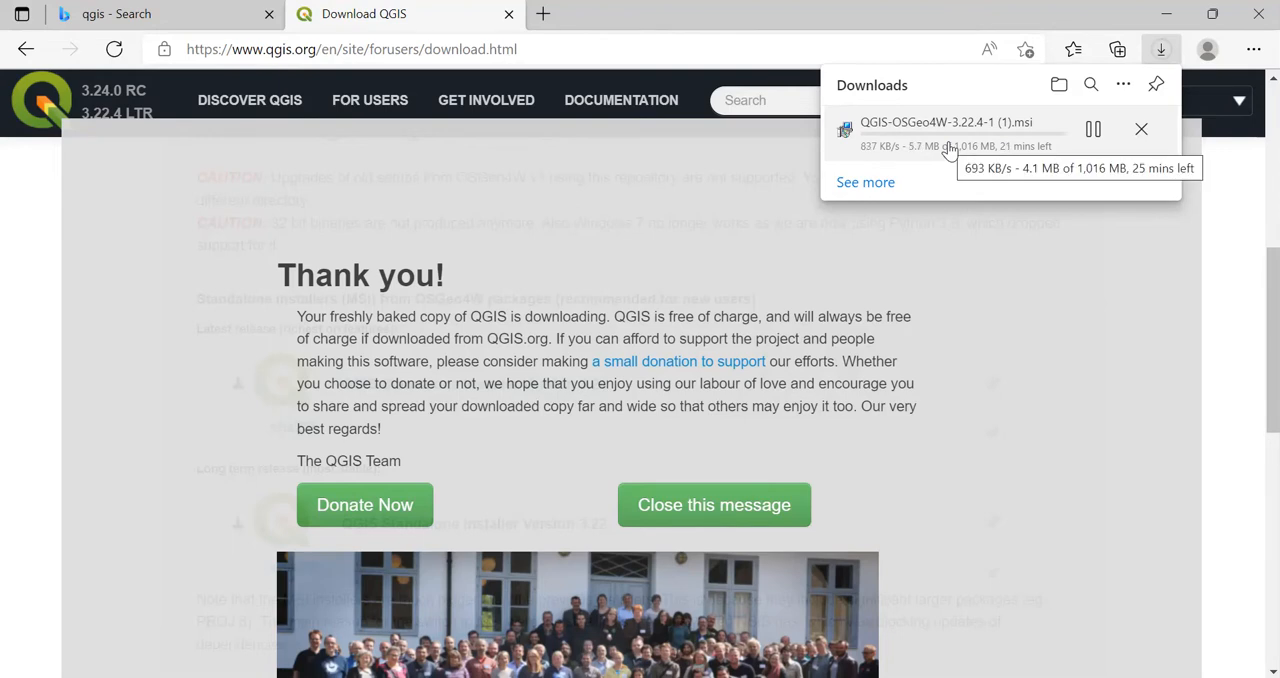
{"action": "mouse_move", "coordinate": [1060, 255]}
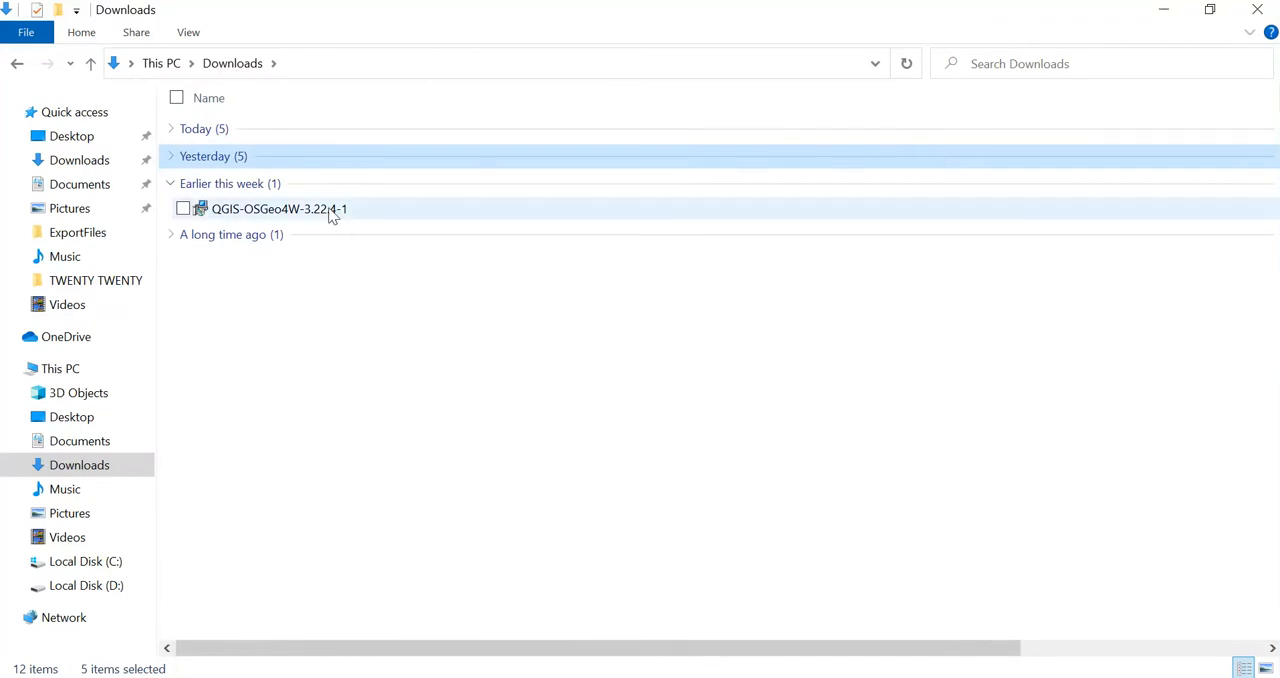
Launch the QGIS 3.22.4 installer, cancel and finish the wizard, then open the QGIS 3.22.4 folder.
{"action": "double_click", "coordinate": [279, 208]}
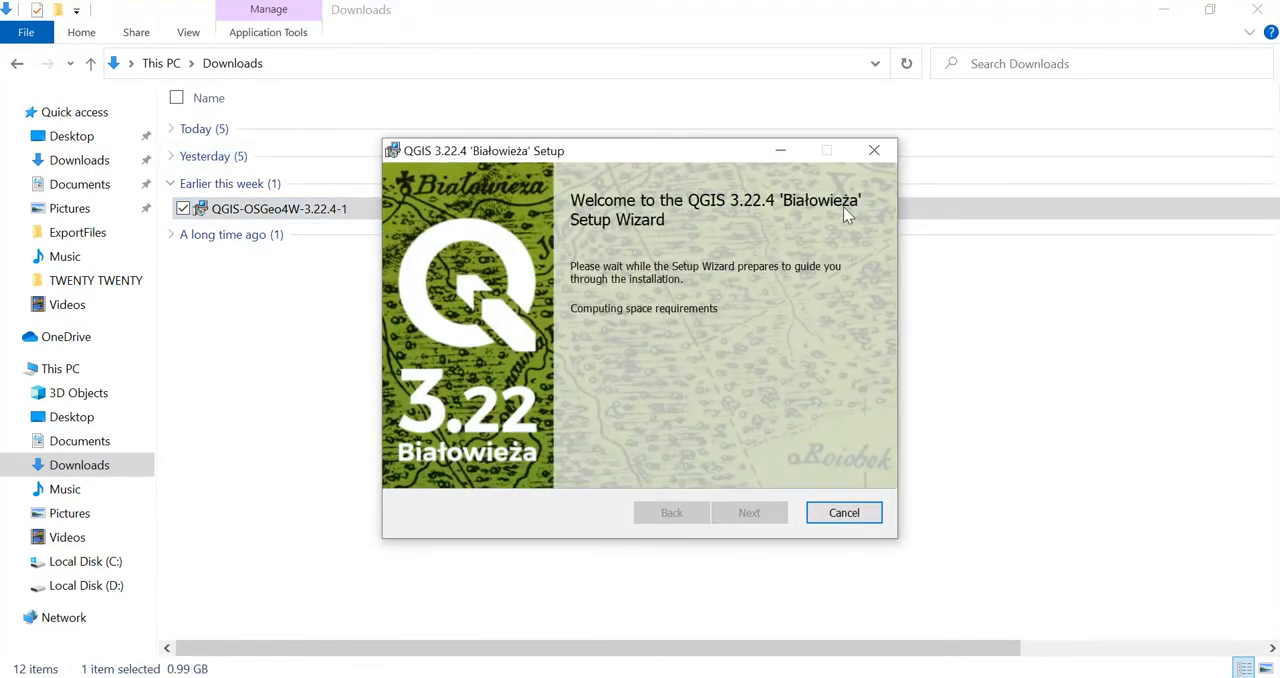
{"action": "mouse_move", "coordinate": [770, 408]}
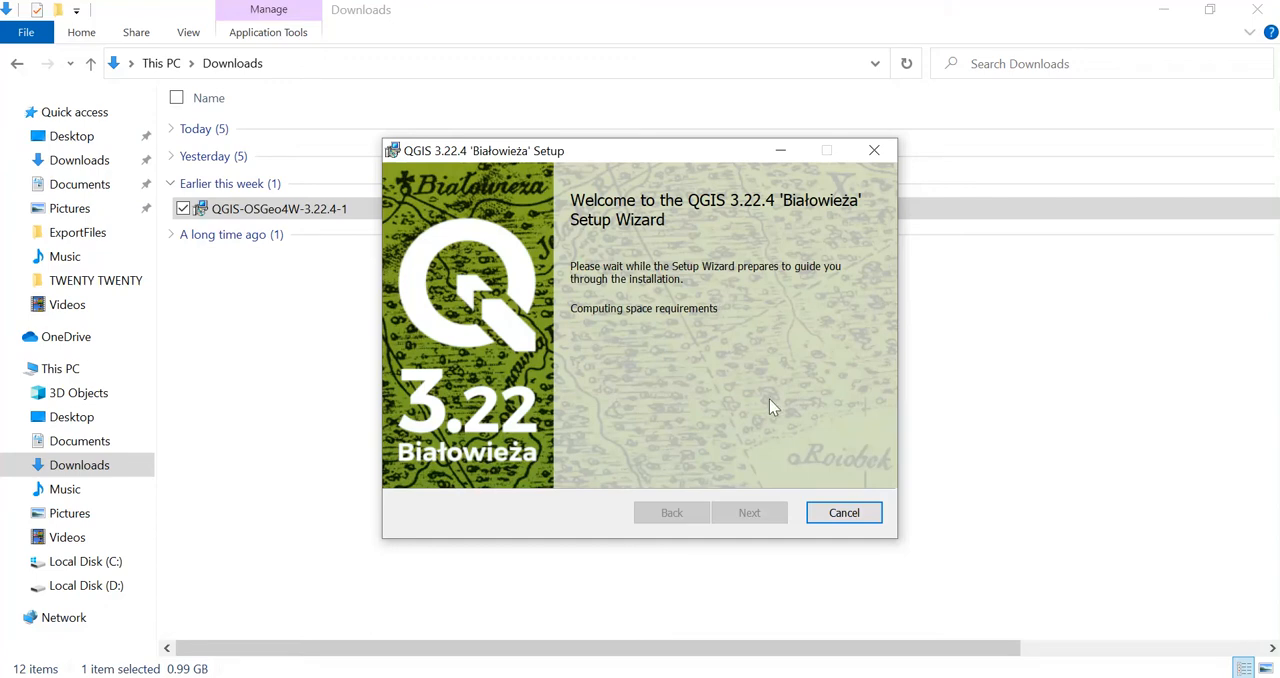
{"action": "mouse_move", "coordinate": [787, 512]}
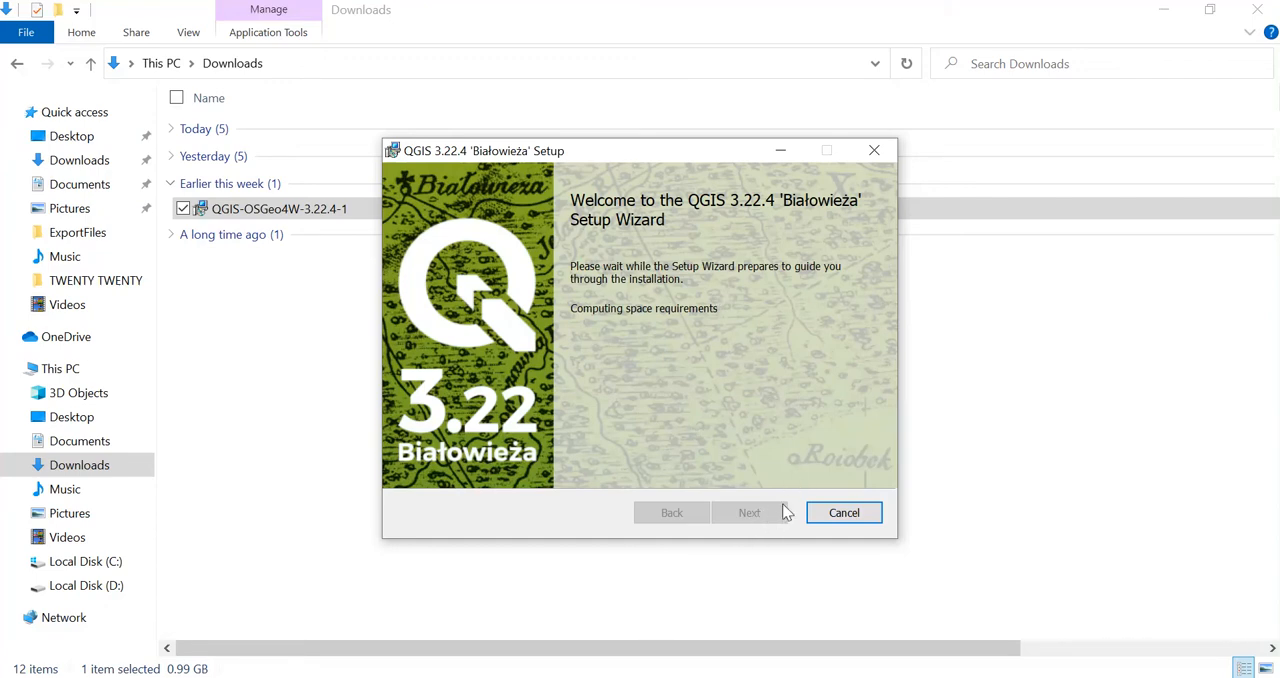
{"action": "mouse_move", "coordinate": [575, 297]}
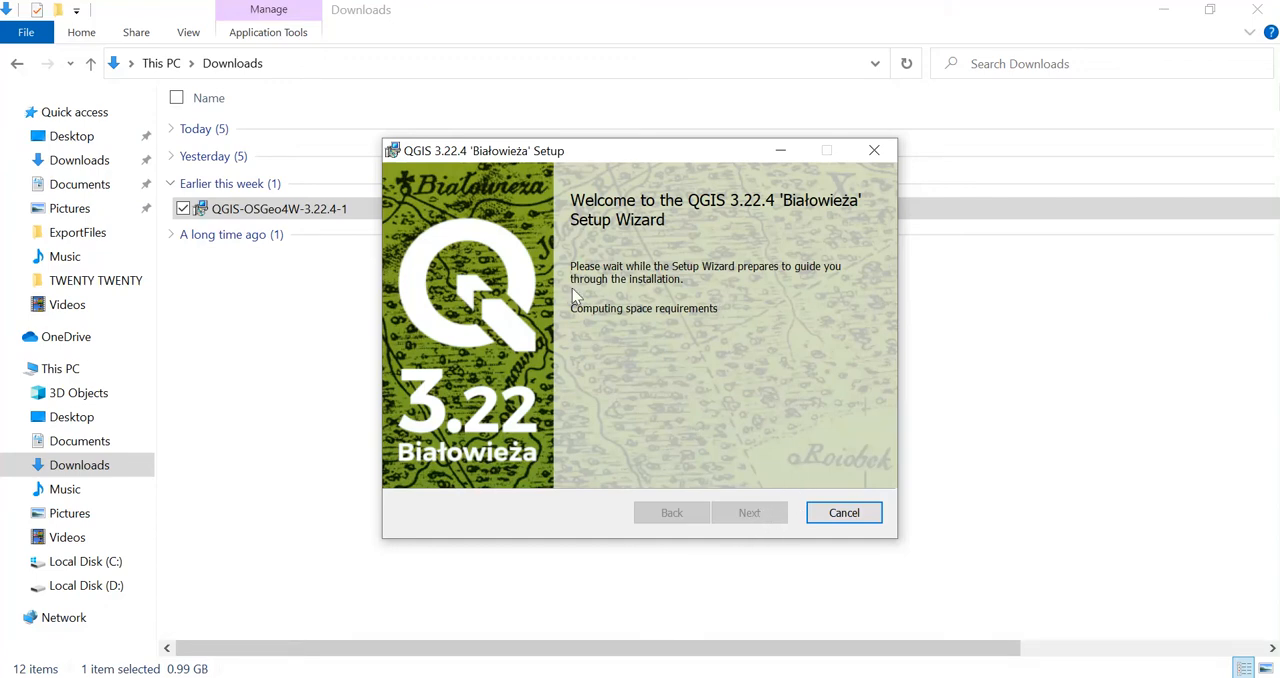
{"action": "mouse_move", "coordinate": [668, 390]}
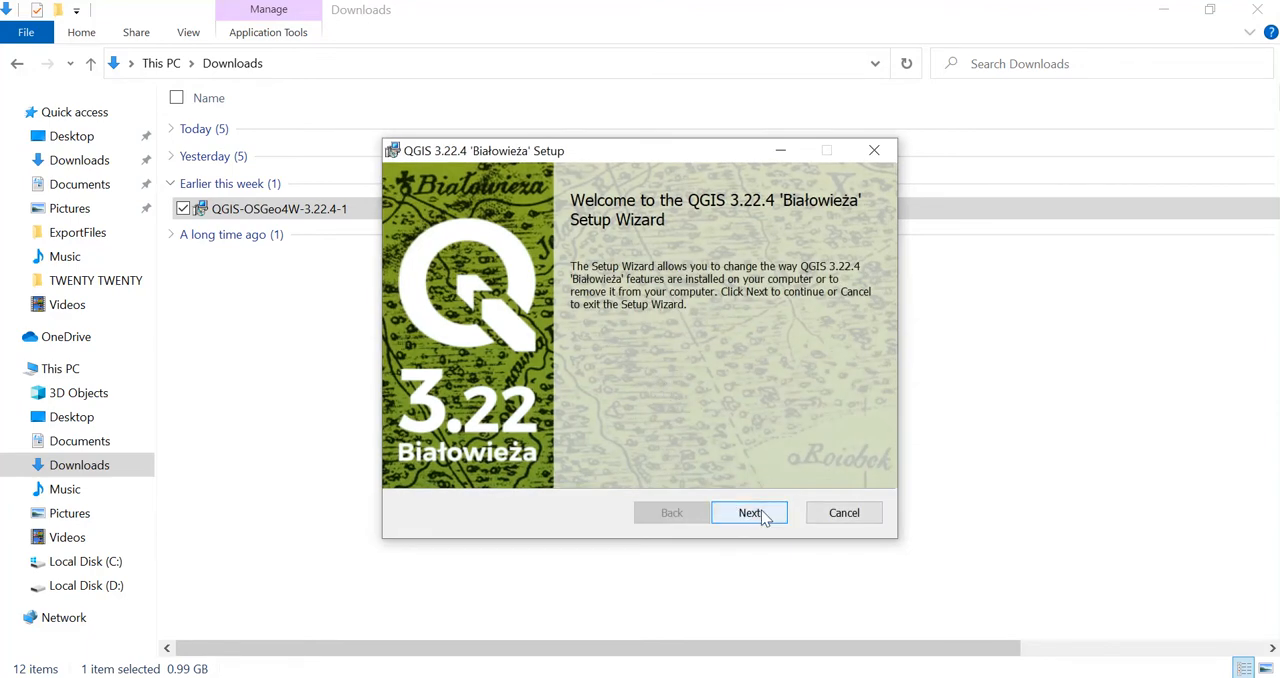
{"action": "mouse_move", "coordinate": [763, 258]}
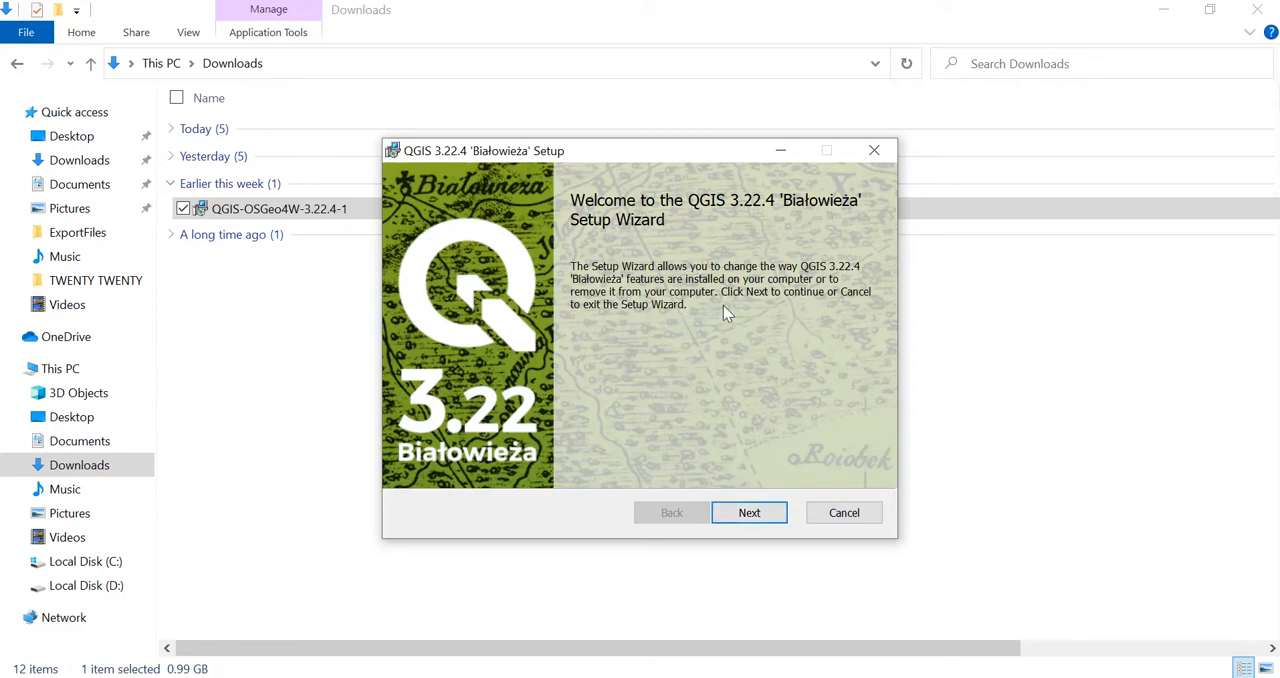
{"action": "mouse_move", "coordinate": [659, 327]}
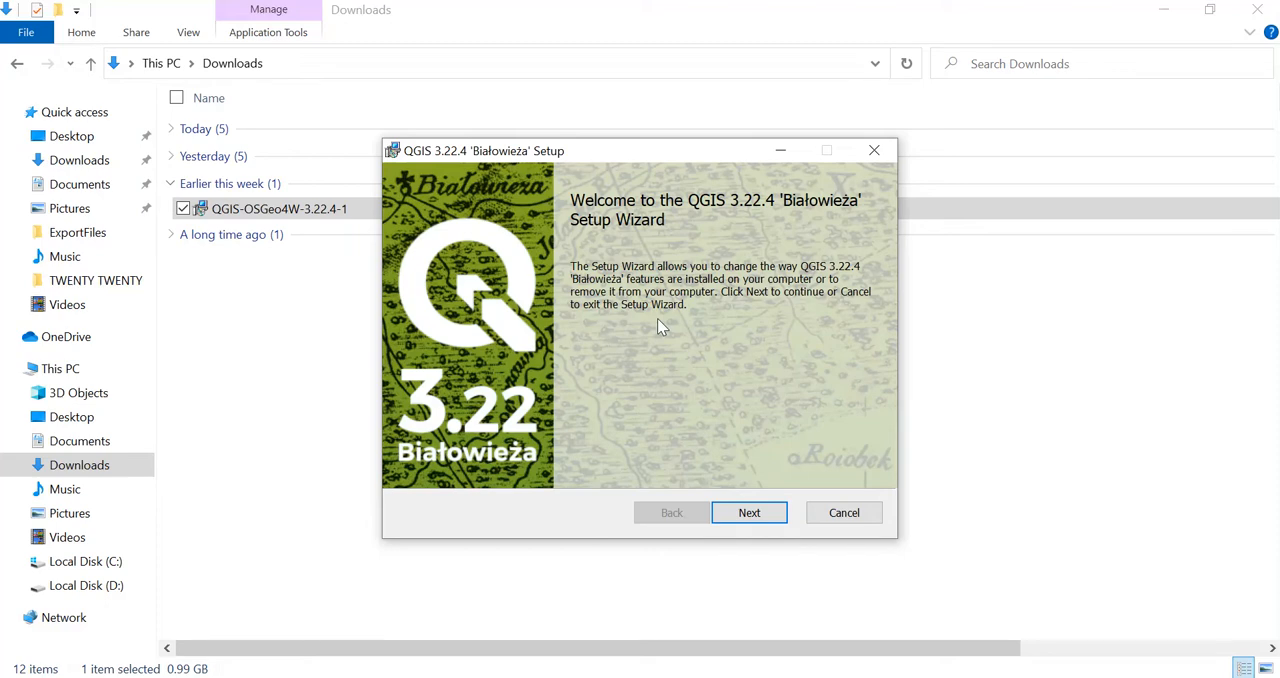
{"action": "mouse_move", "coordinate": [760, 324]}
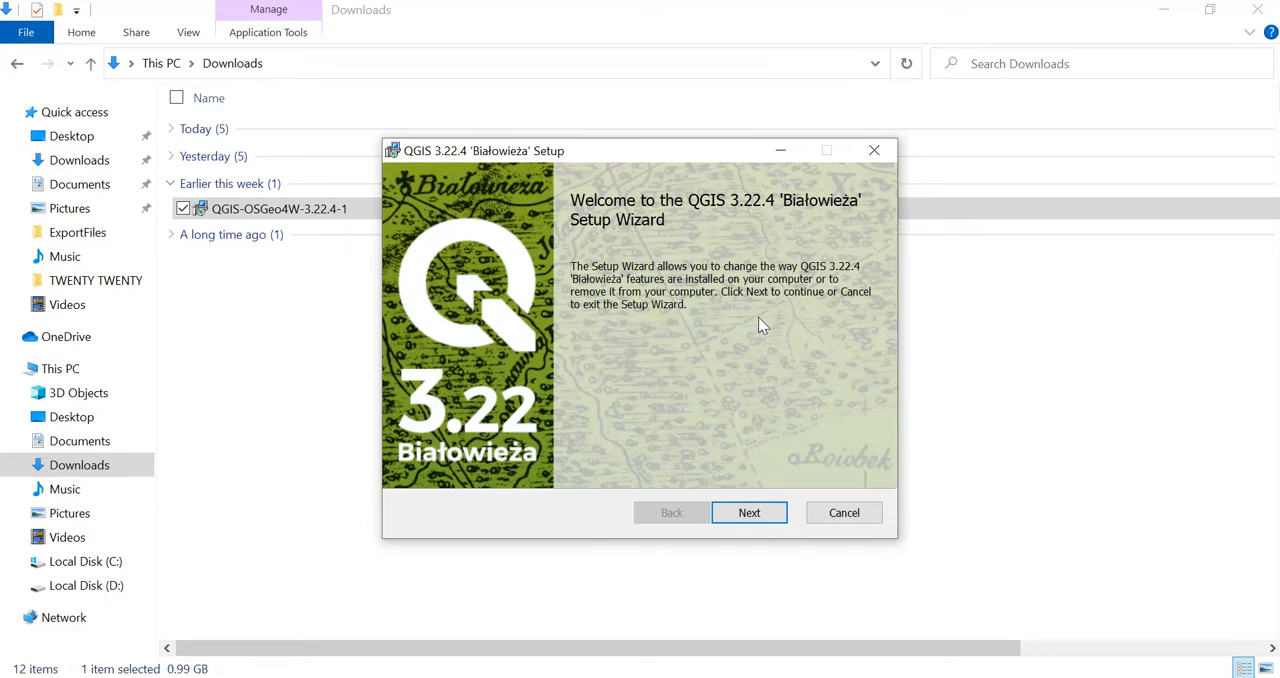
{"action": "mouse_move", "coordinate": [590, 370]}
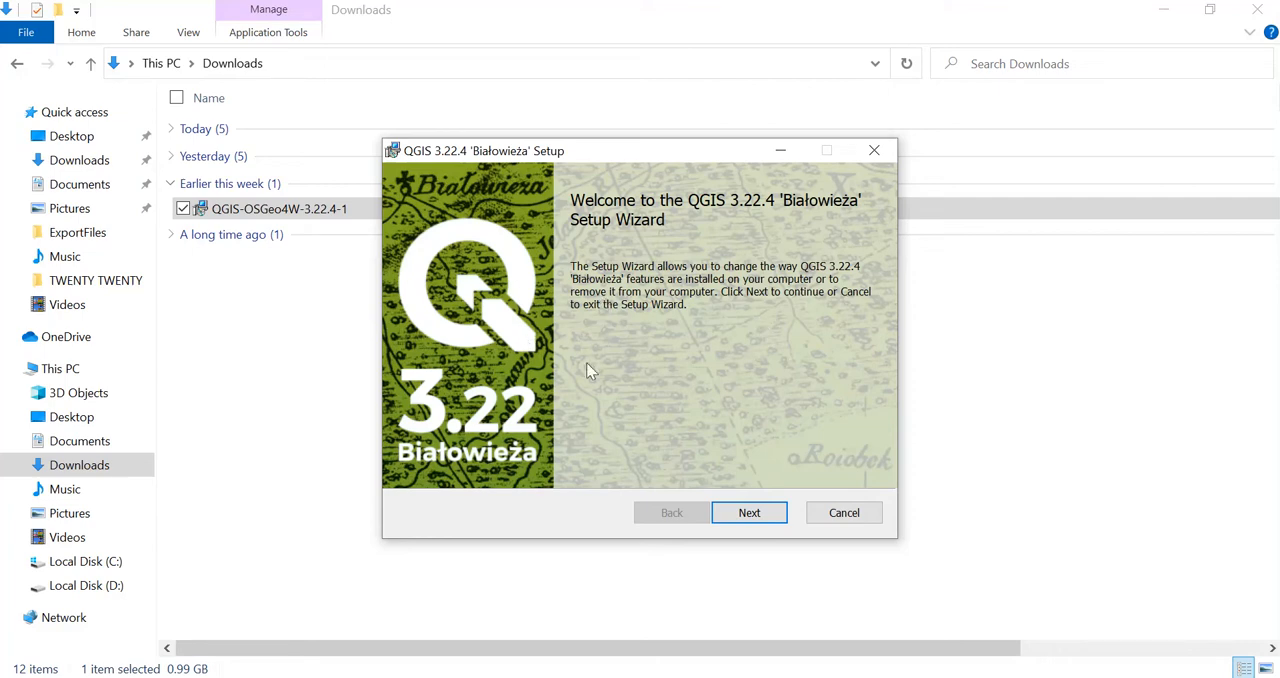
{"action": "mouse_move", "coordinate": [658, 354]}
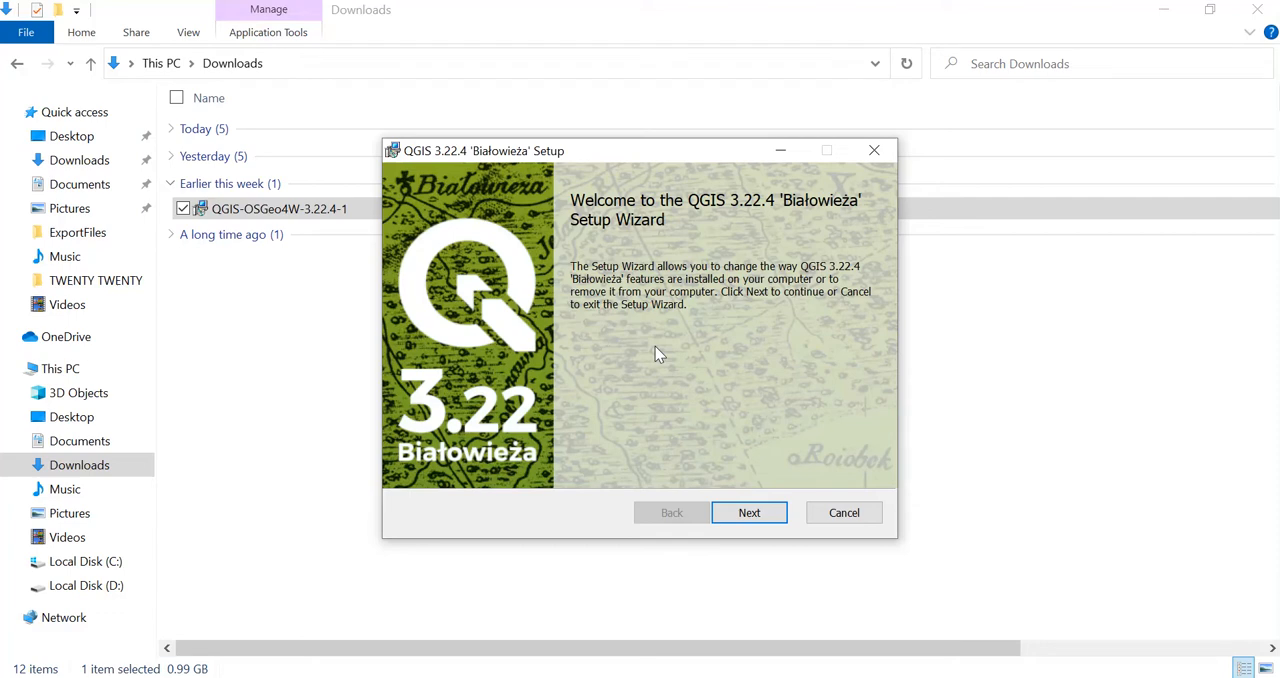
{"action": "mouse_move", "coordinate": [812, 383]}
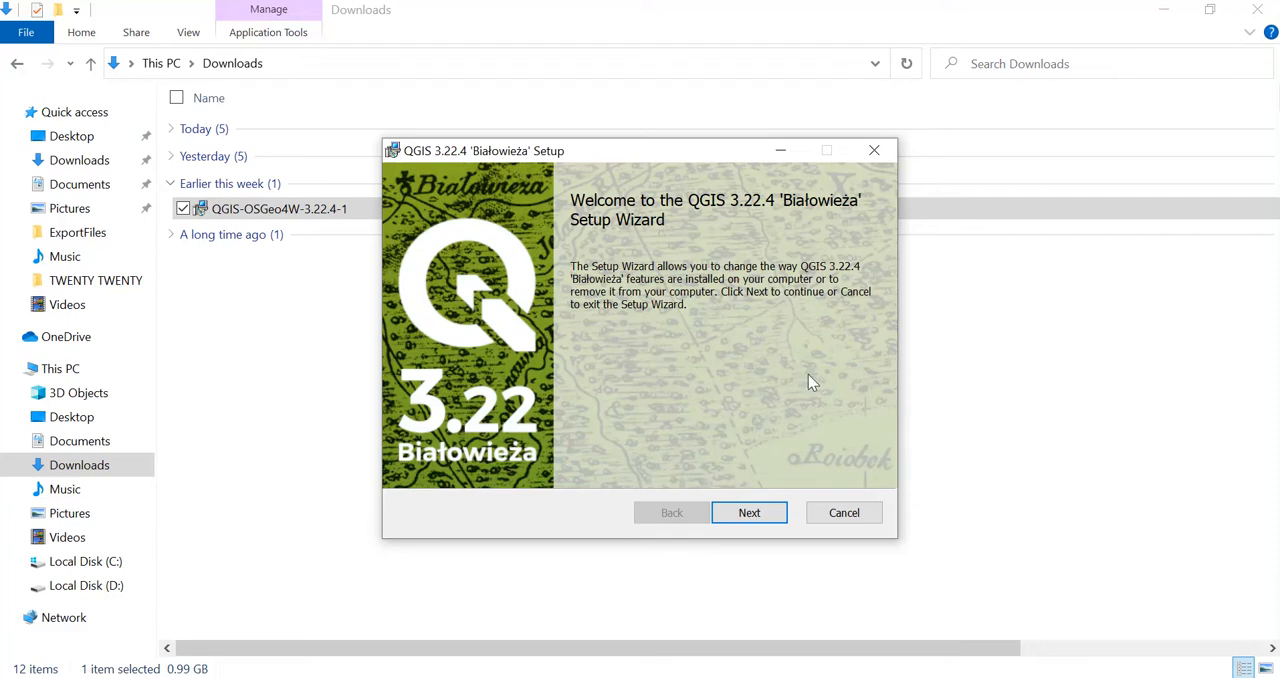
{"action": "mouse_move", "coordinate": [825, 387]}
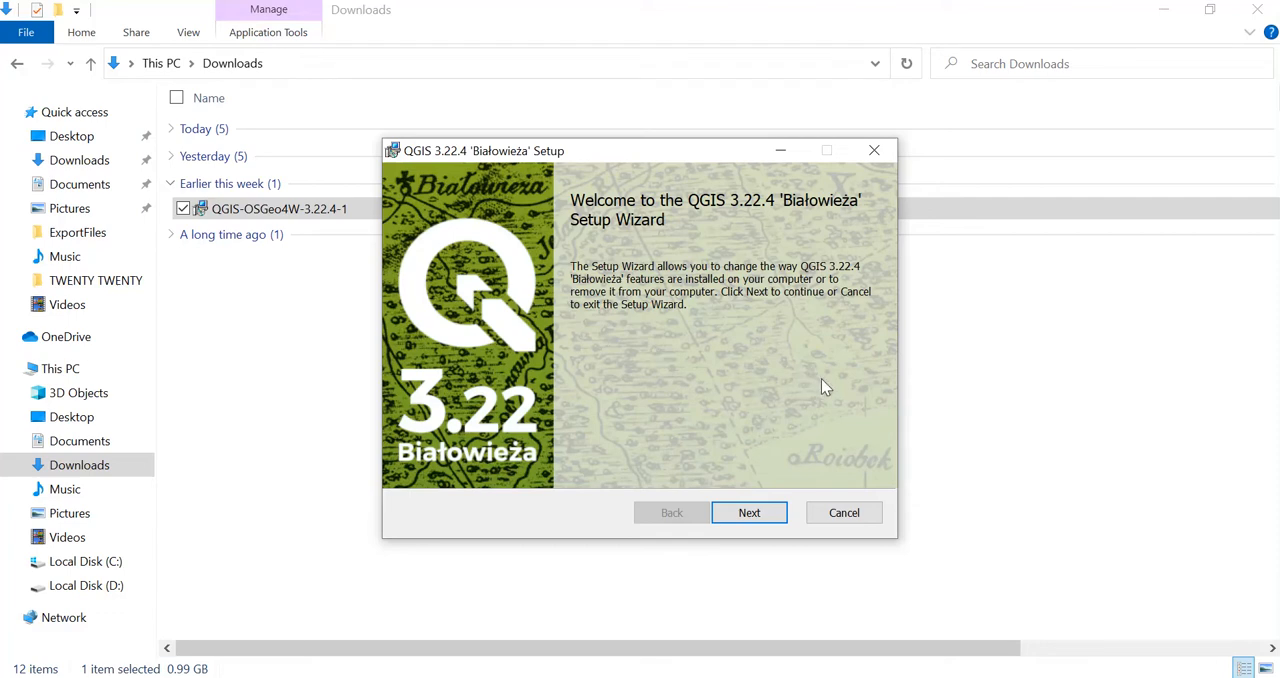
{"action": "mouse_move", "coordinate": [1110, 667]}
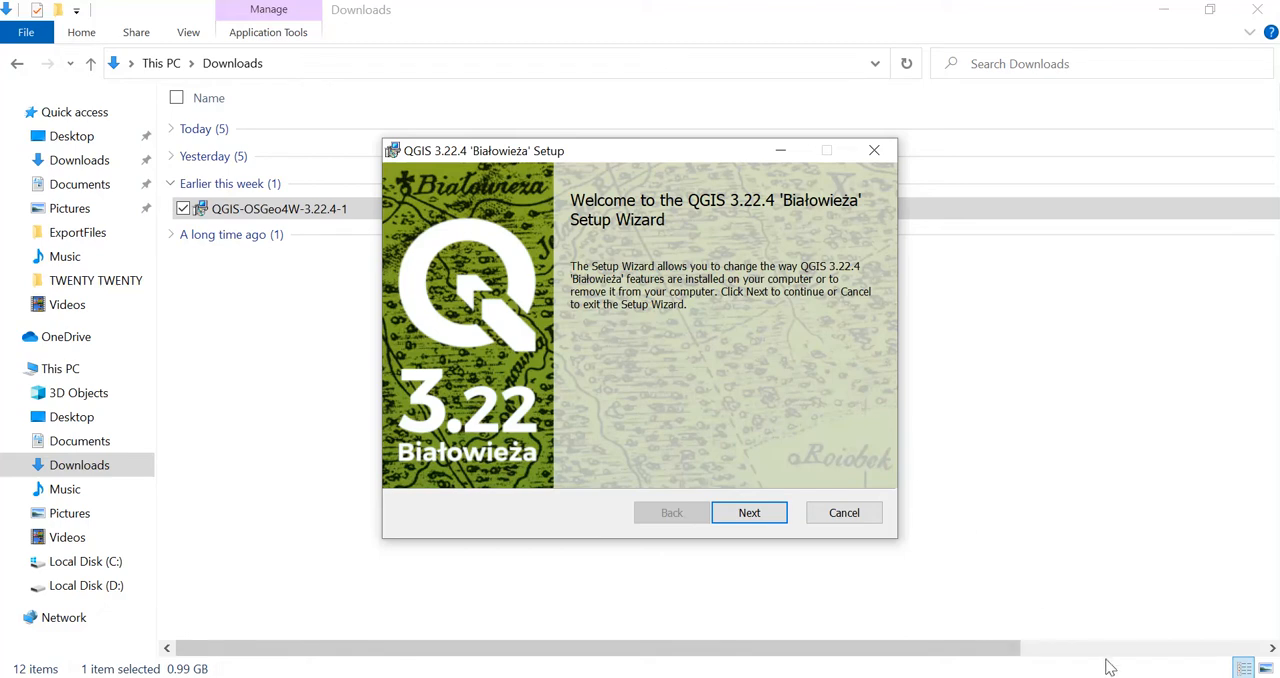
{"action": "left_click", "coordinate": [843, 512]}
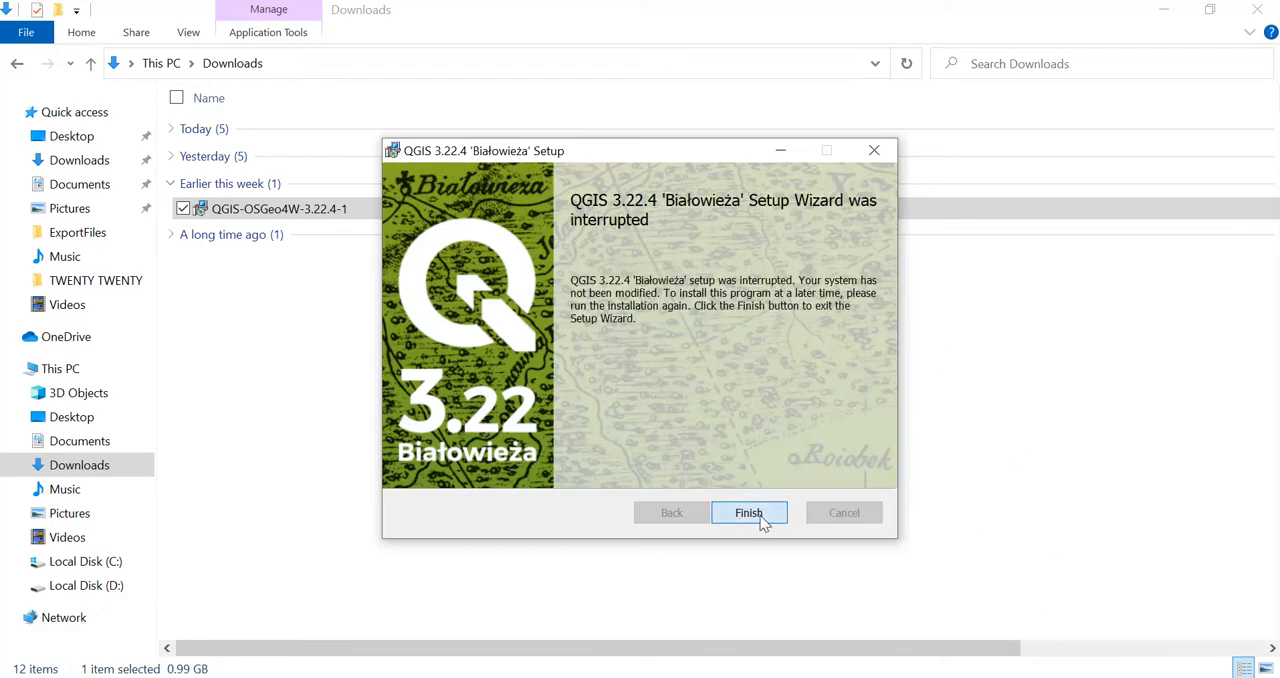
{"action": "left_click", "coordinate": [749, 512]}
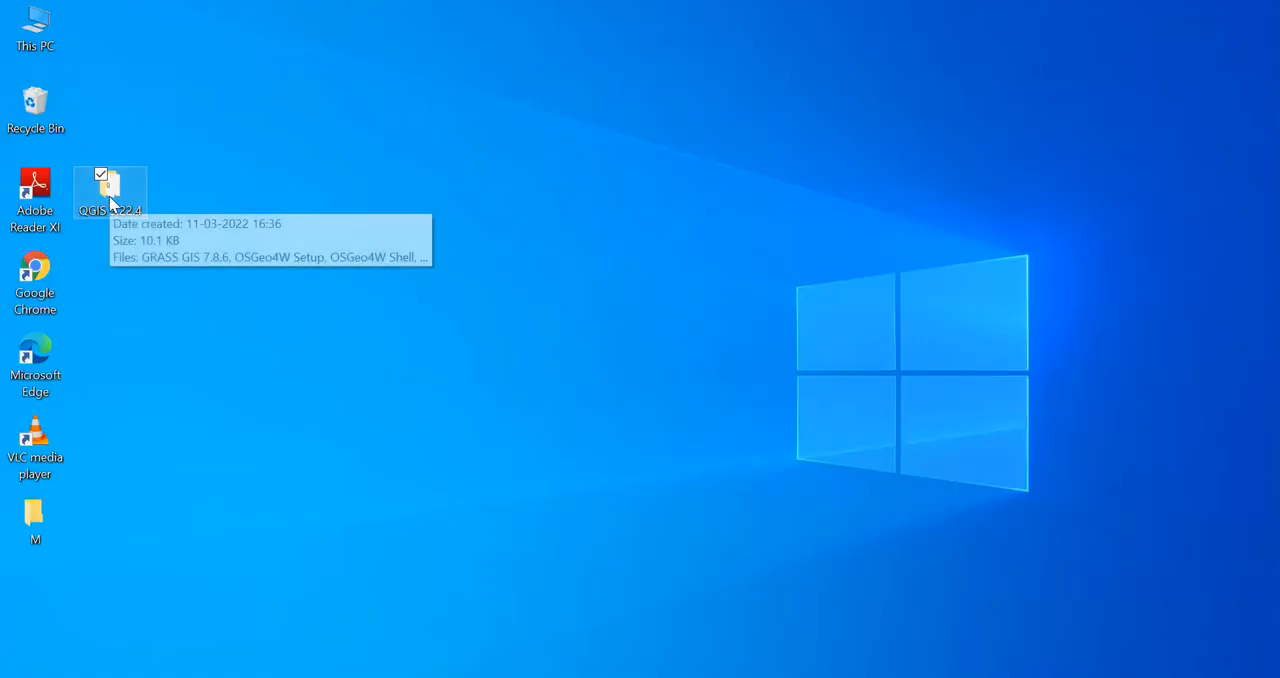
{"action": "double_click", "coordinate": [110, 190]}
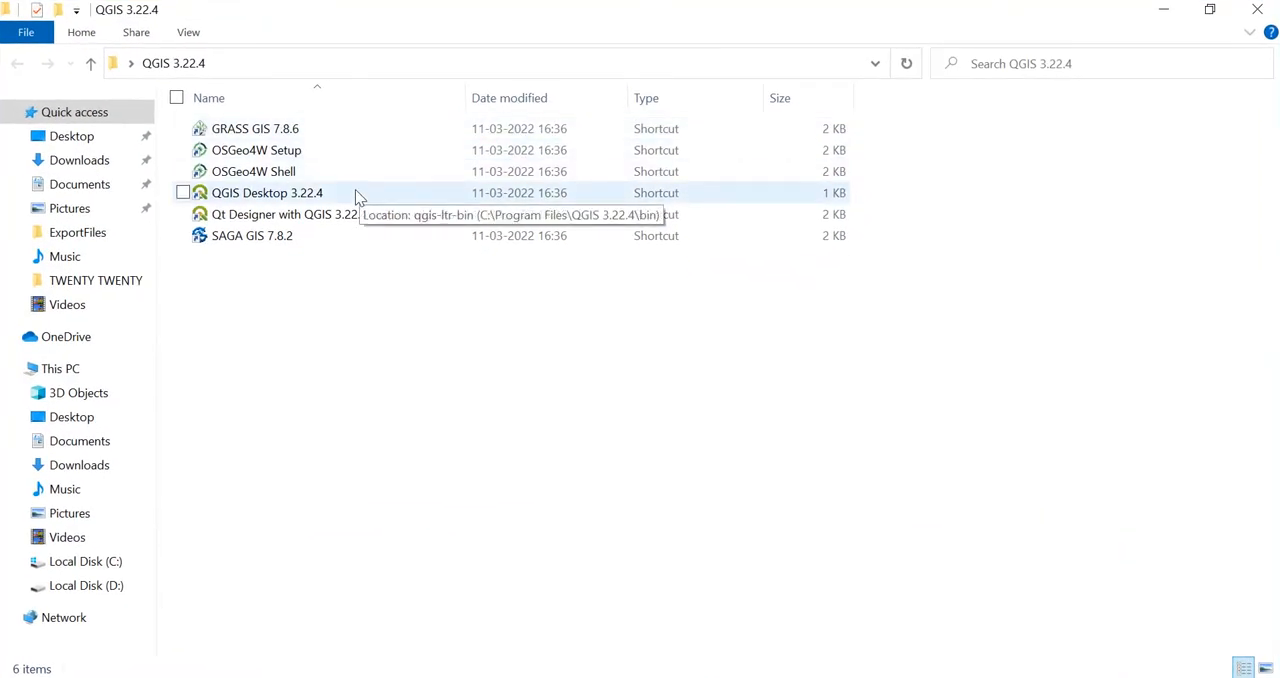
Launch QGIS Desktop 3.22.4 from its shortcut in the QGIS 3.22.4 folder.
{"action": "double_click", "coordinate": [267, 192]}
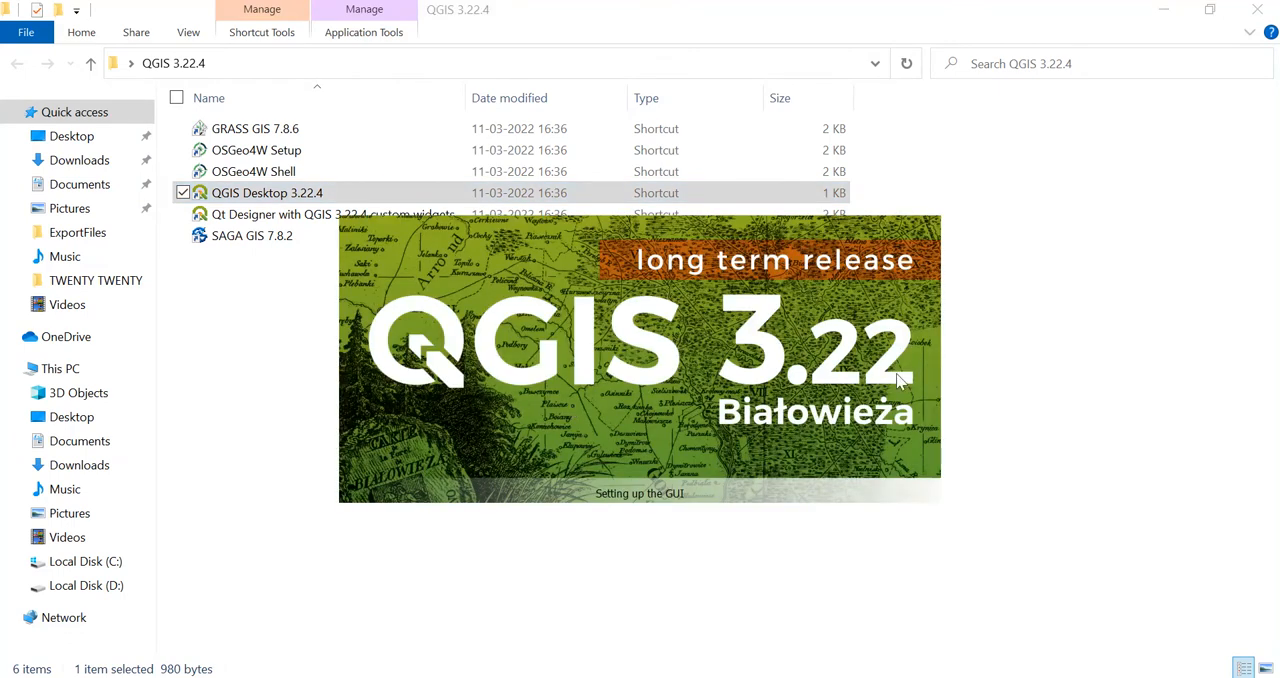
{"action": "mouse_move", "coordinate": [540, 327]}
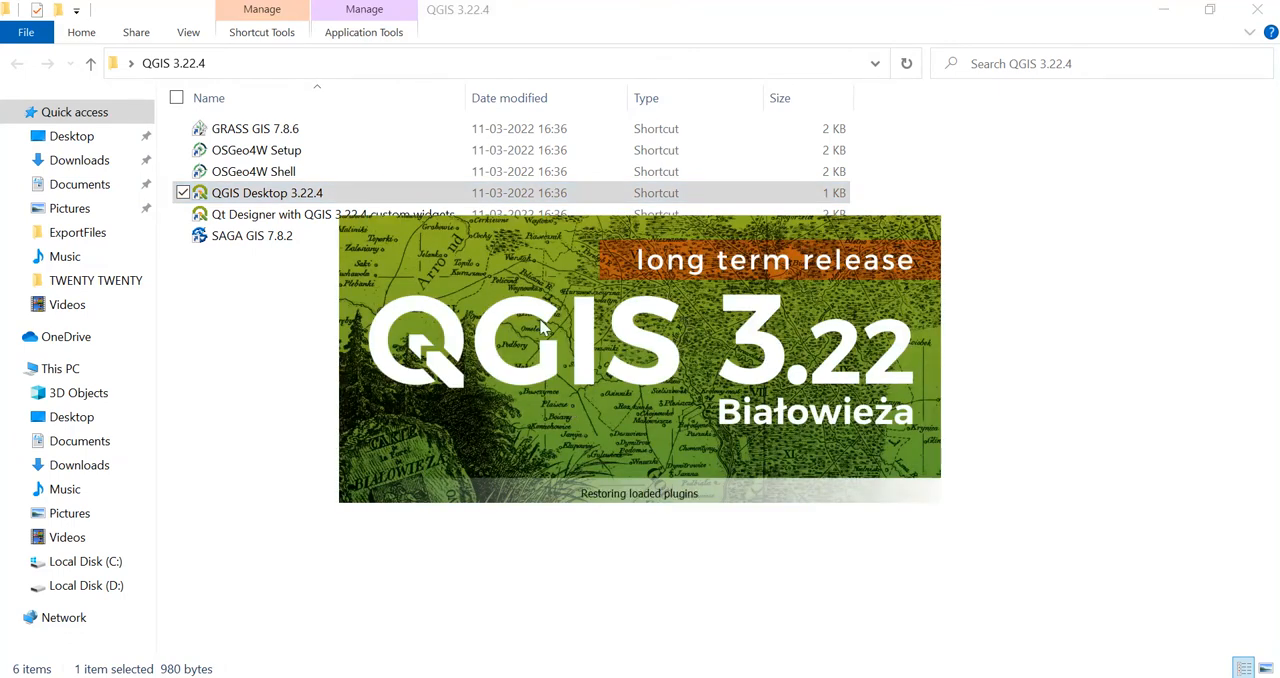
{"action": "mouse_move", "coordinate": [622, 370]}
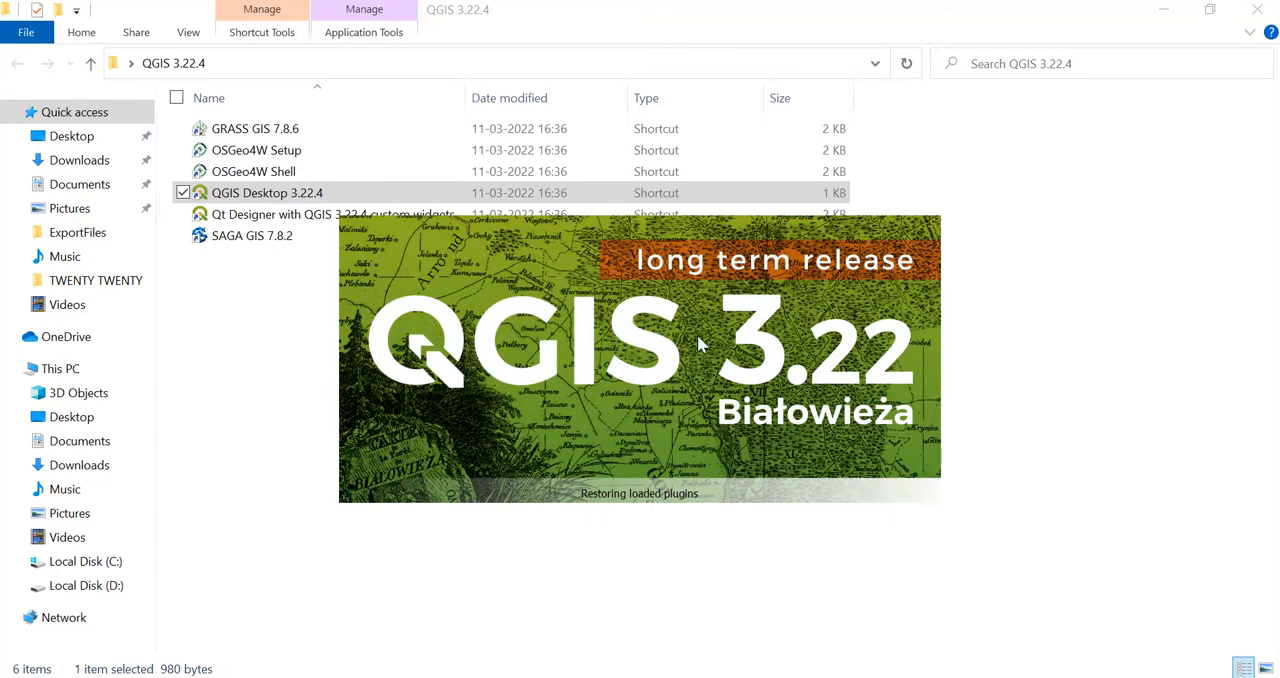
{"action": "double_click", "coordinate": [267, 192]}
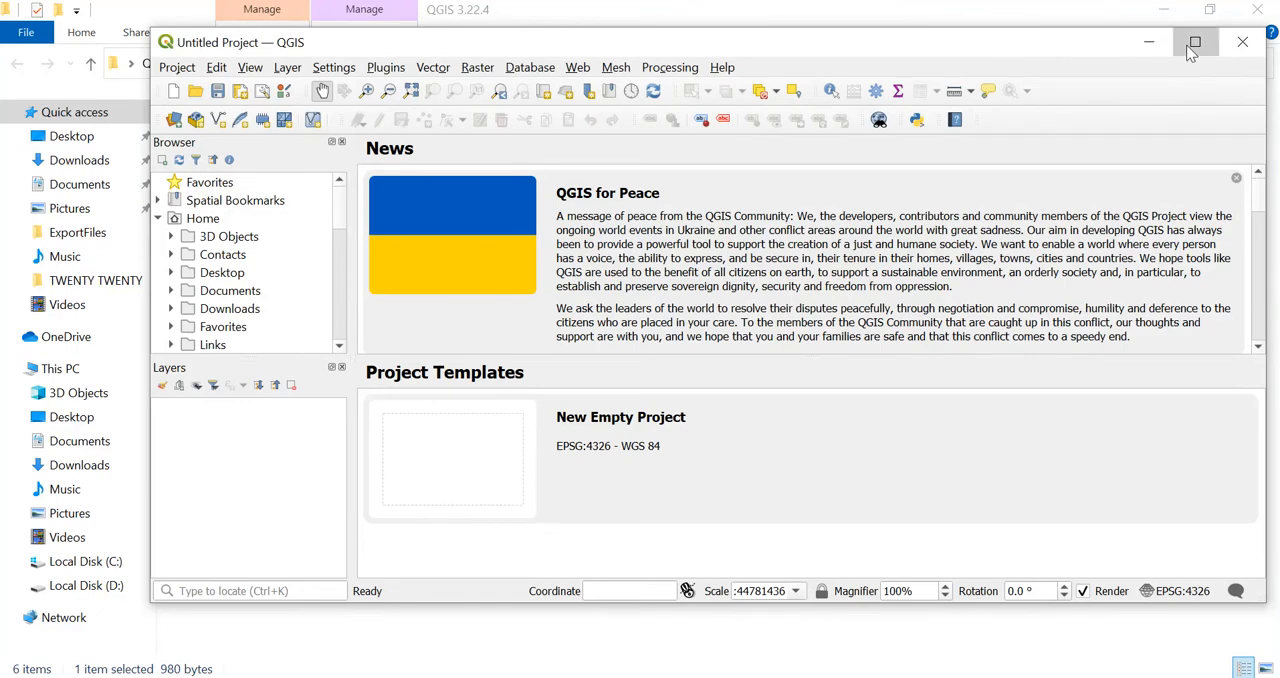
Maximize the QGIS window so the News page and Project Templates are fully visible.
{"action": "left_click", "coordinate": [1195, 42]}
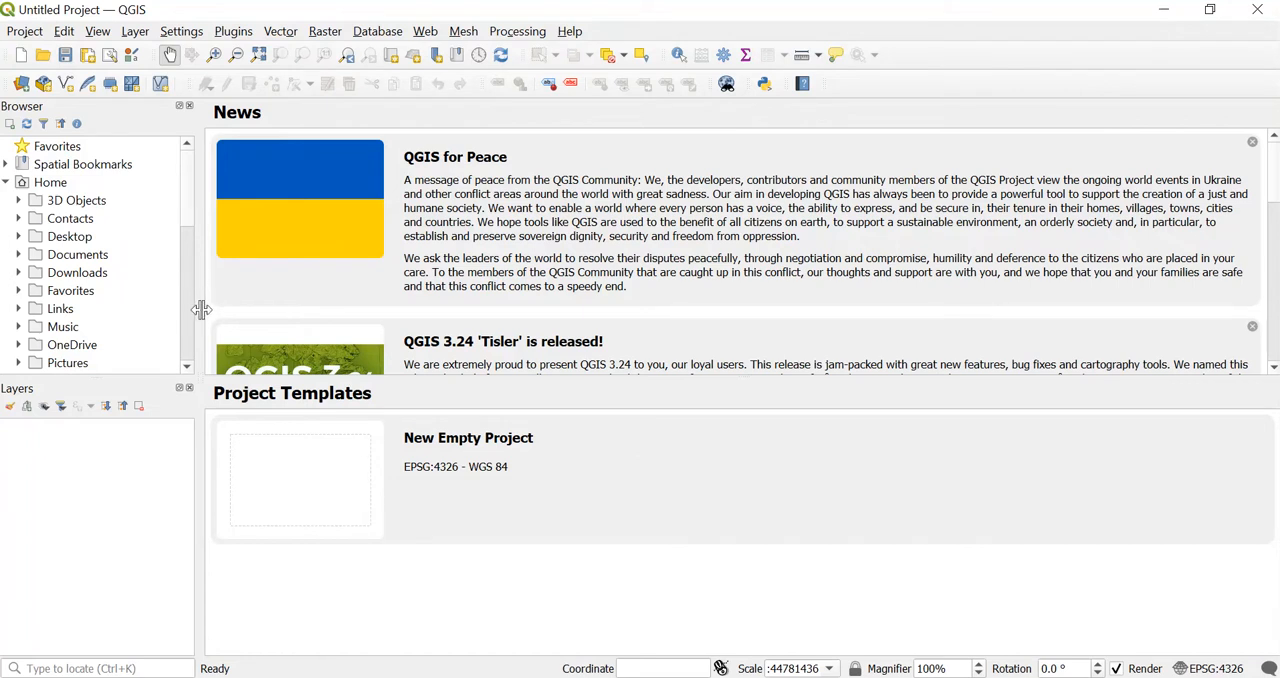
{"action": "mouse_move", "coordinate": [643, 307]}
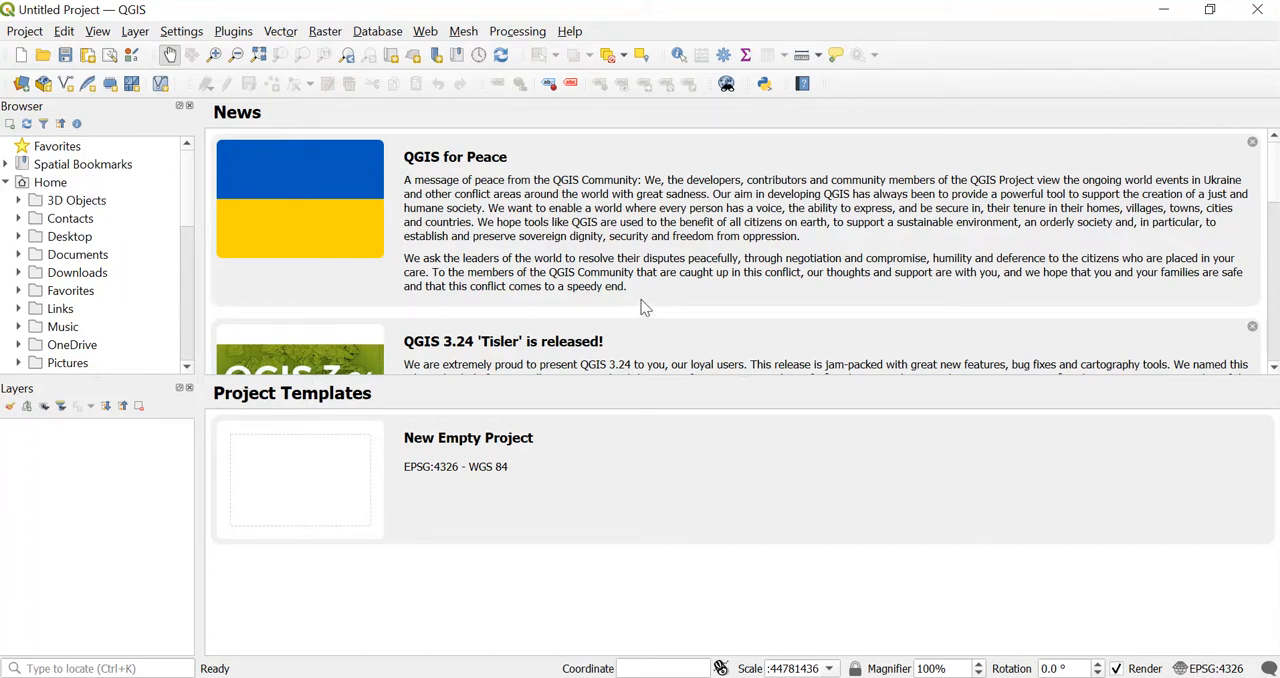
{"action": "mouse_move", "coordinate": [80, 225]}
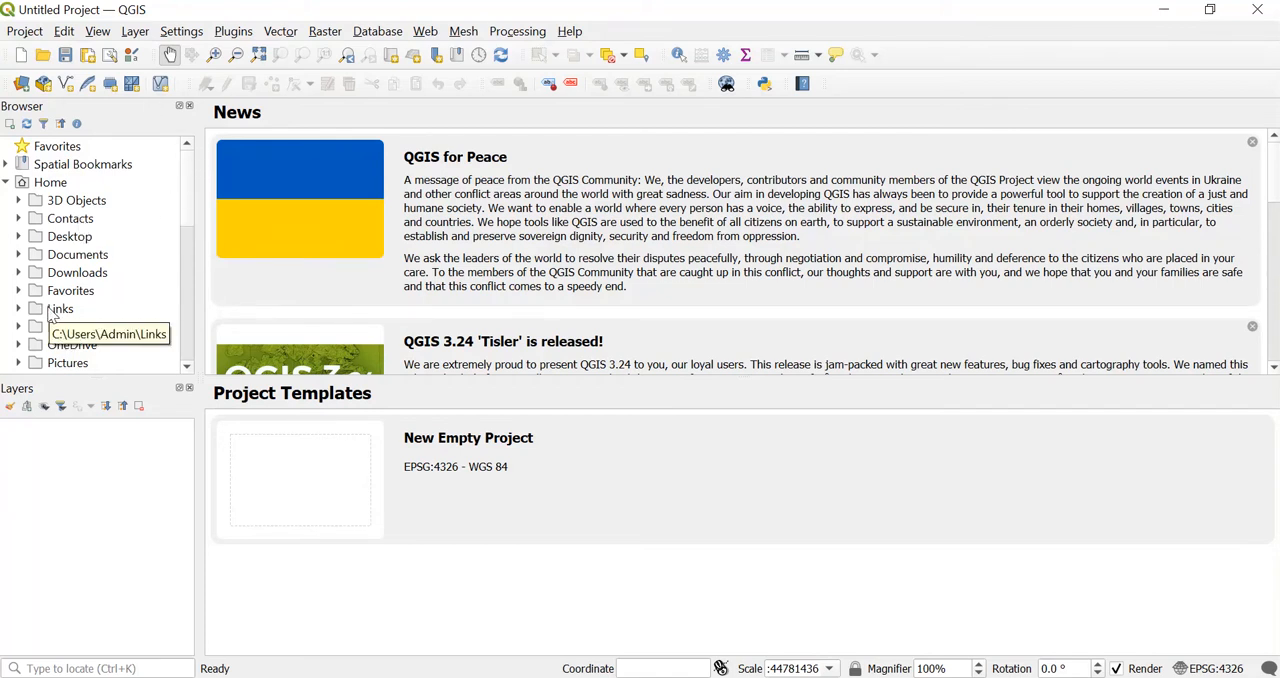
{"action": "mouse_move", "coordinate": [69, 236]}
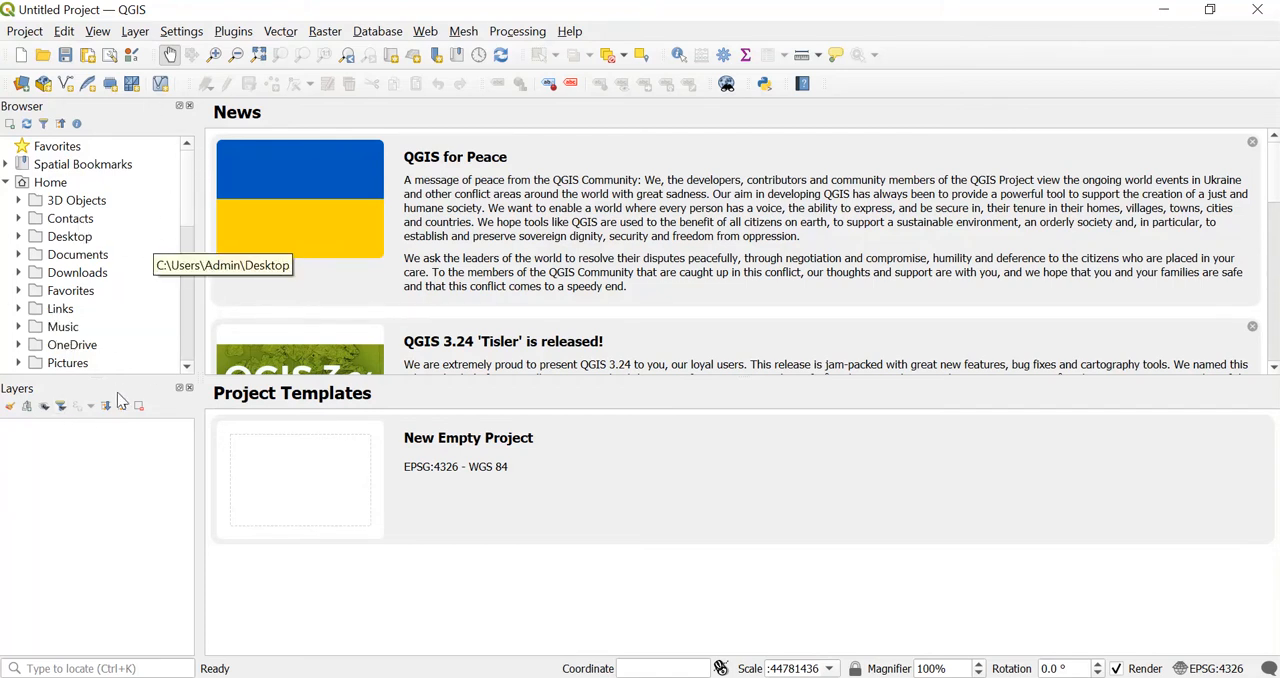
{"action": "mouse_move", "coordinate": [68, 84]}
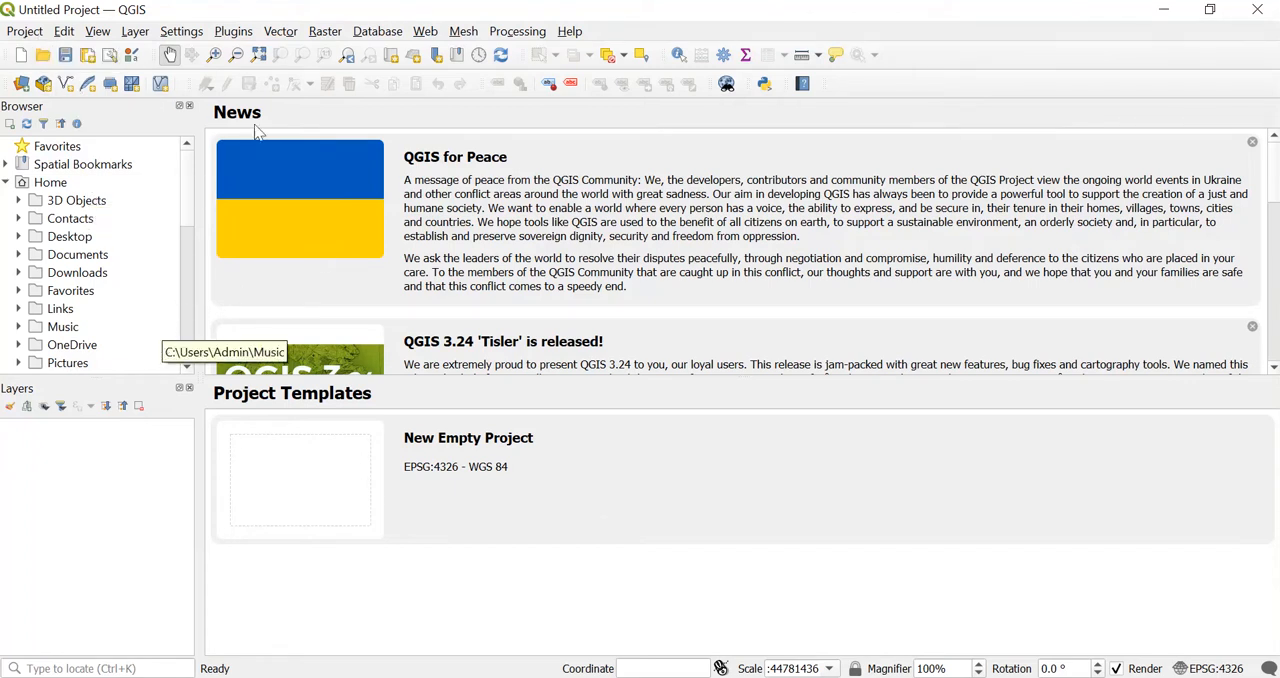
{"action": "mouse_move", "coordinate": [615, 250]}
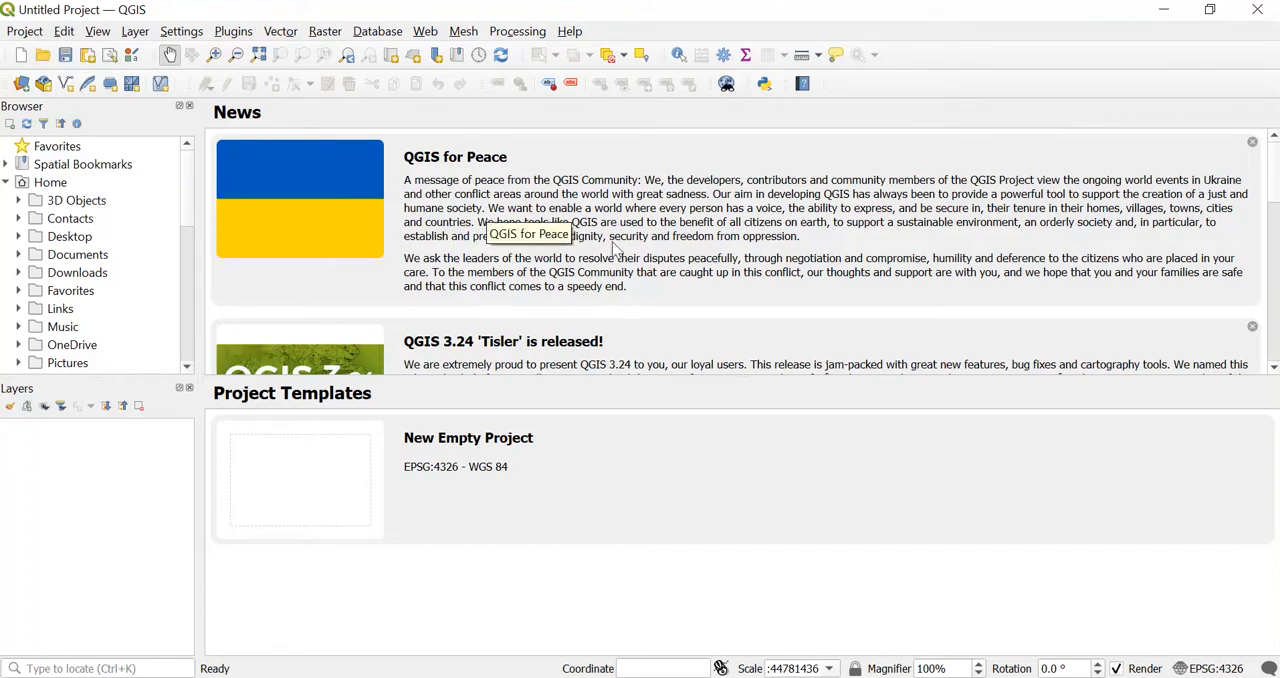
{"action": "mouse_move", "coordinate": [72, 85]}
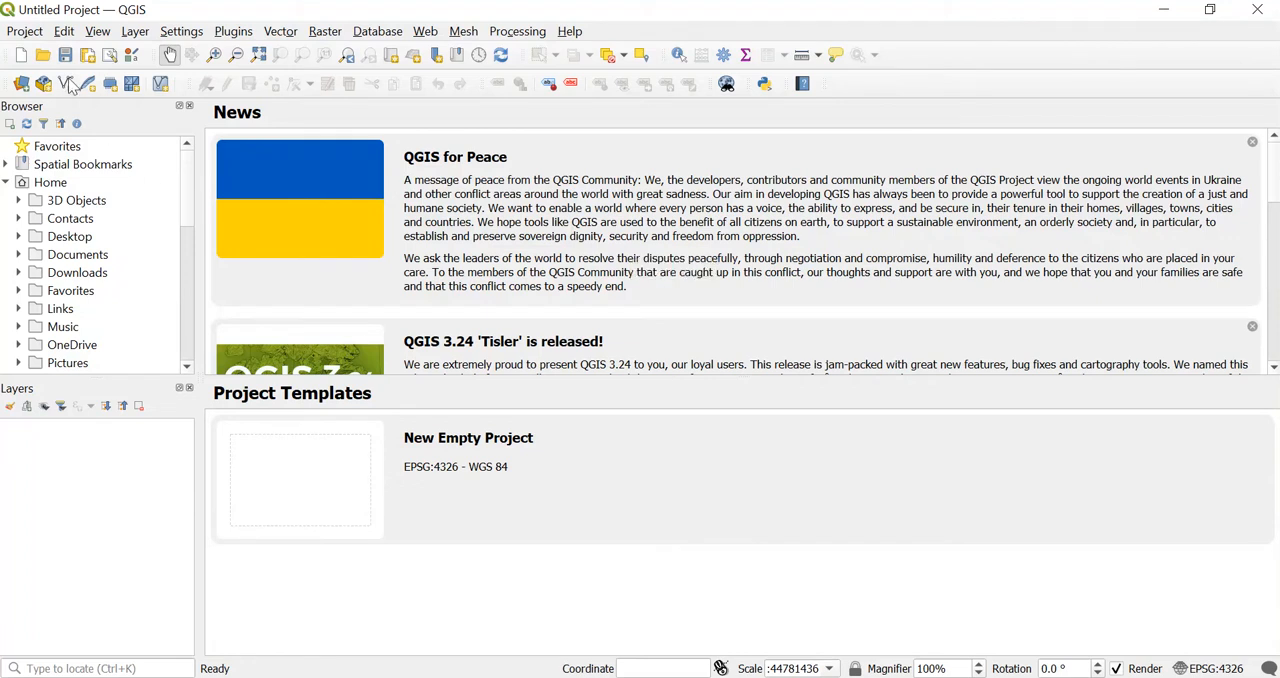
{"action": "mouse_move", "coordinate": [405, 372]}
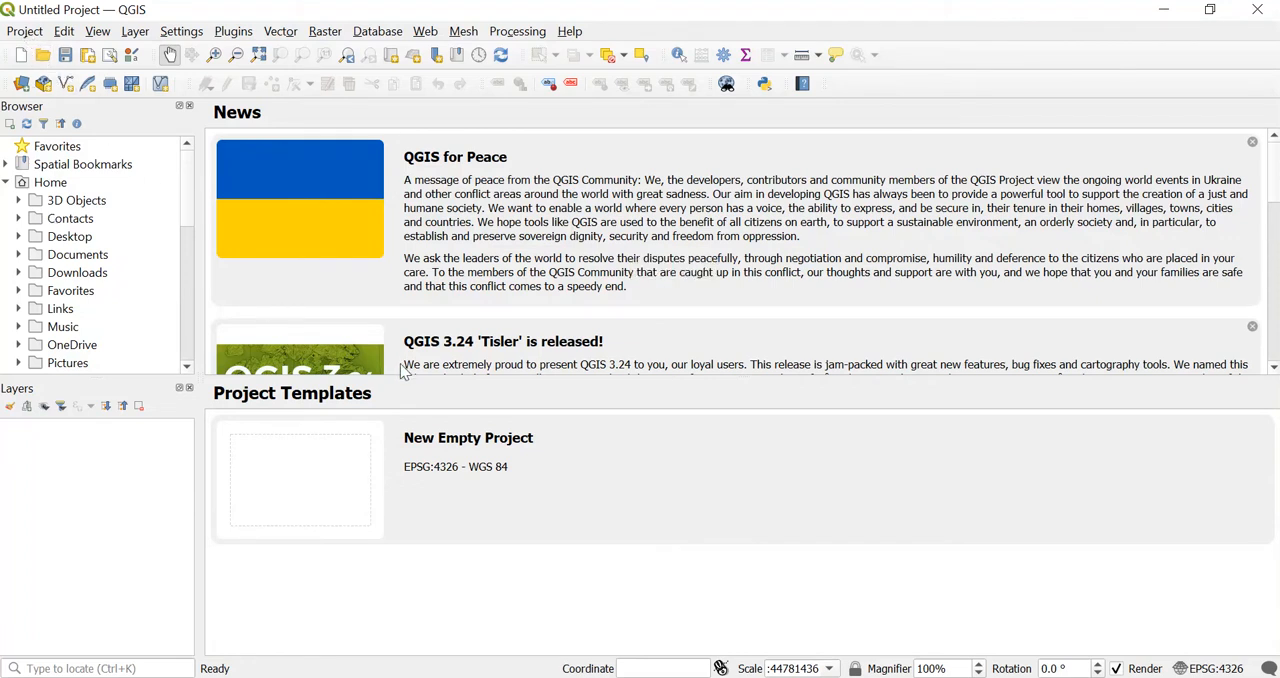
{"action": "mouse_move", "coordinate": [455, 478]}
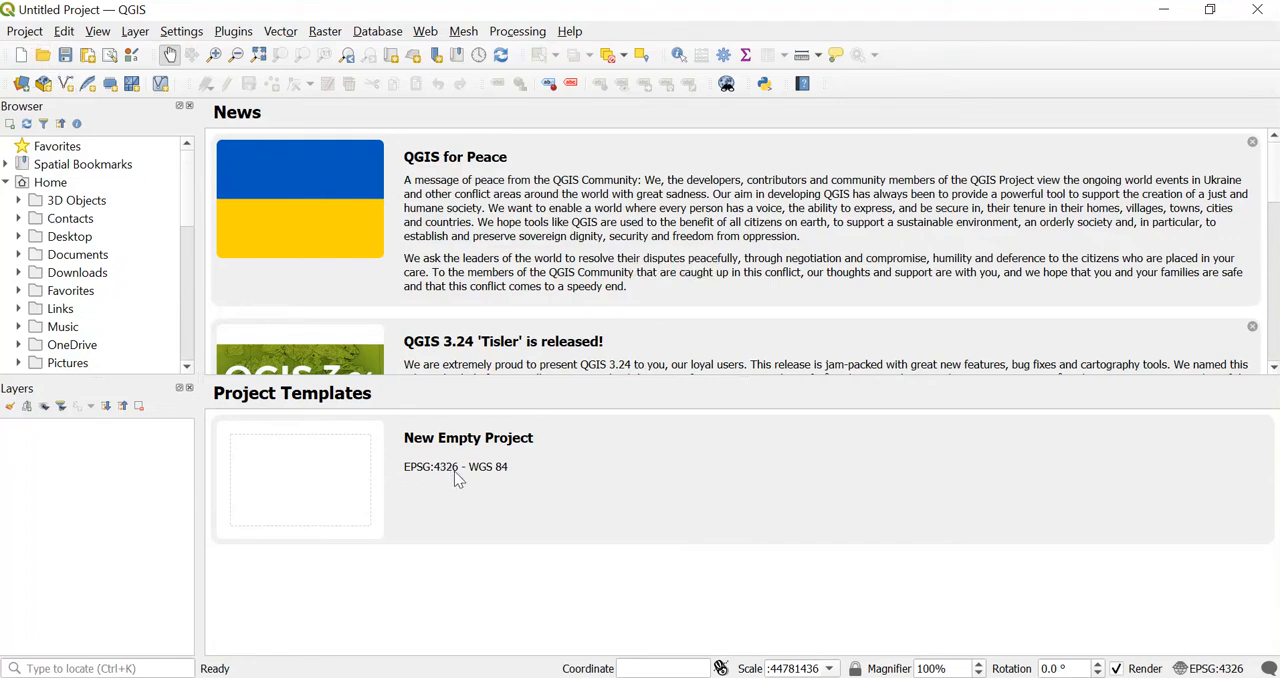
{"action": "mouse_move", "coordinate": [588, 471]}
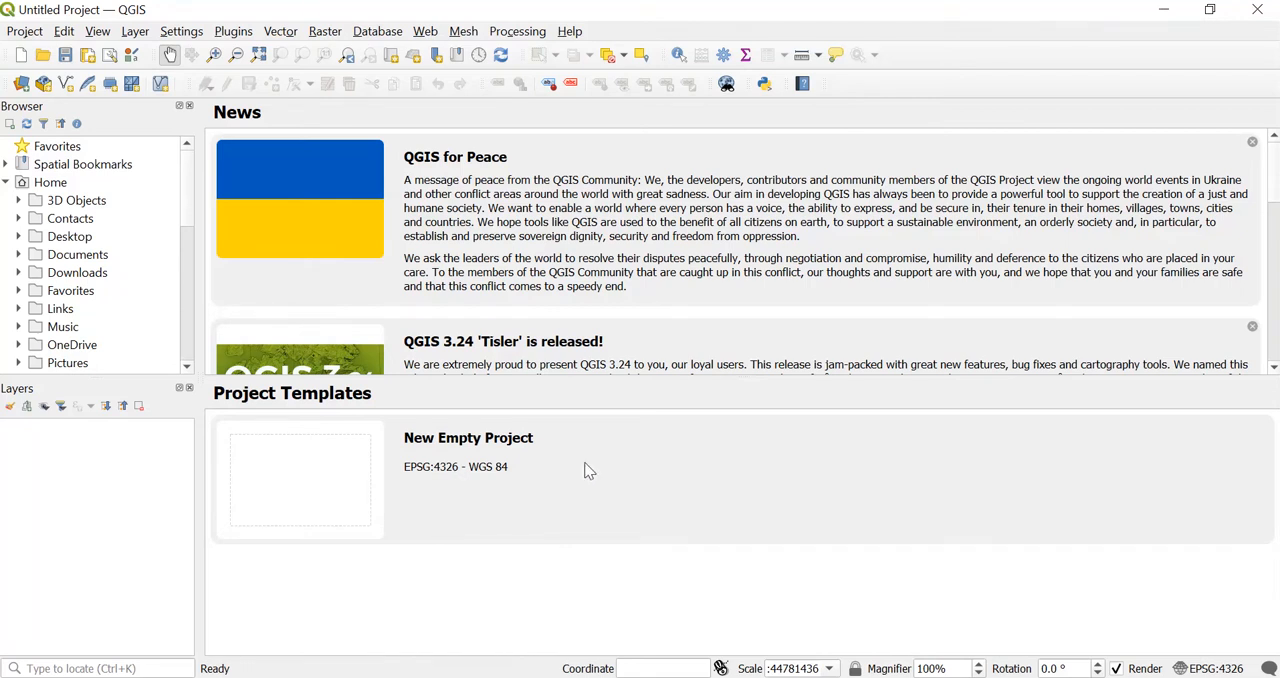
{"action": "mouse_move", "coordinate": [456, 468]}
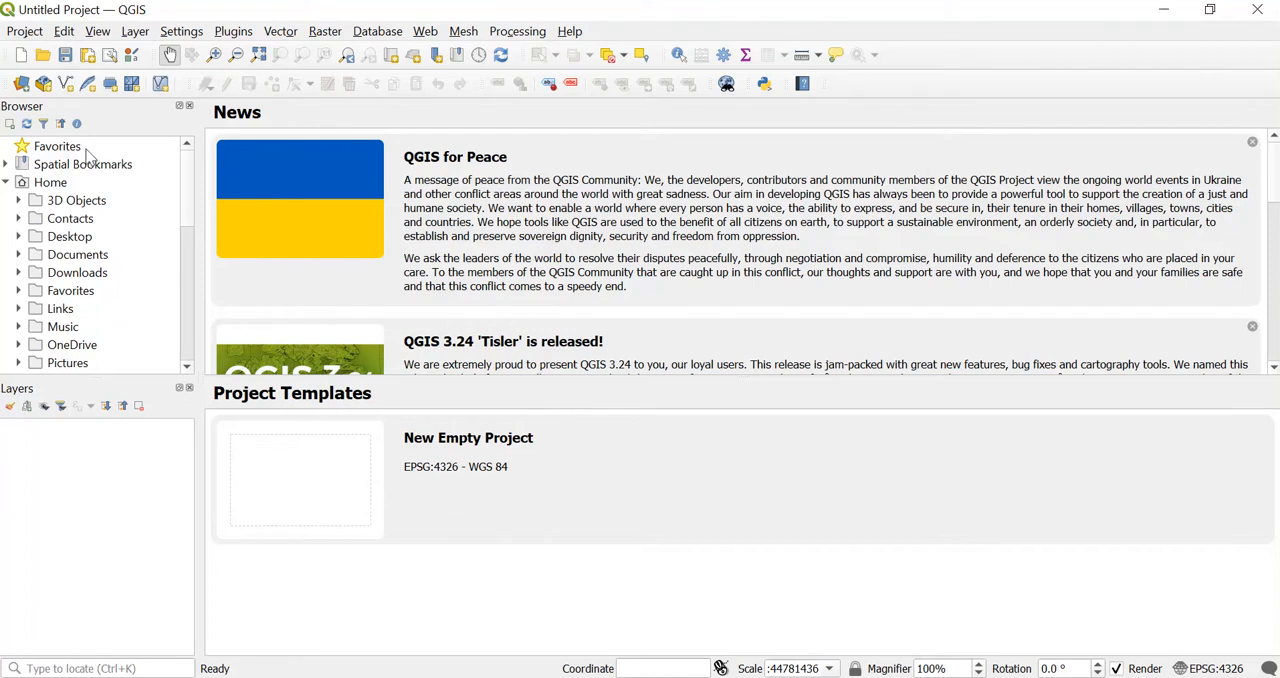
Open the Project menu showing New, Open, Save and Exit QGIS.
{"action": "left_click", "coordinate": [24, 31]}
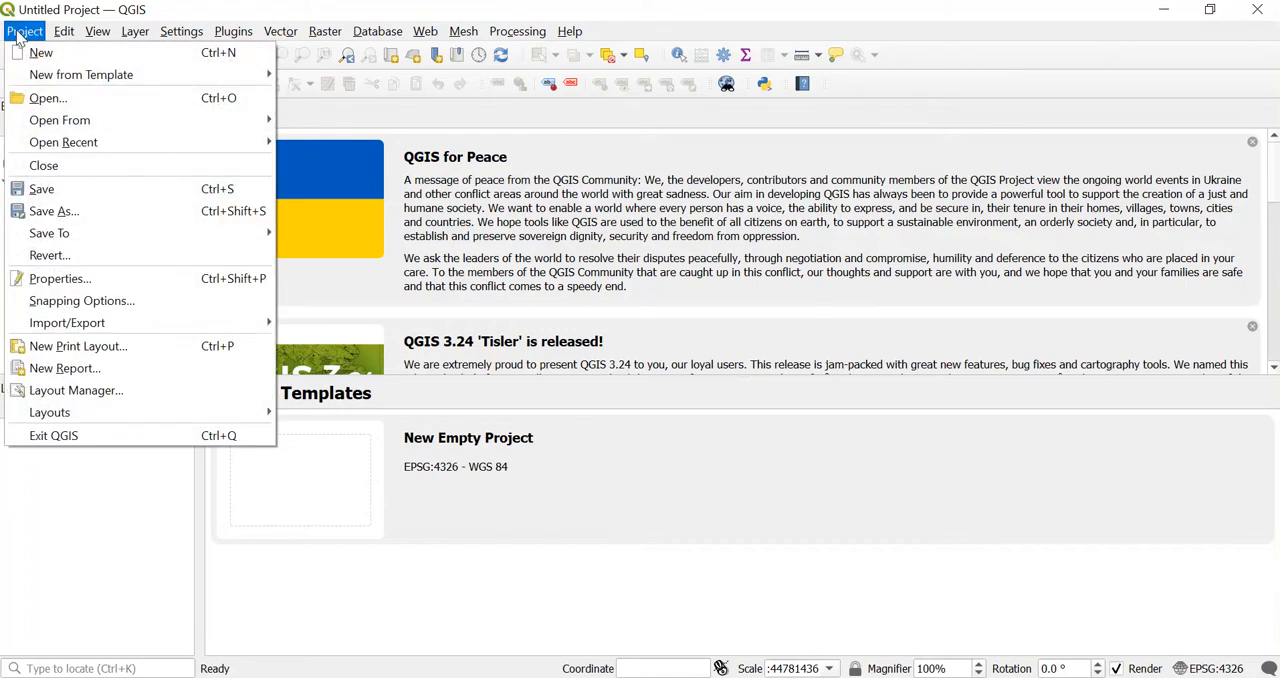
{"action": "mouse_move", "coordinate": [41, 52]}
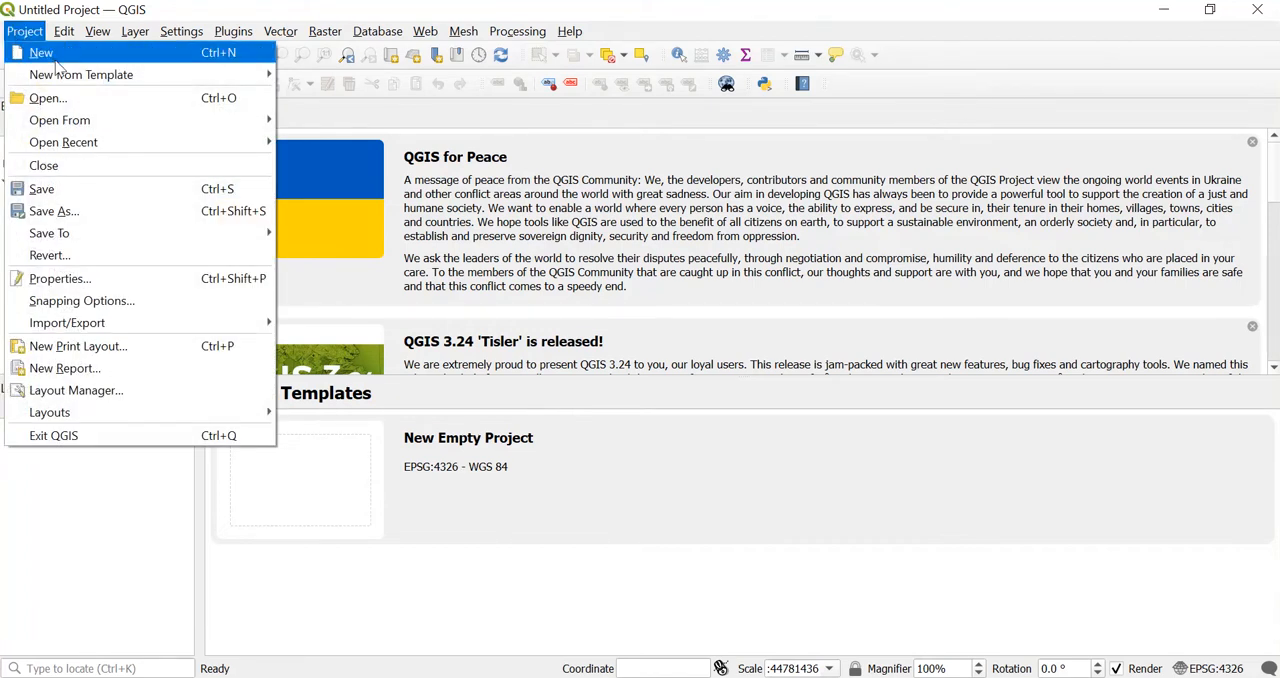
{"action": "mouse_move", "coordinate": [448, 396]}
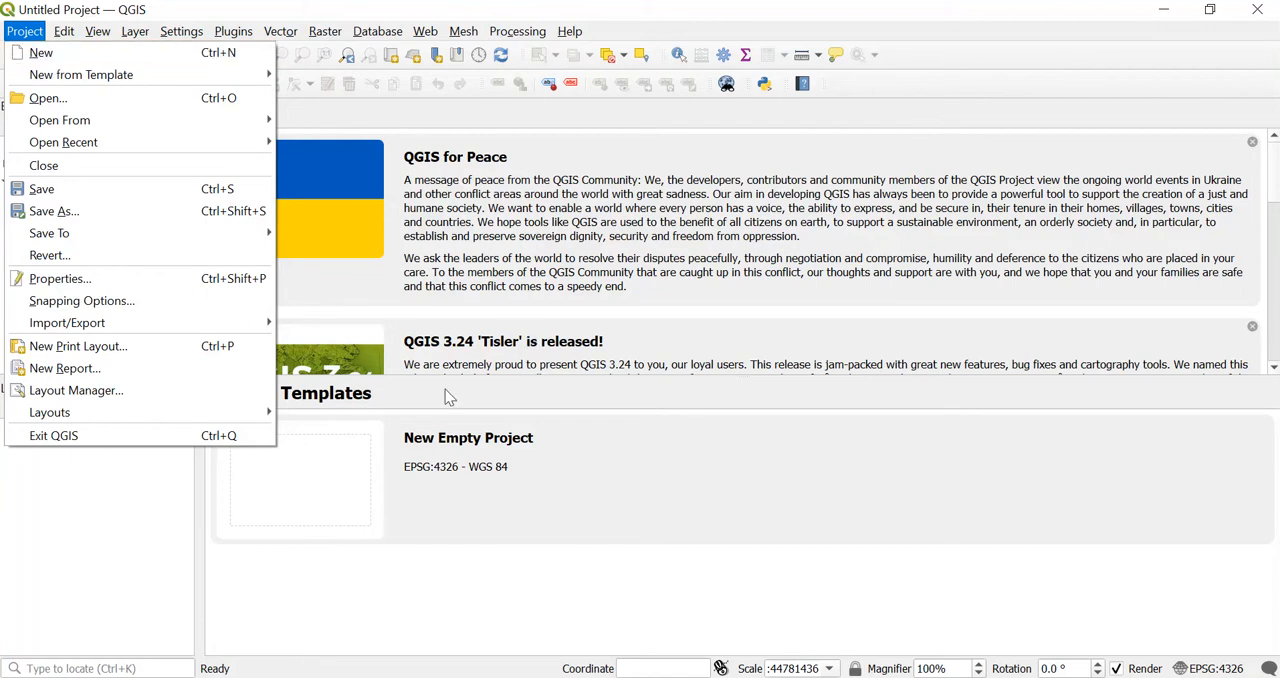
{"action": "mouse_move", "coordinate": [350, 108]}
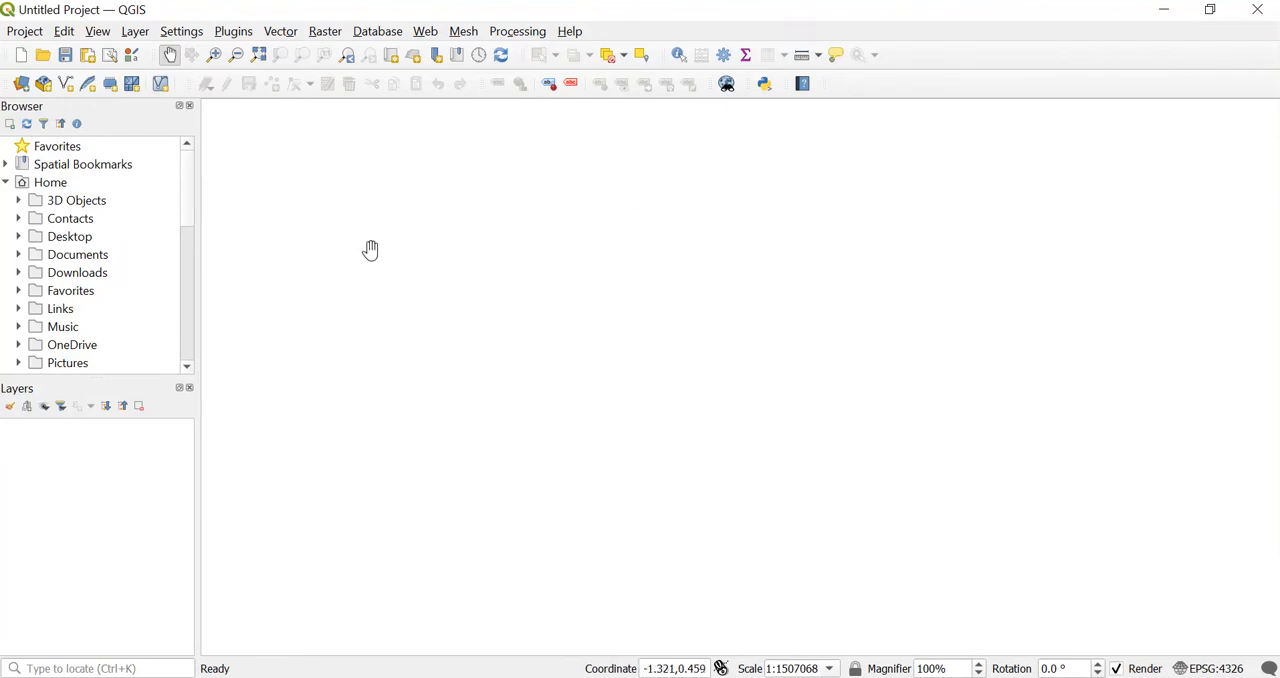
{"action": "mouse_move", "coordinate": [120, 266]}
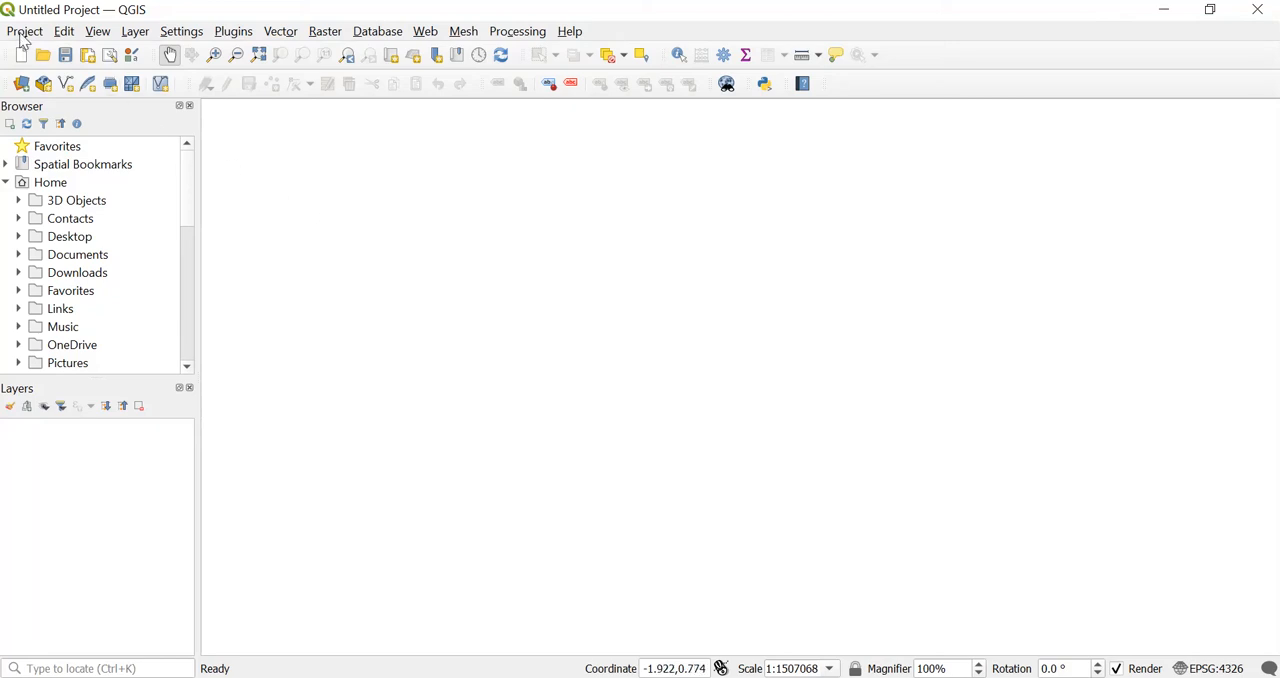
{"action": "left_click", "coordinate": [24, 31]}
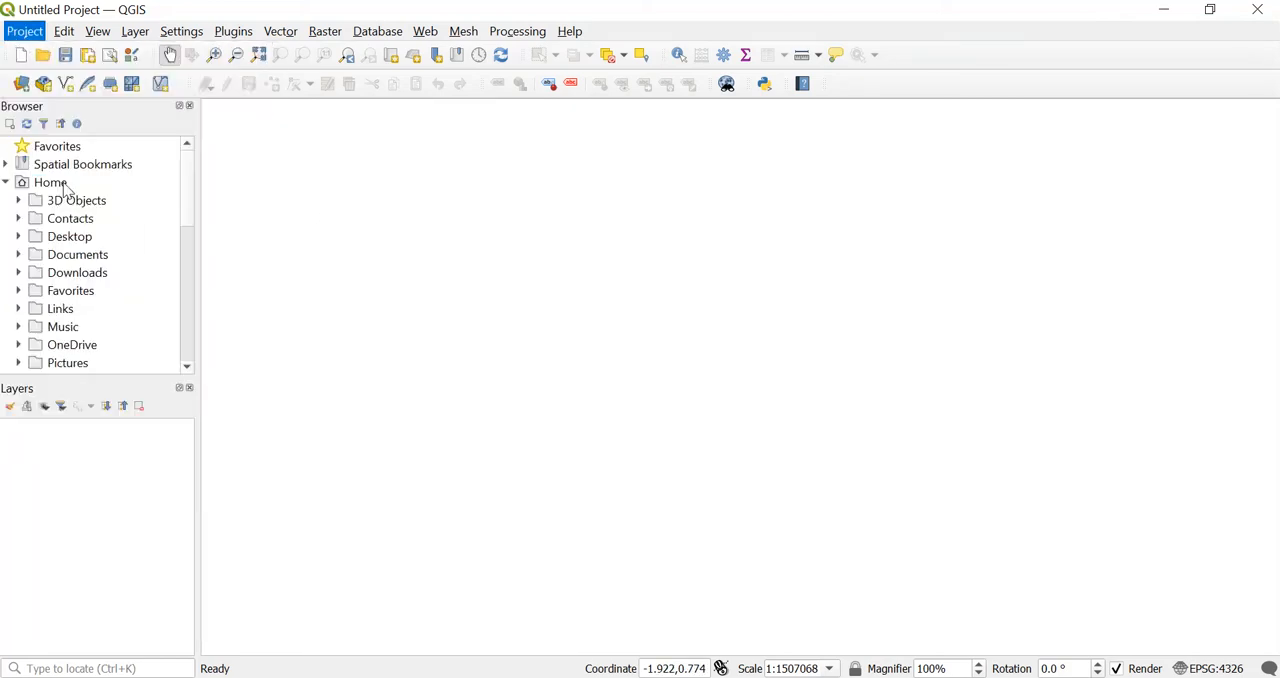
Bring up the Save Project dialog, dismiss it, then bring it up again.
{"action": "left_click", "coordinate": [64, 54]}
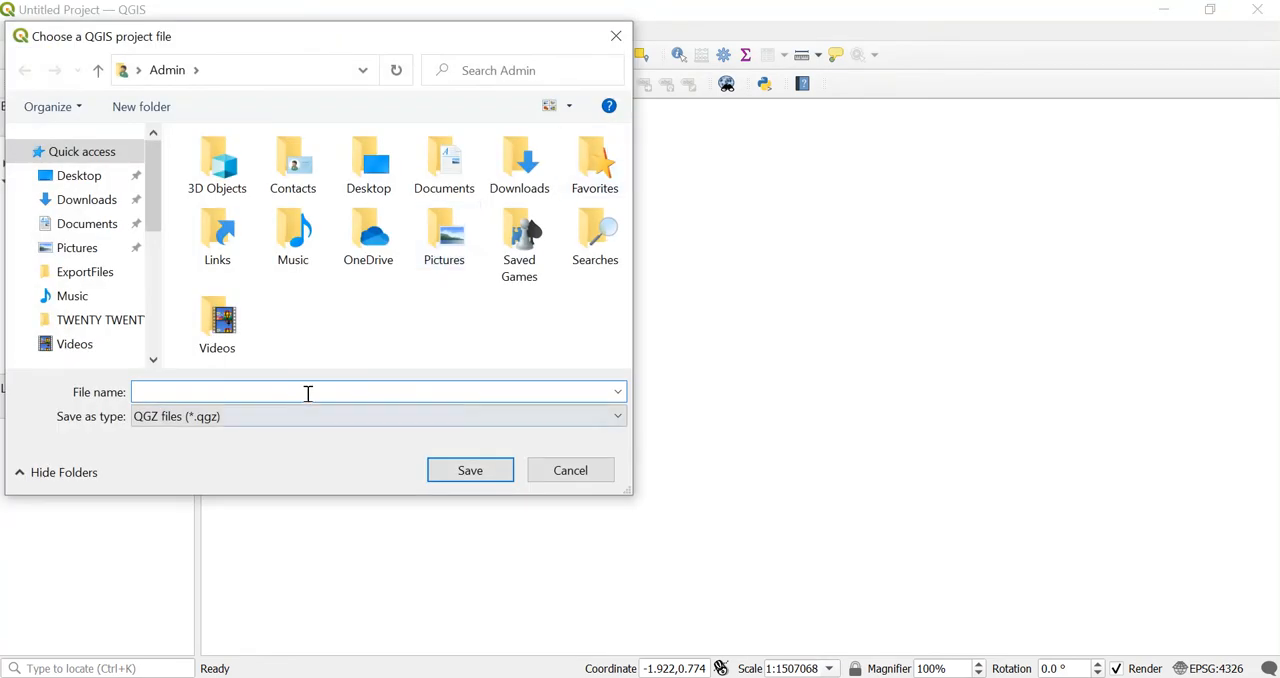
{"action": "mouse_move", "coordinate": [470, 470]}
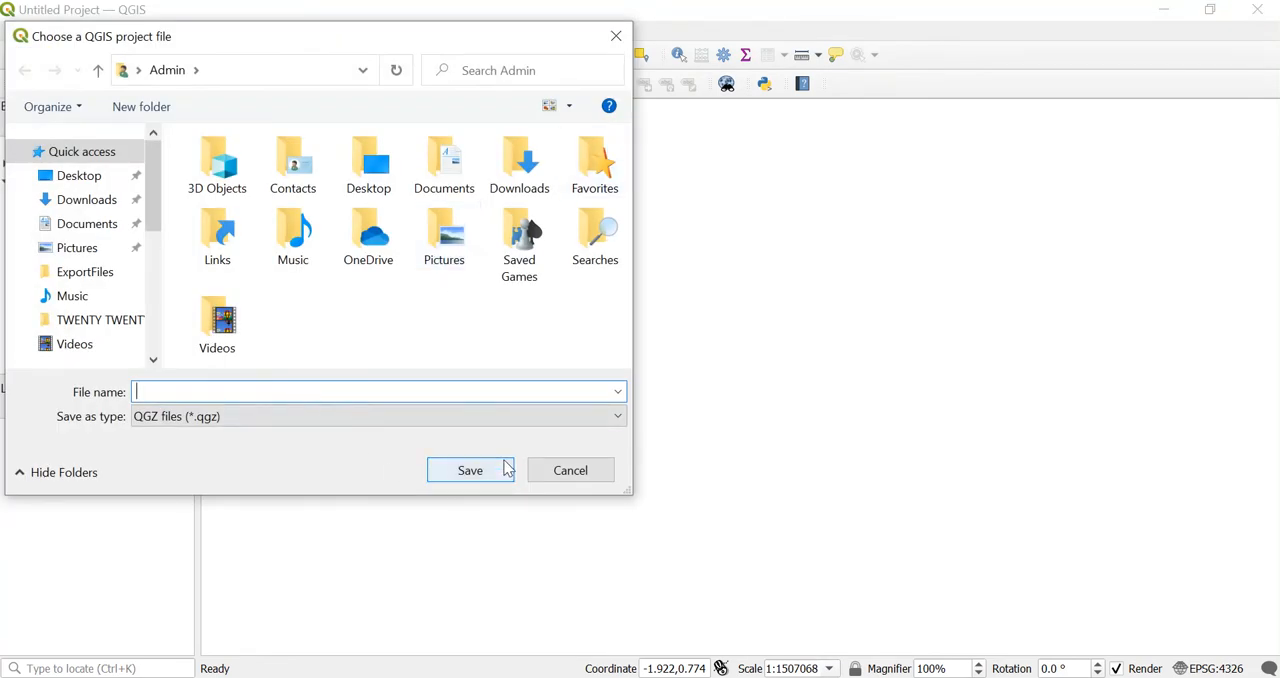
{"action": "left_click", "coordinate": [570, 470]}
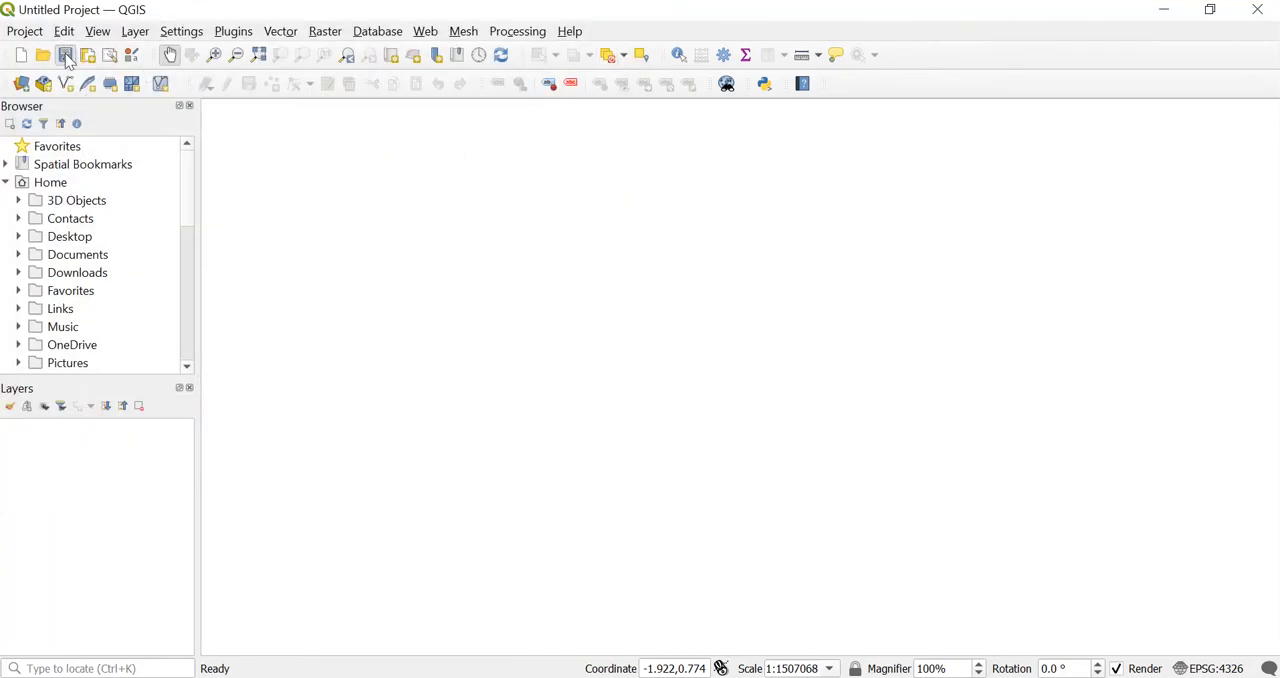
{"action": "left_click", "coordinate": [65, 55]}
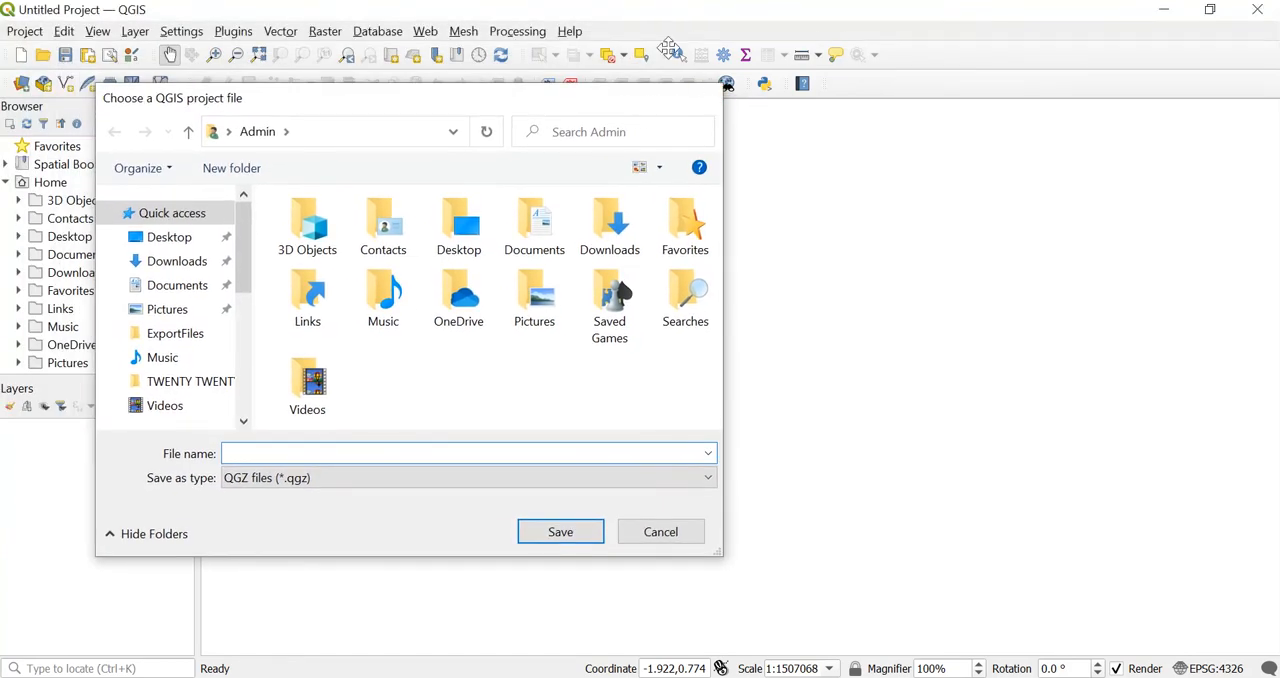
Cancel the save-project dialog, leaving the empty project untitled.
{"action": "left_click", "coordinate": [660, 531]}
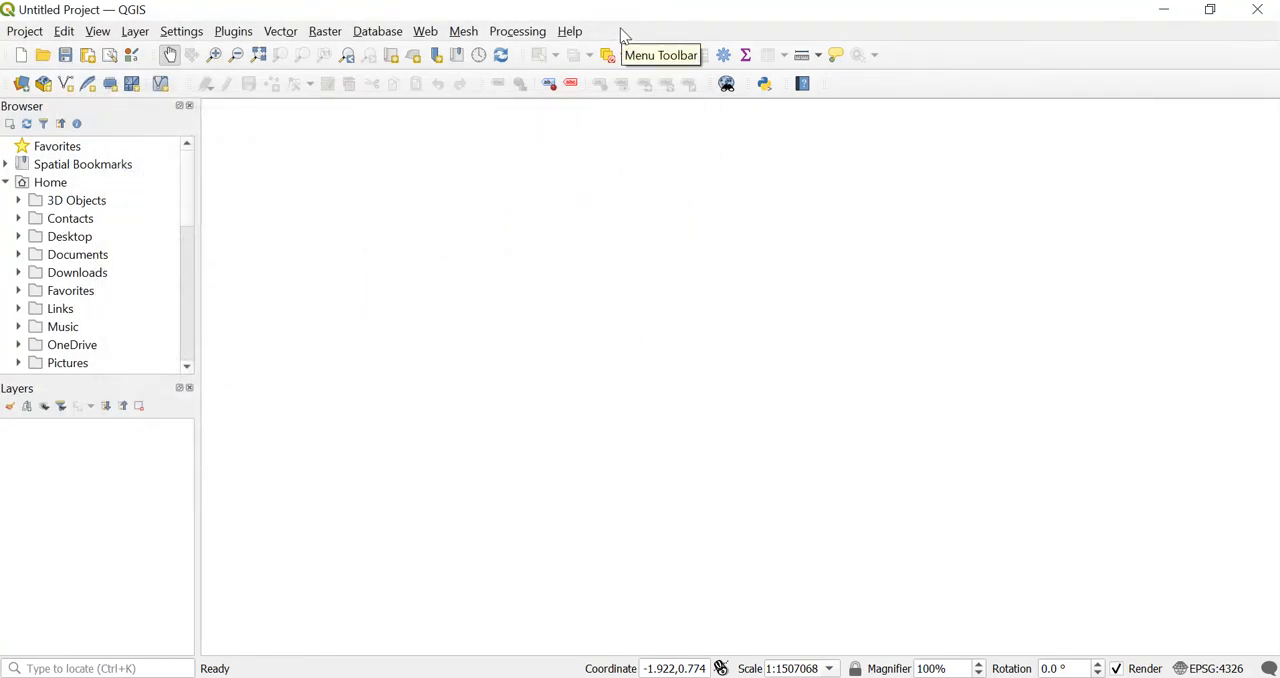
{"action": "mouse_move", "coordinate": [905, 62]}
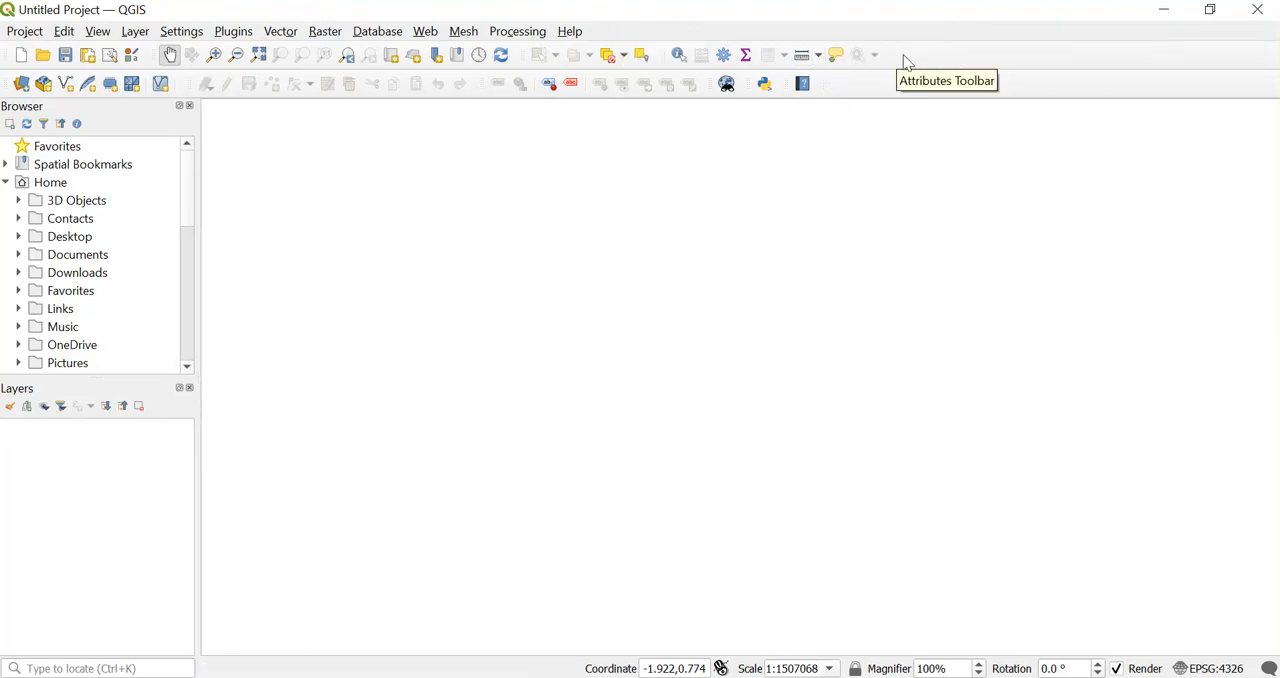
{"action": "mouse_move", "coordinate": [851, 90]}
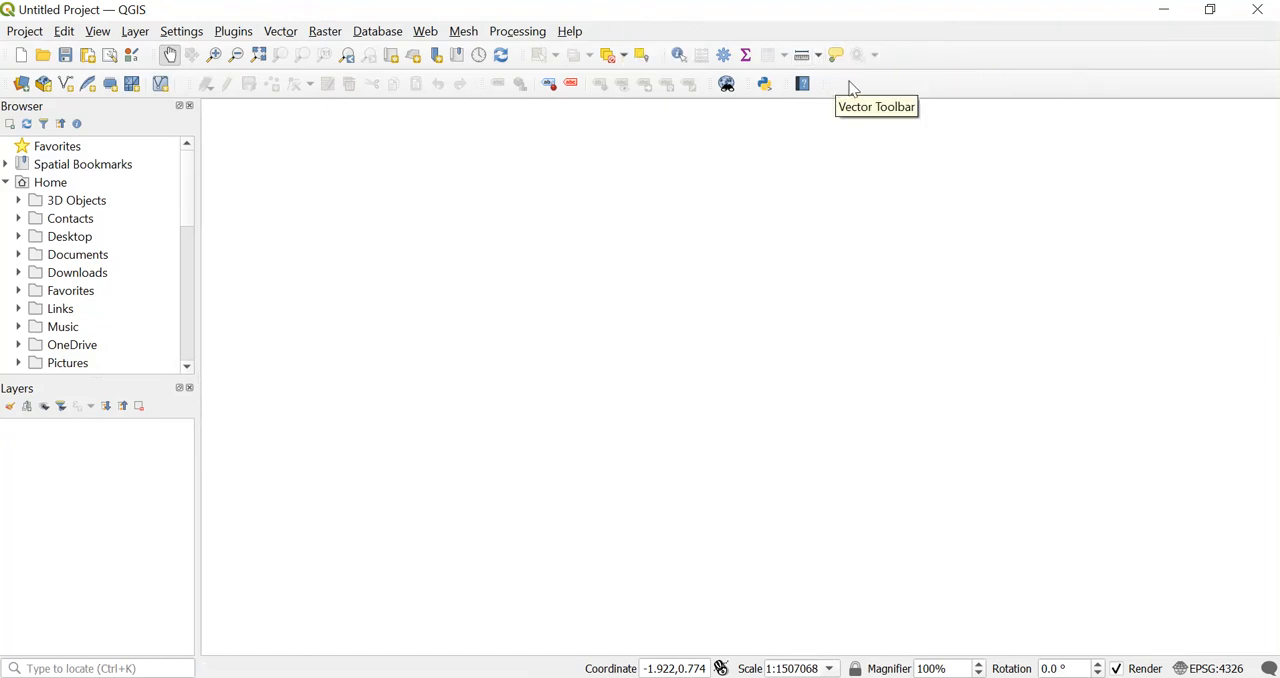
{"action": "mouse_move", "coordinate": [620, 28]}
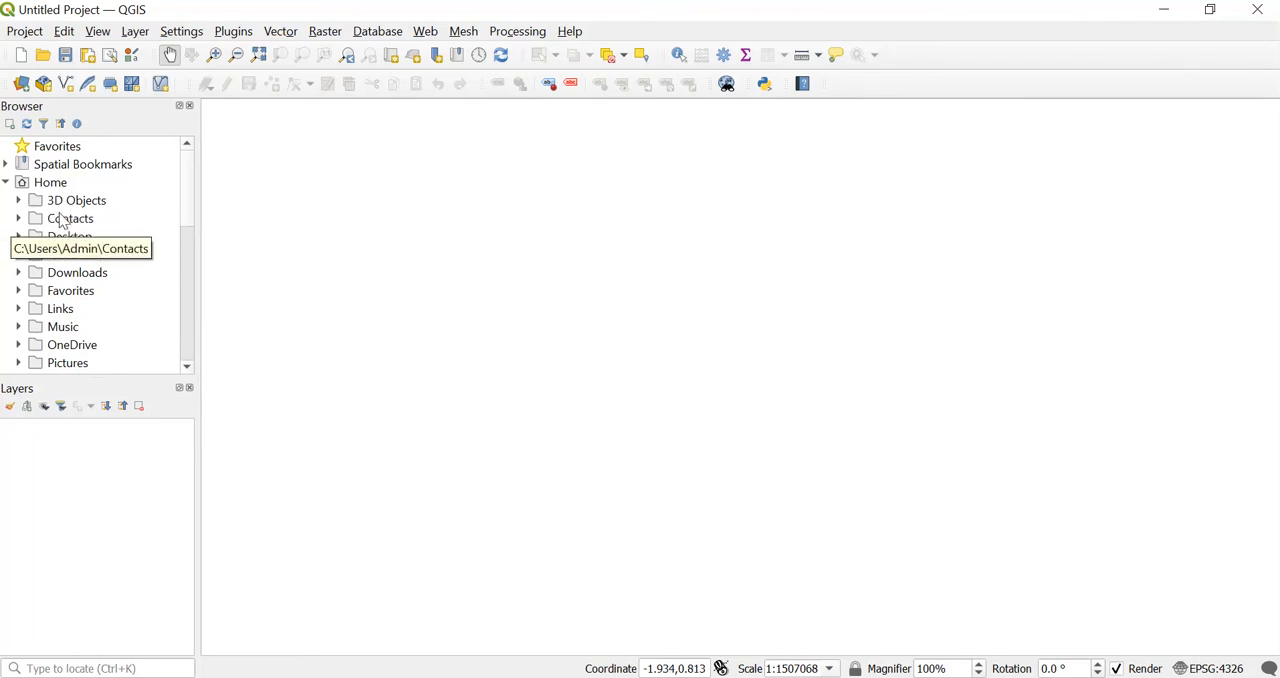
{"action": "mouse_move", "coordinate": [76, 200]}
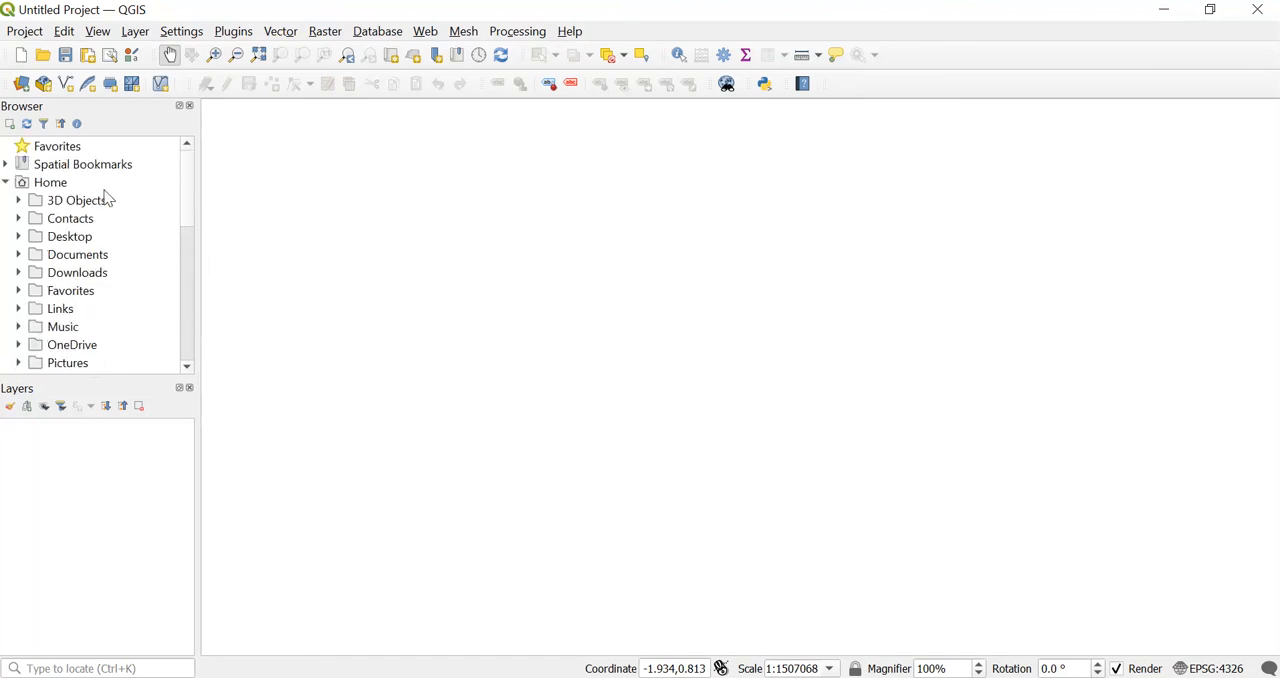
{"action": "mouse_move", "coordinate": [24, 242]}
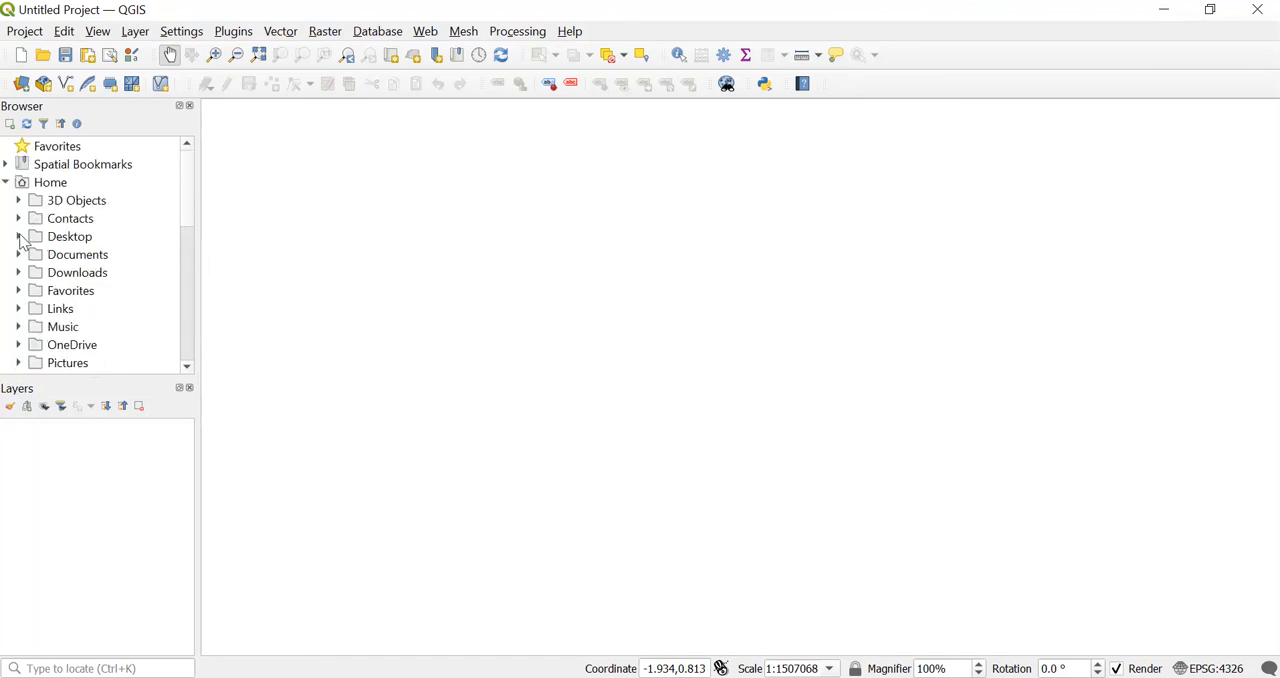
{"action": "mouse_move", "coordinate": [69, 236]}
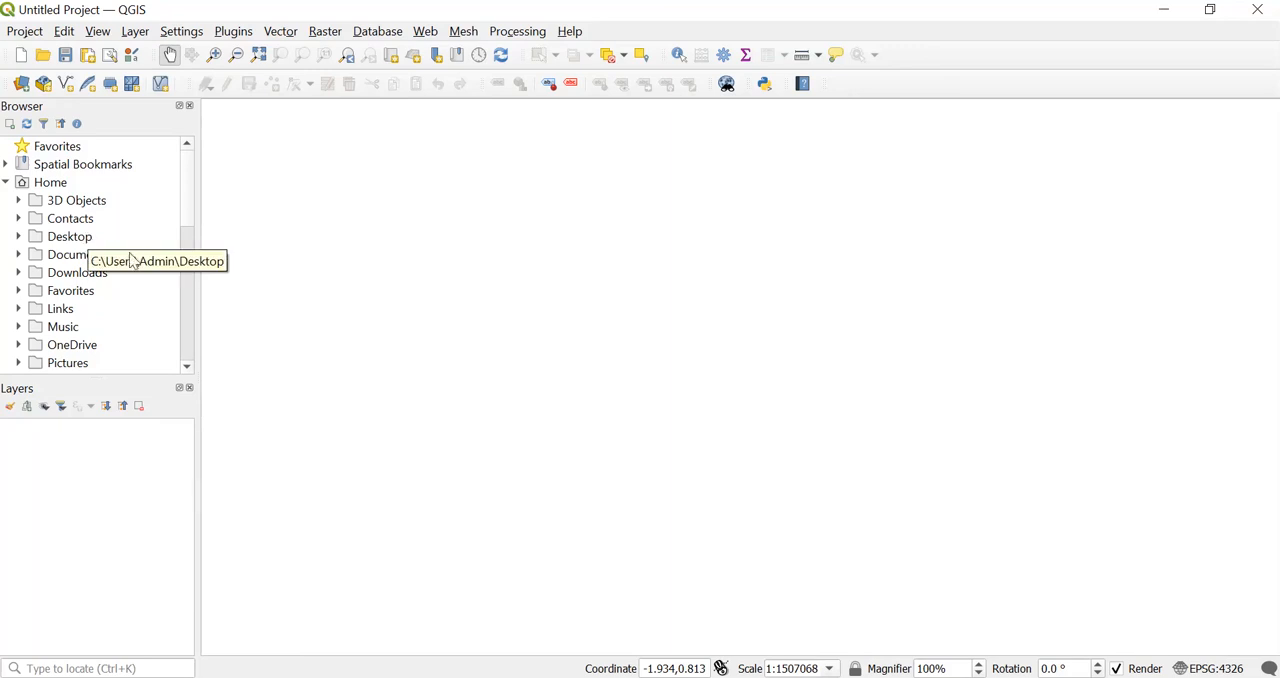
{"action": "mouse_move", "coordinate": [137, 152]}
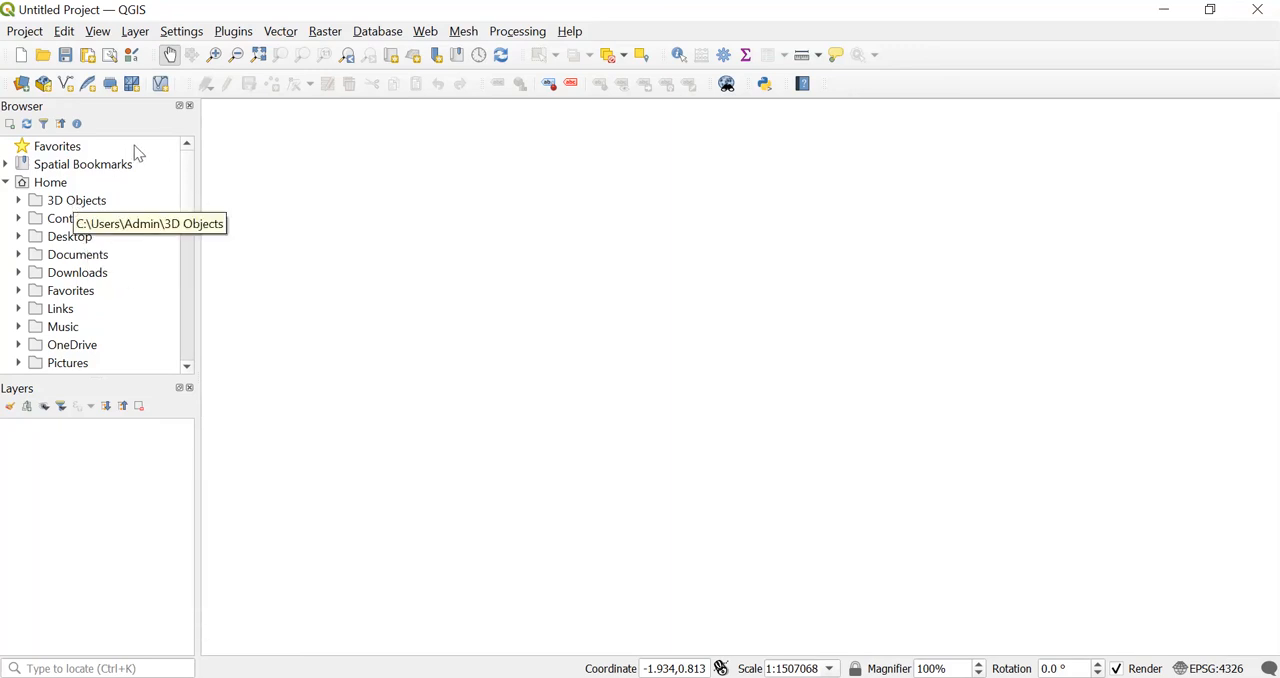
Close the Browser panel, then the Layers panel.
{"action": "left_click", "coordinate": [188, 105]}
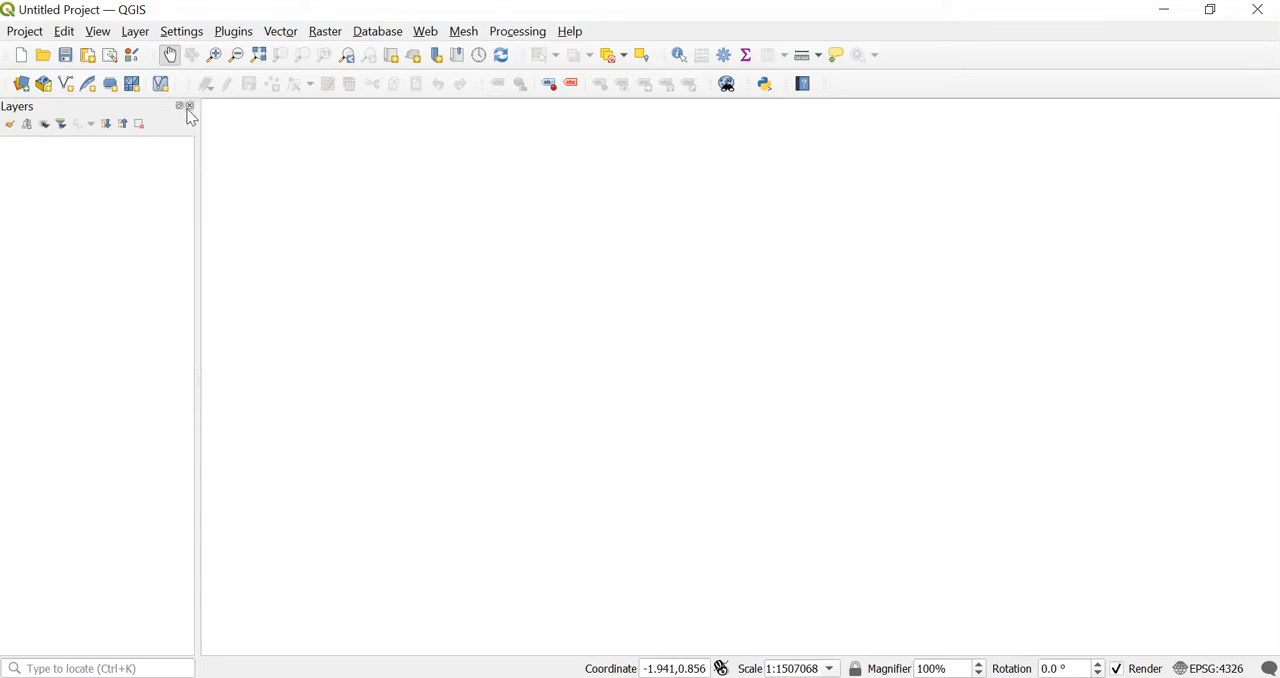
{"action": "left_click", "coordinate": [189, 106]}
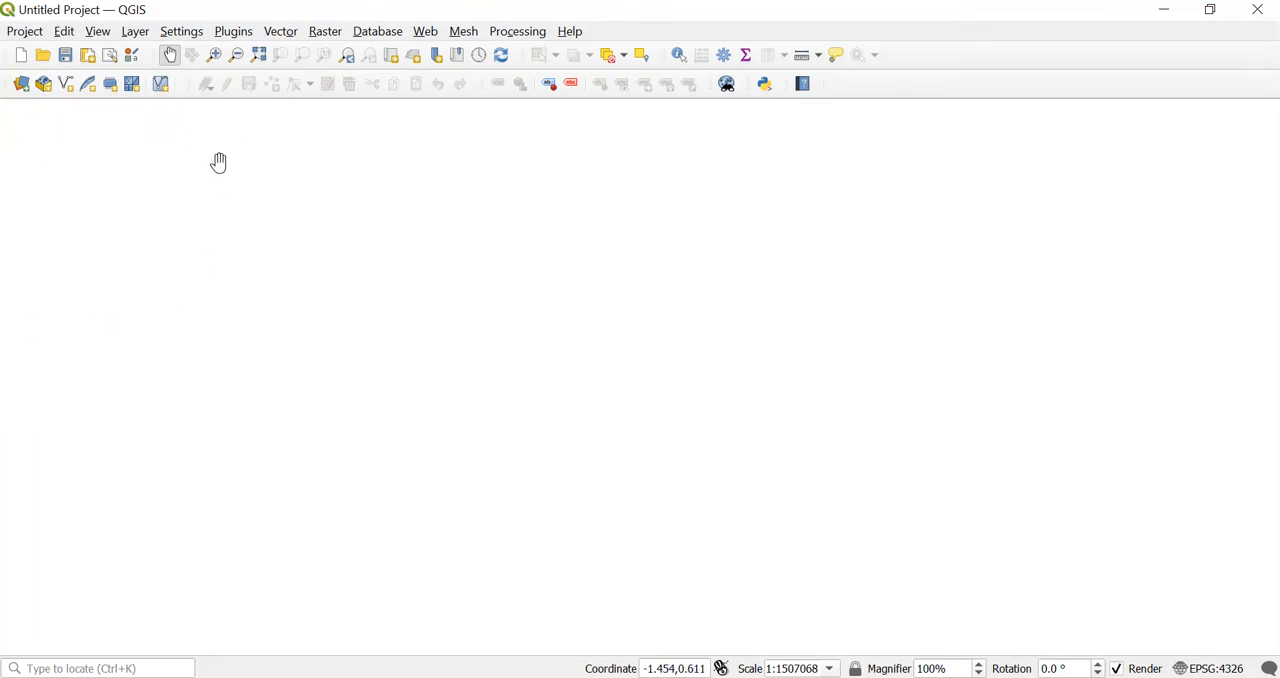
{"action": "mouse_move", "coordinate": [93, 148]}
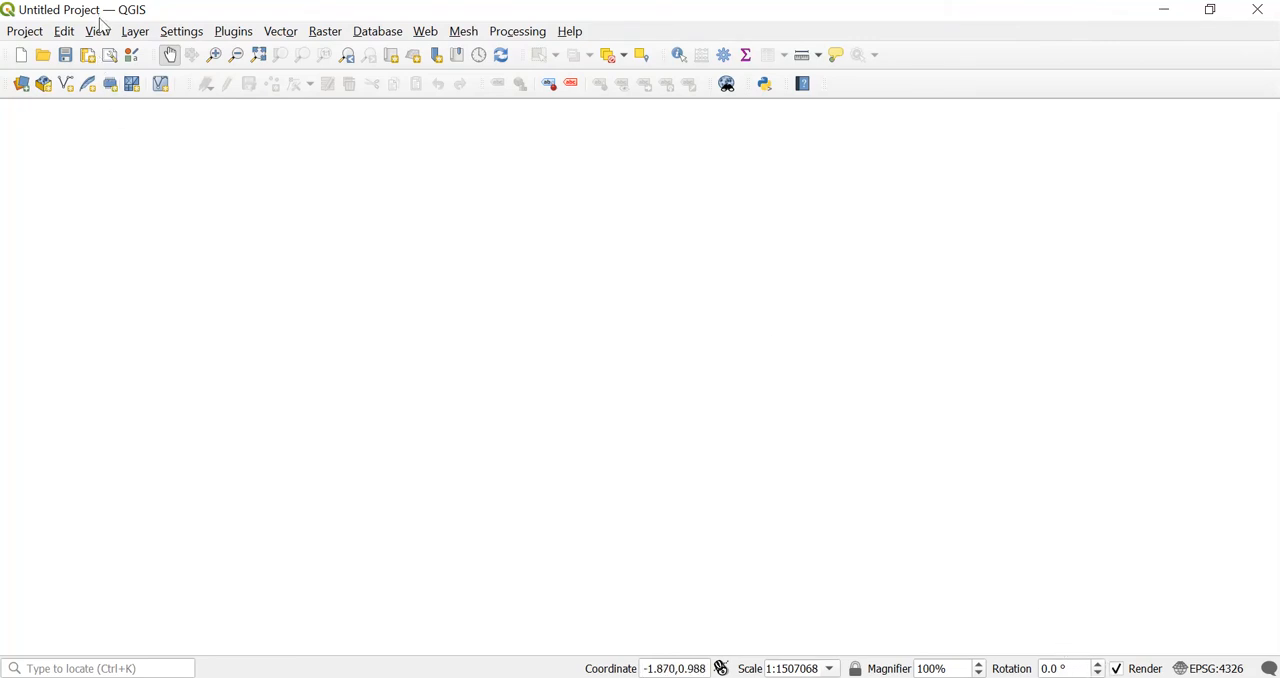
Re-enable the Browser panel from the View menu's panel list.
{"action": "left_click", "coordinate": [97, 31]}
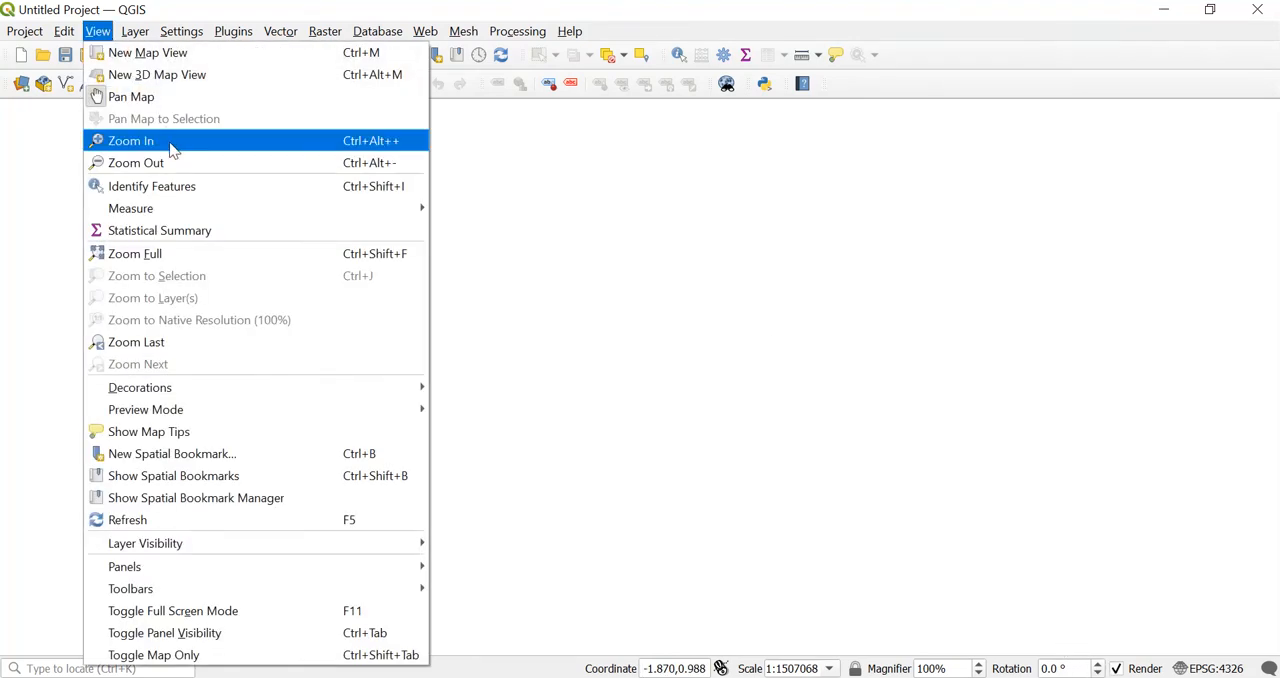
{"action": "mouse_move", "coordinate": [195, 579]}
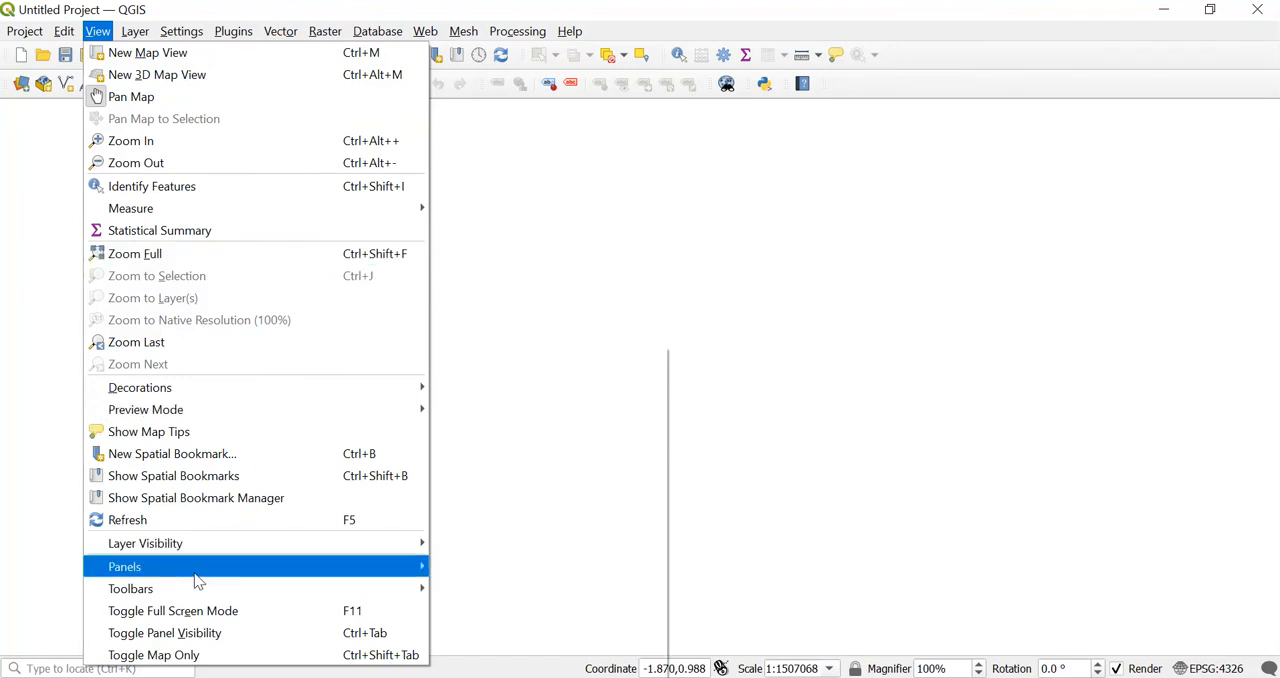
{"action": "mouse_move", "coordinate": [124, 566]}
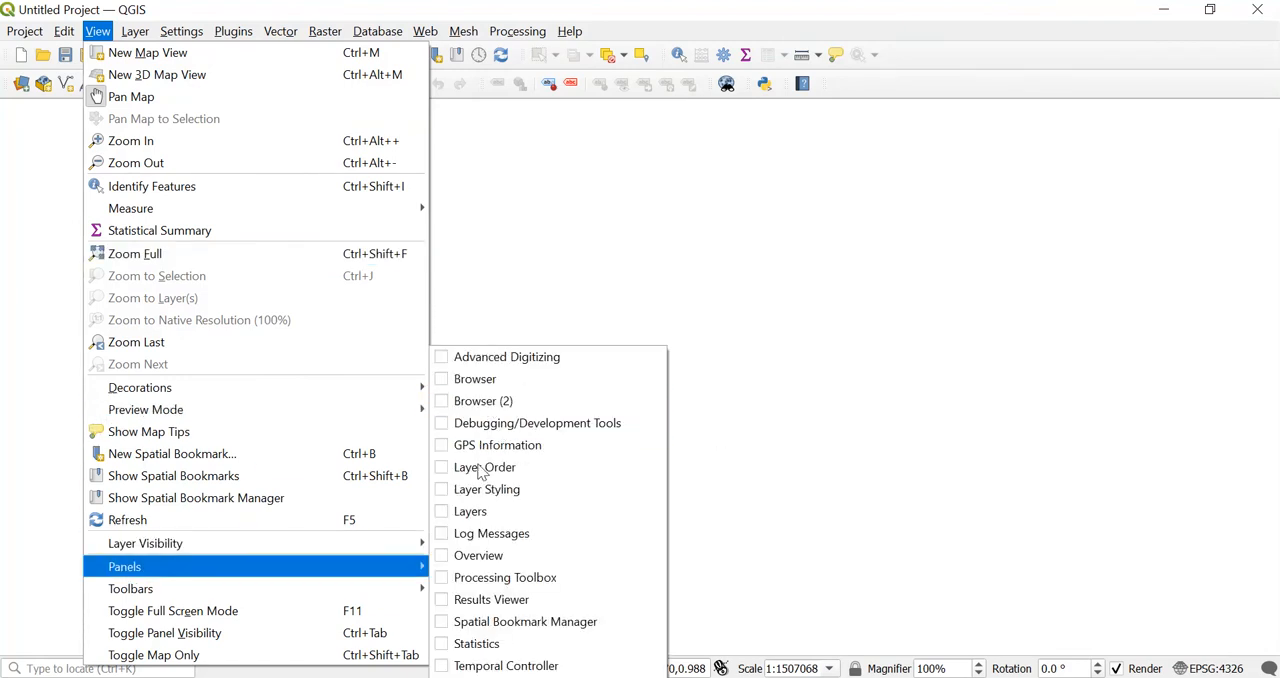
{"action": "mouse_move", "coordinate": [507, 357]}
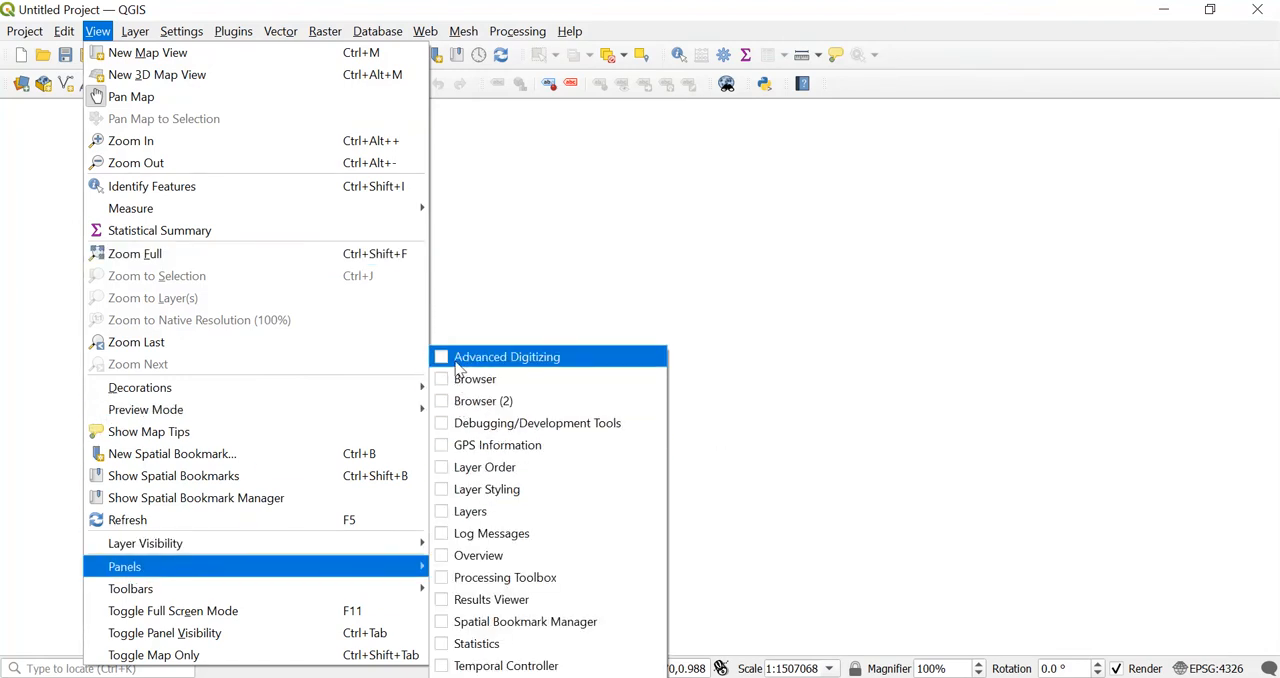
{"action": "mouse_move", "coordinate": [475, 378]}
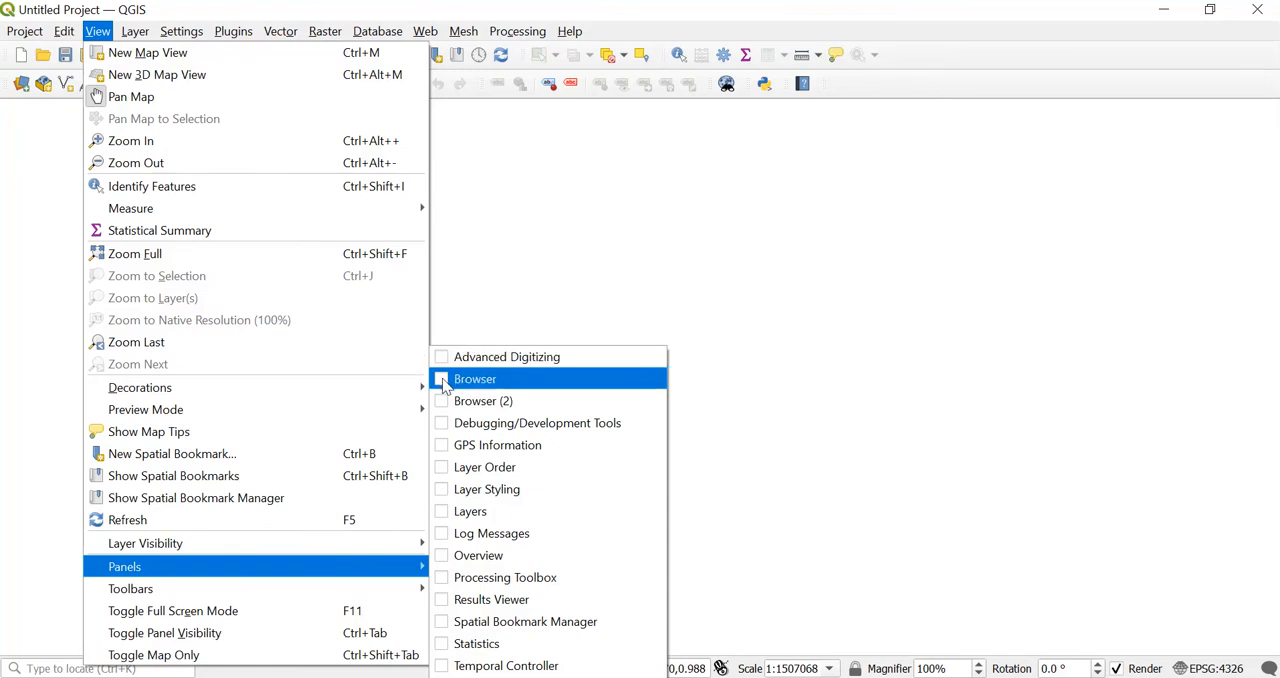
{"action": "left_click", "coordinate": [474, 378]}
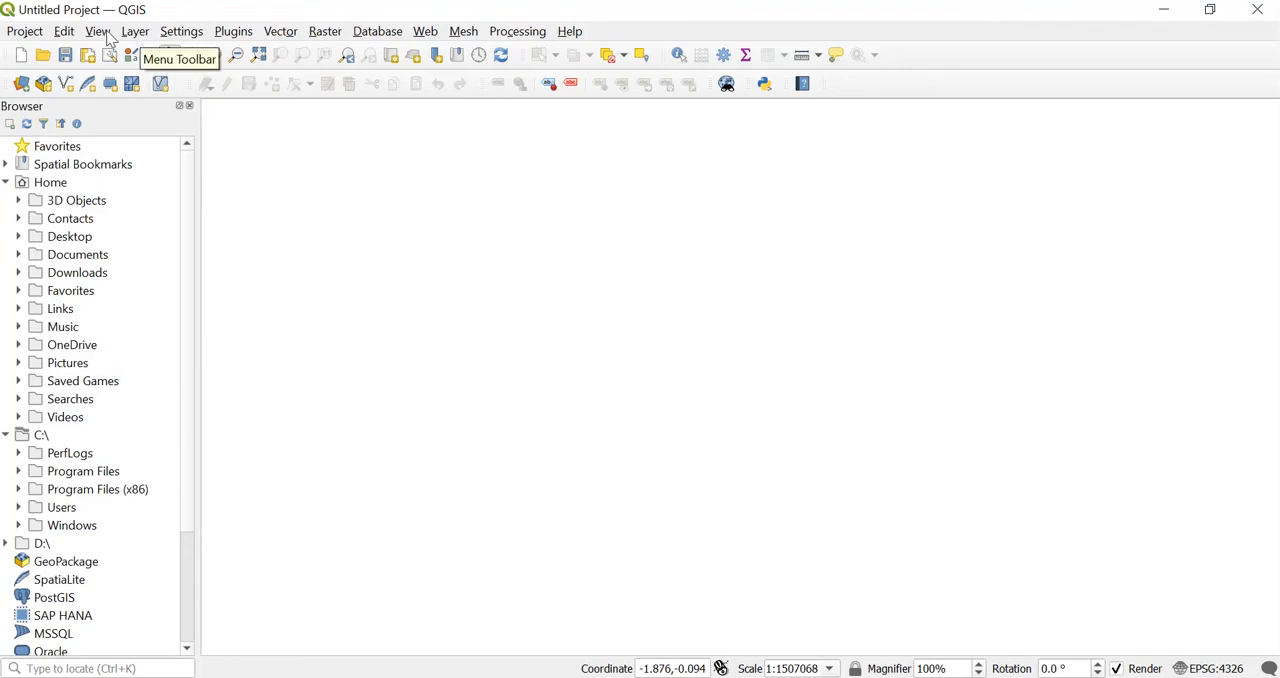
{"action": "left_click", "coordinate": [97, 31]}
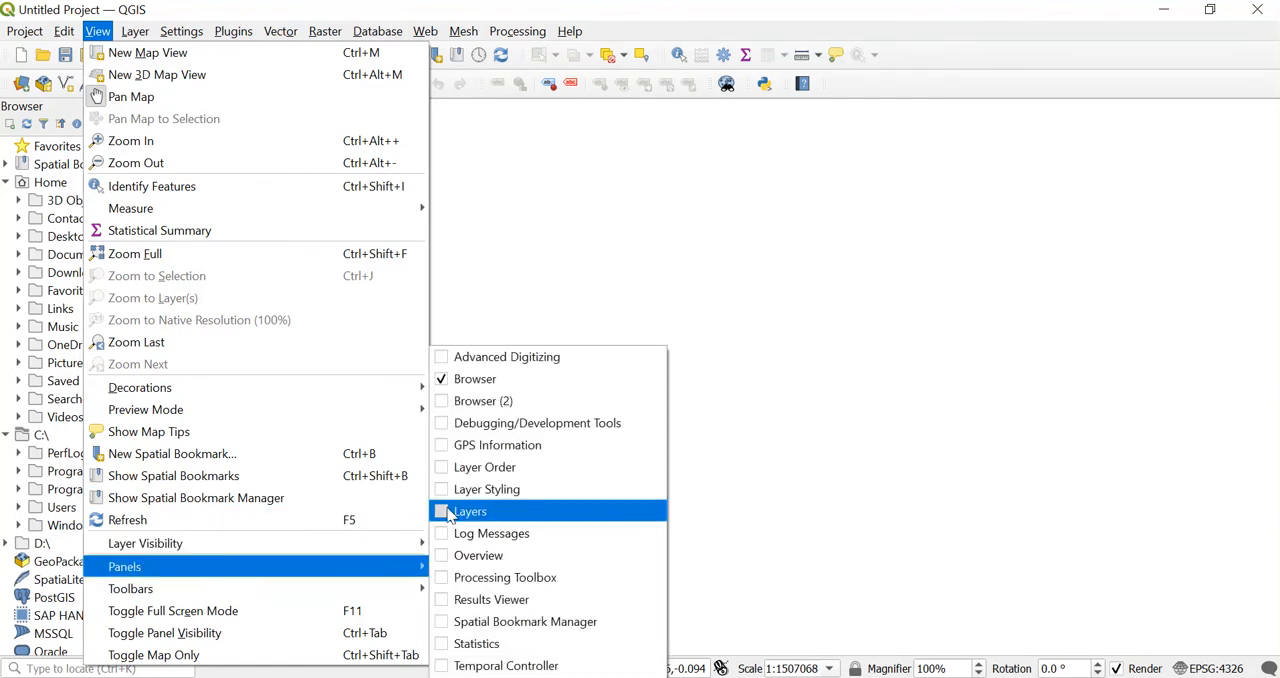
{"action": "left_click", "coordinate": [470, 511]}
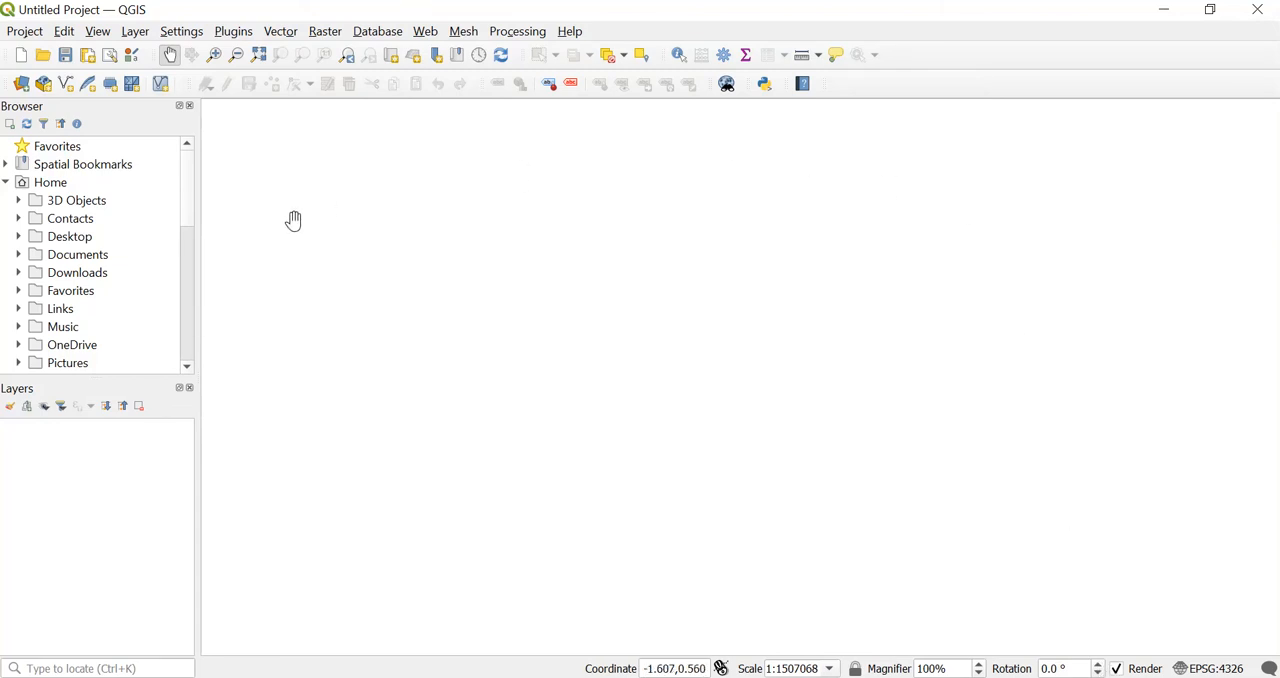
{"action": "mouse_move", "coordinate": [387, 151]}
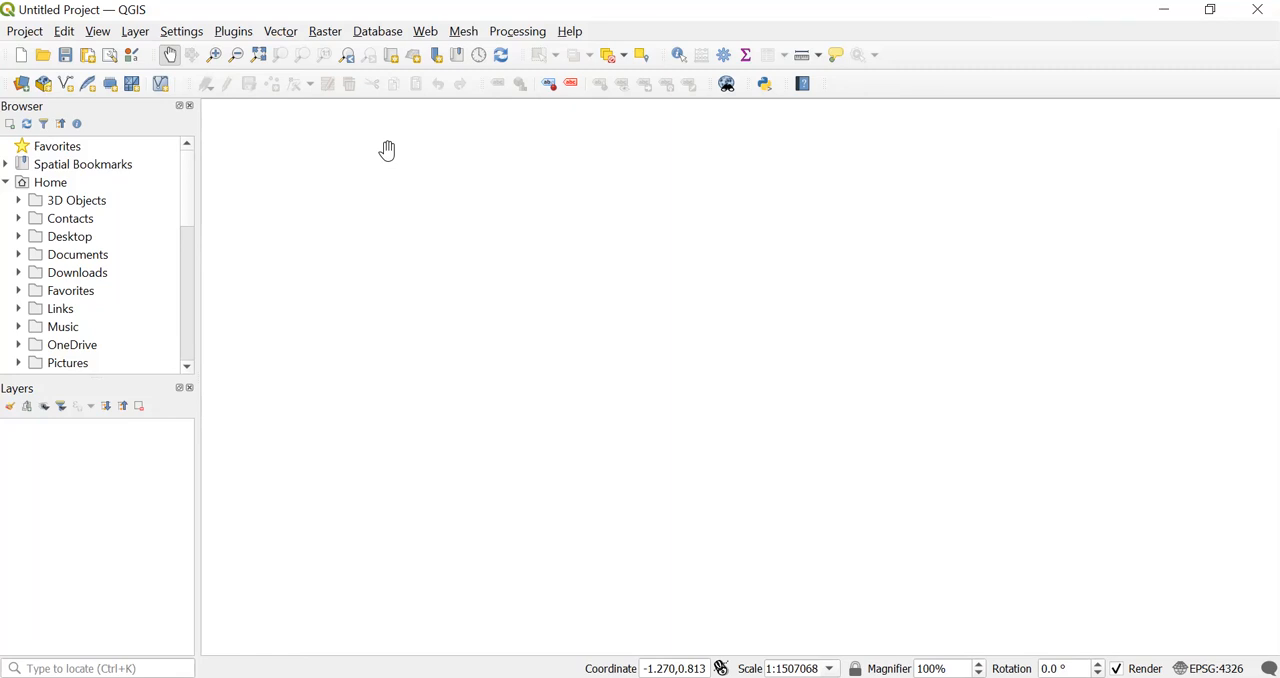
Show the Processing Toolbox panel from the Processing menu.
{"action": "left_click", "coordinate": [517, 31]}
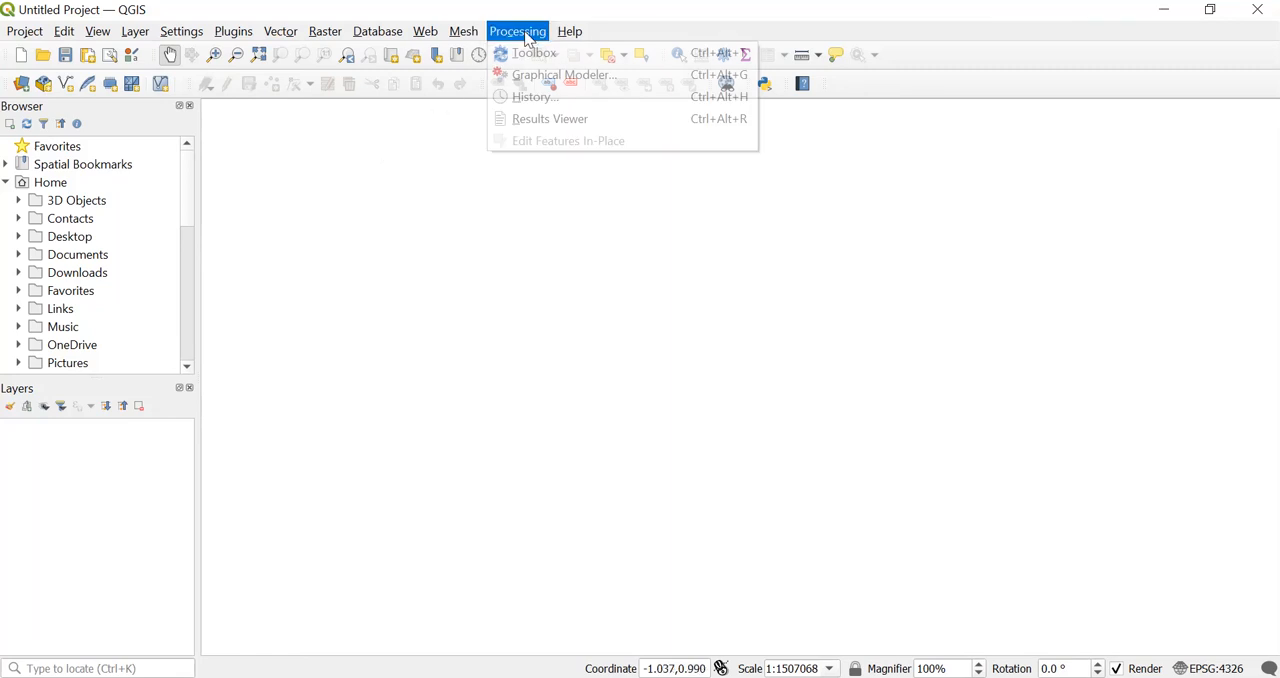
{"action": "mouse_move", "coordinate": [533, 52]}
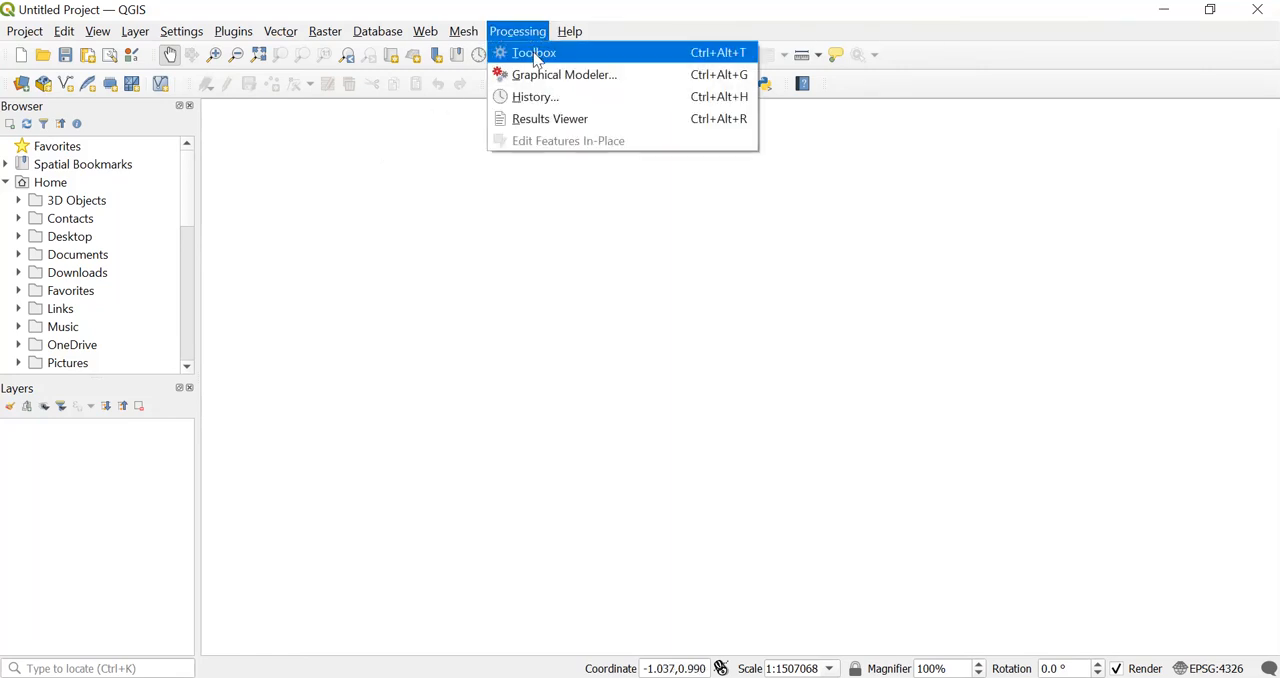
{"action": "left_click", "coordinate": [534, 52]}
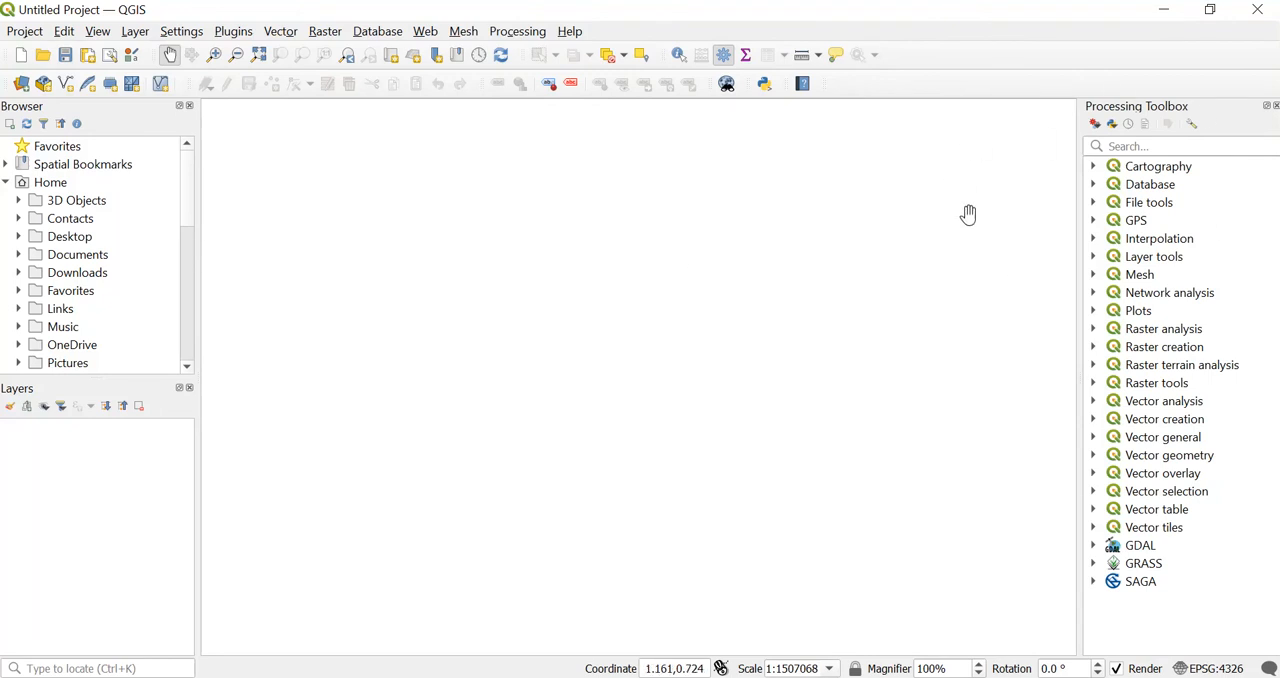
{"action": "mouse_move", "coordinate": [1155, 462]}
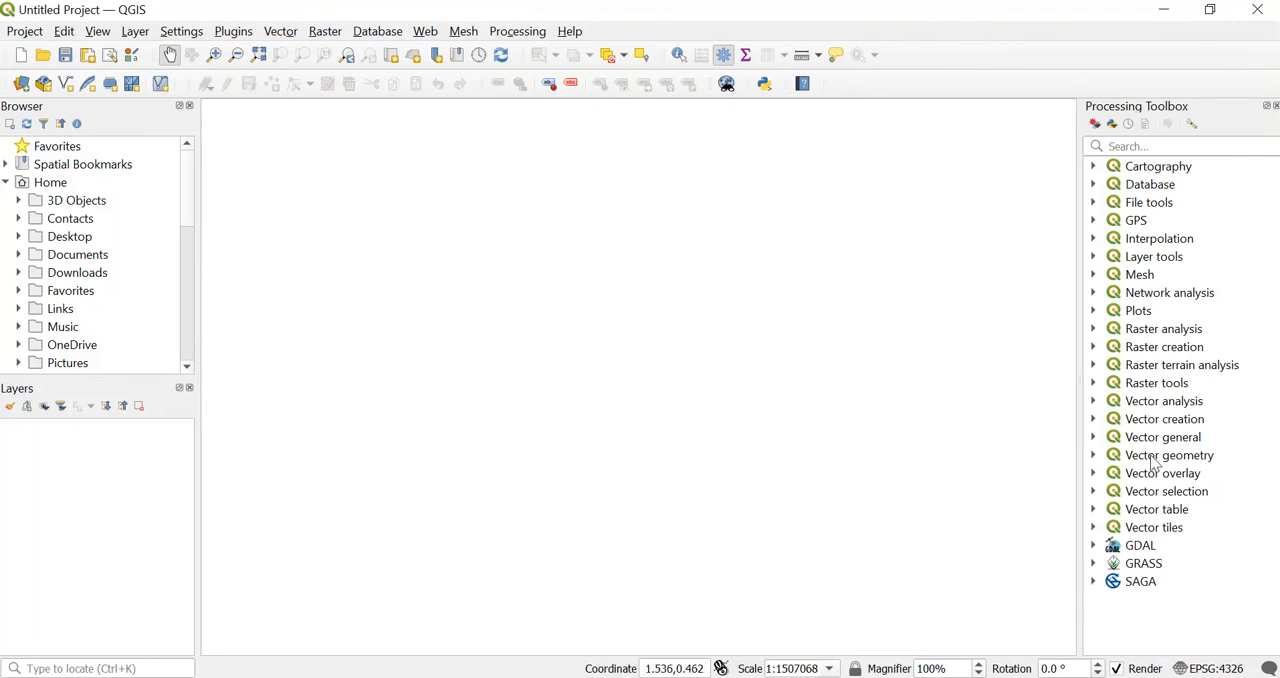
{"action": "mouse_move", "coordinate": [1152, 465]}
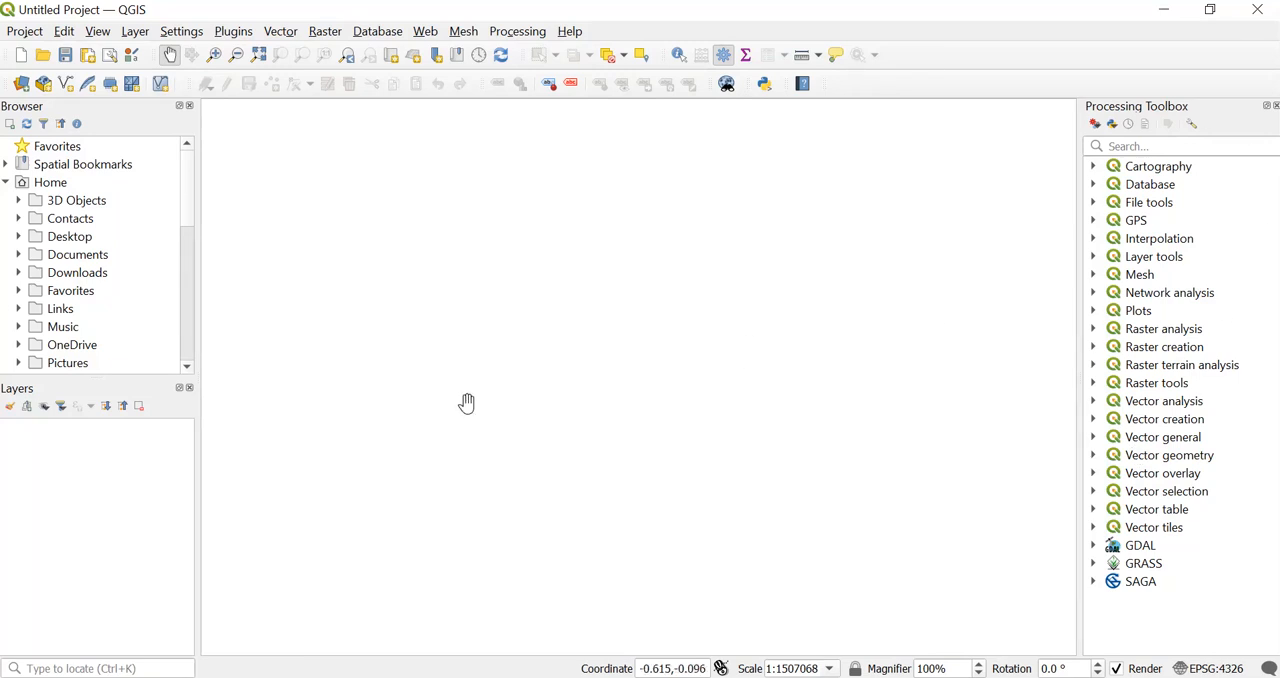
{"action": "mouse_move", "coordinate": [458, 382]}
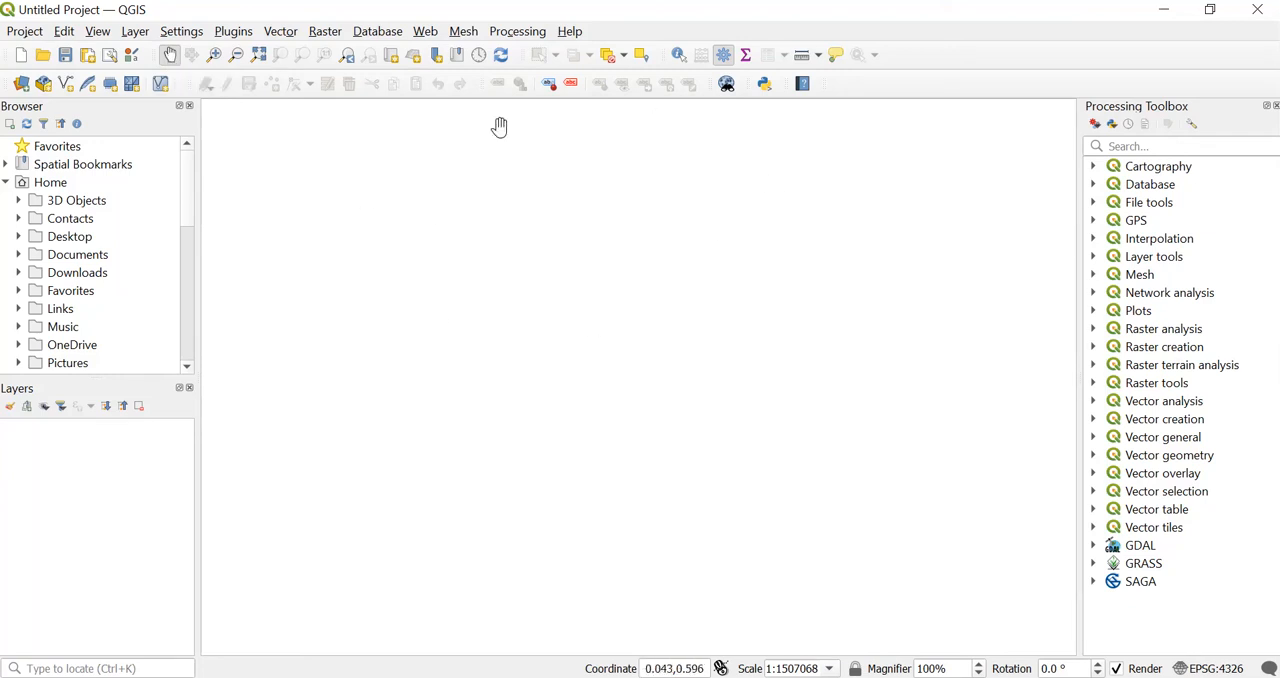
{"action": "mouse_move", "coordinate": [467, 316]}
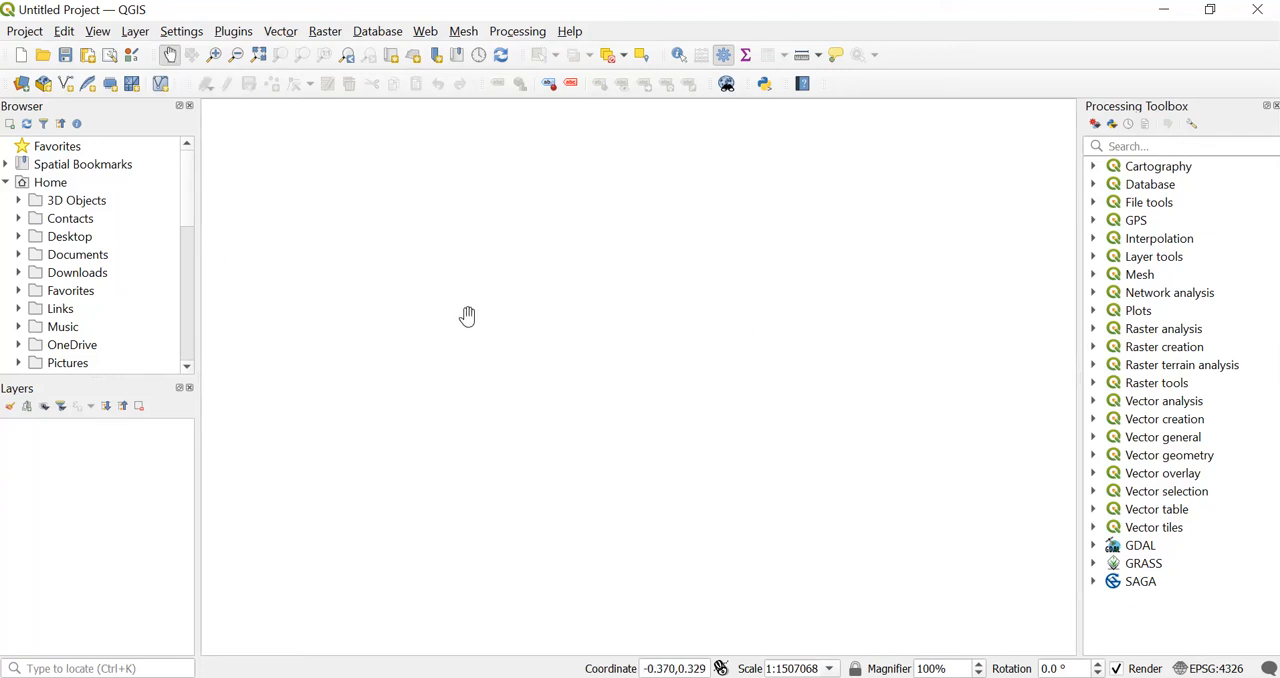
{"action": "mouse_move", "coordinate": [496, 214]}
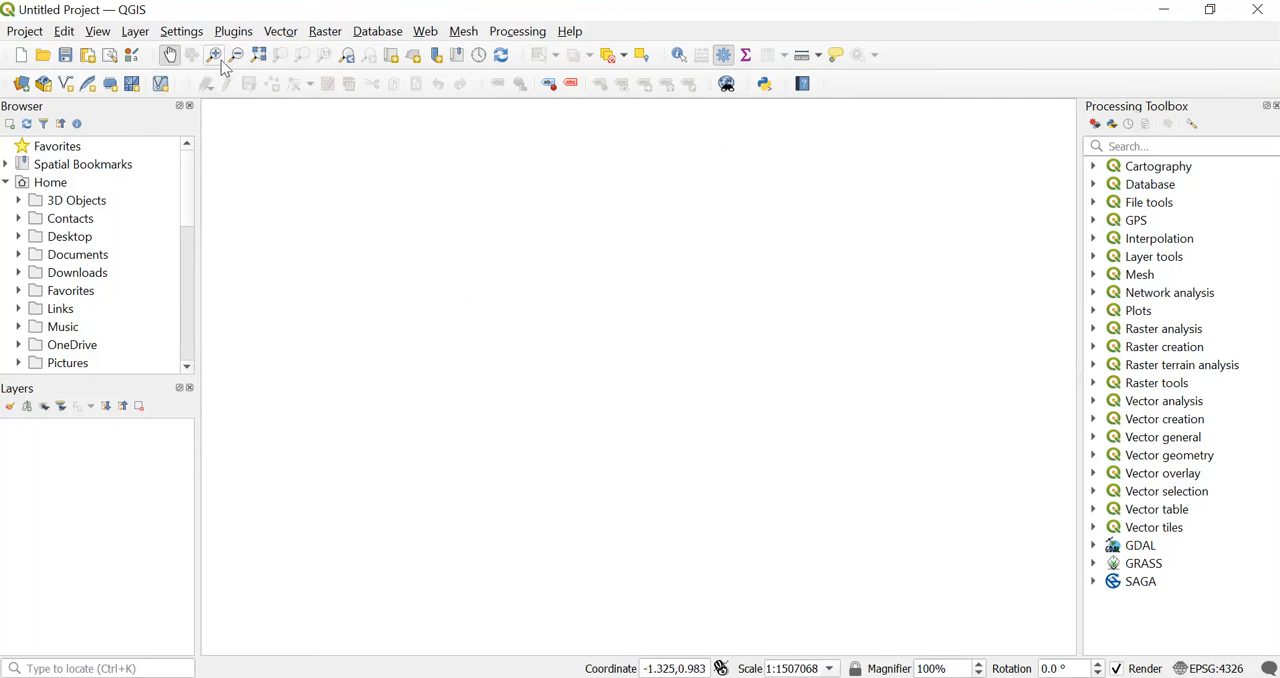
{"action": "mouse_move", "coordinate": [237, 56]}
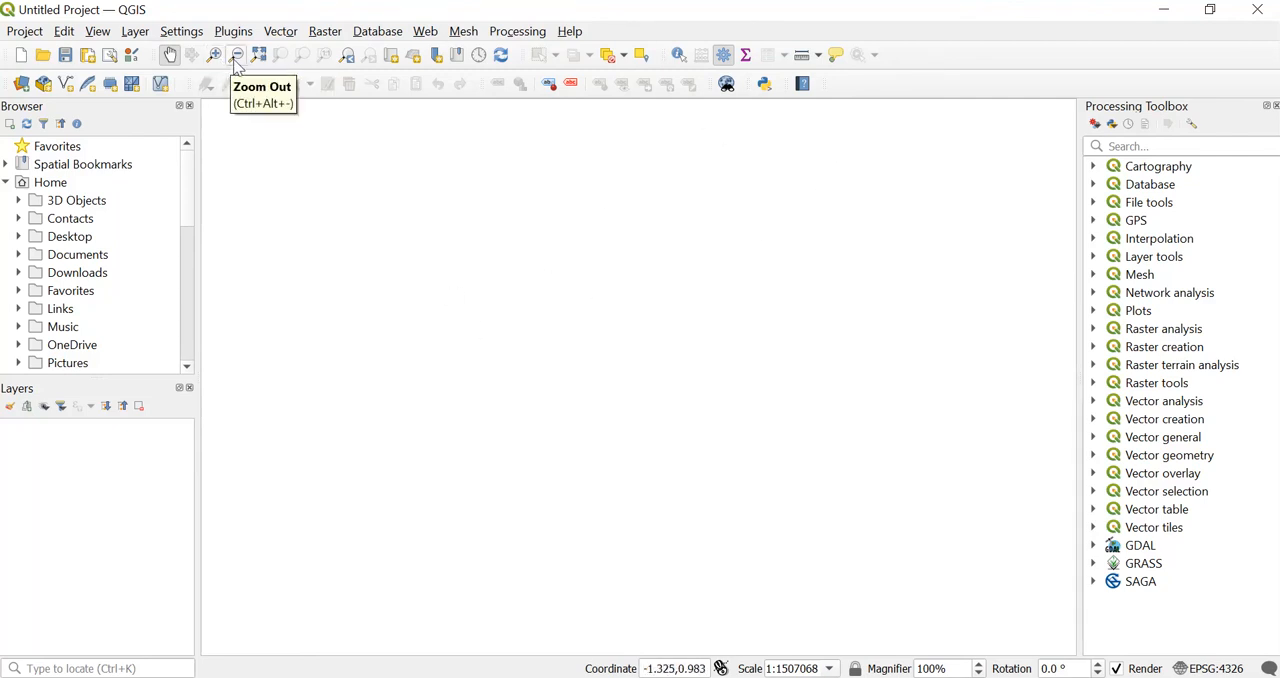
{"action": "mouse_move", "coordinate": [501, 55]}
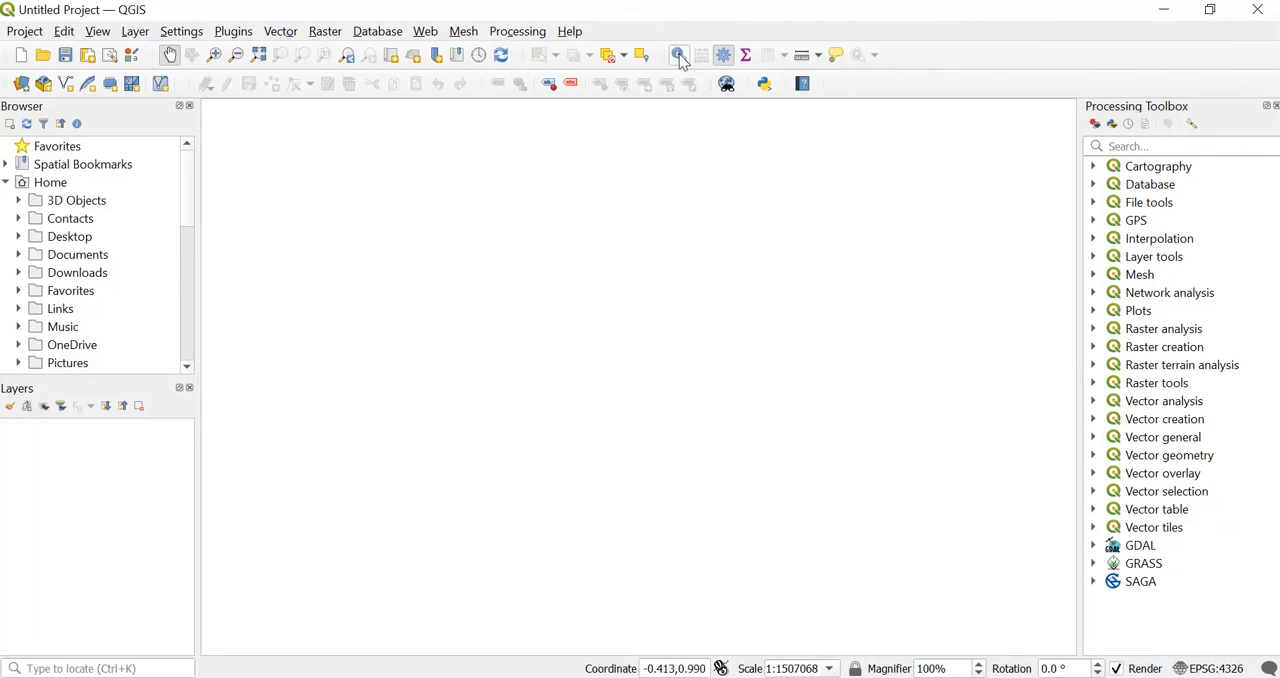
{"action": "mouse_move", "coordinate": [678, 55]}
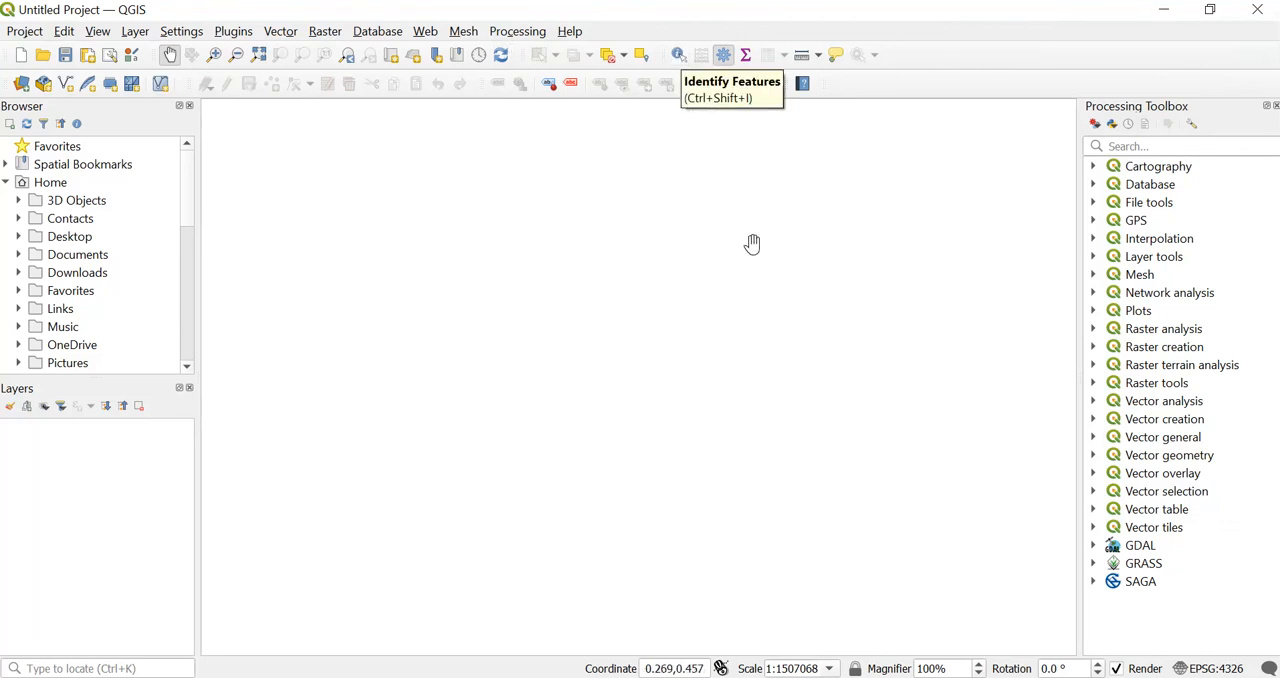
{"action": "mouse_move", "coordinate": [753, 211]}
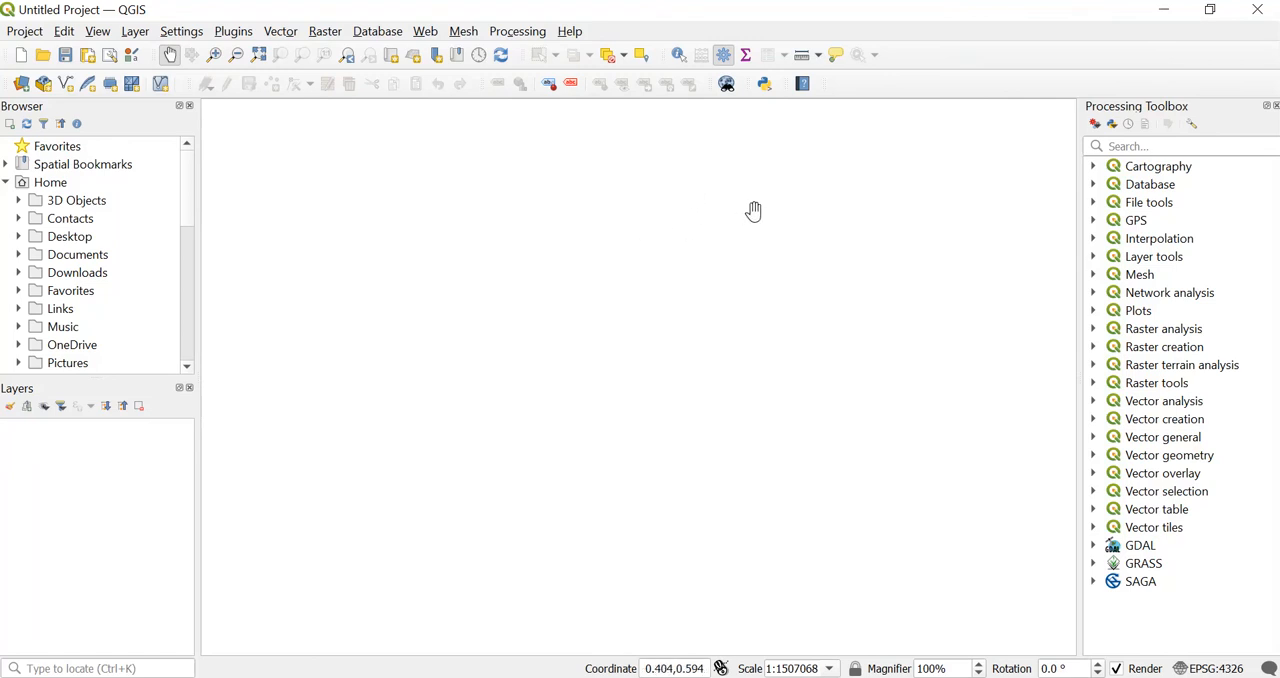
{"action": "mouse_move", "coordinate": [1150, 390]}
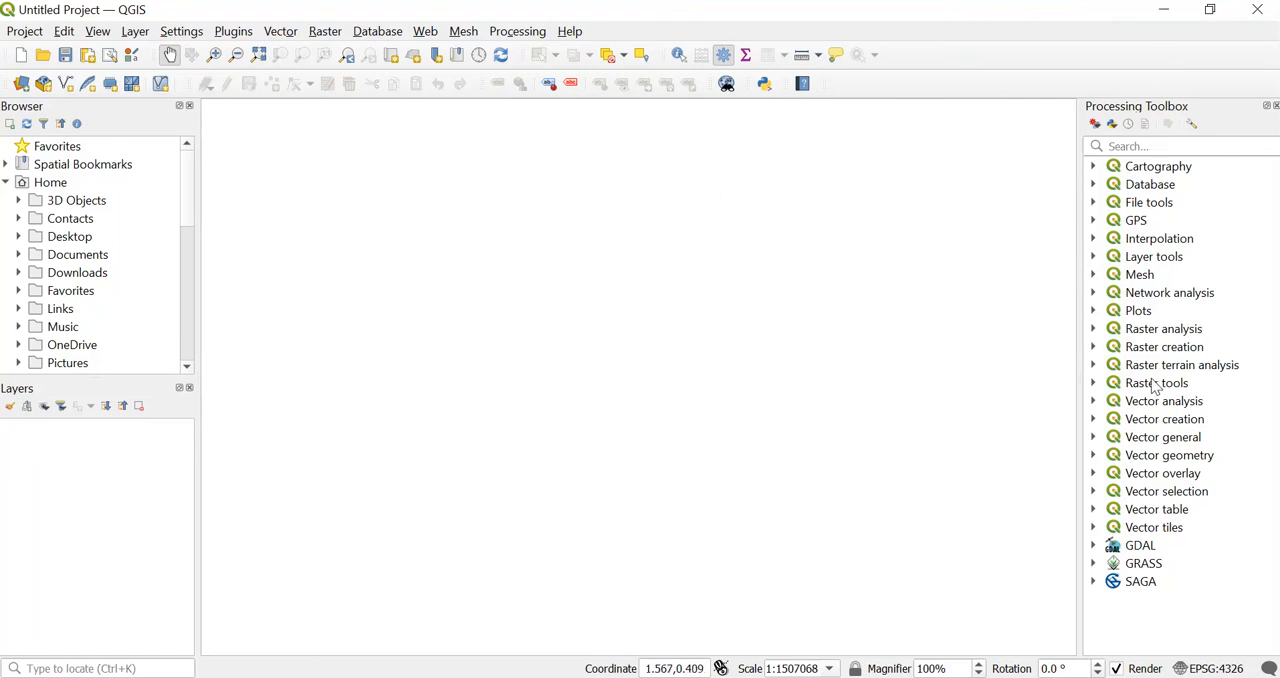
{"action": "mouse_move", "coordinate": [622, 262]}
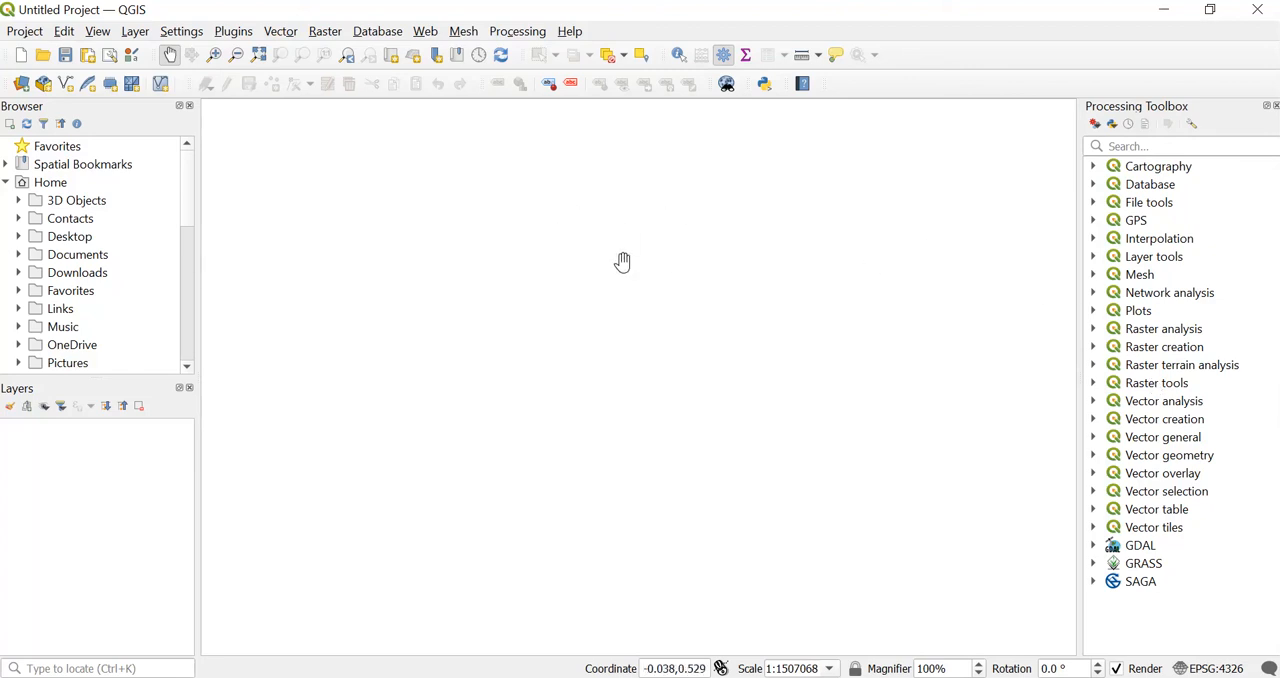
{"action": "mouse_move", "coordinate": [447, 344]}
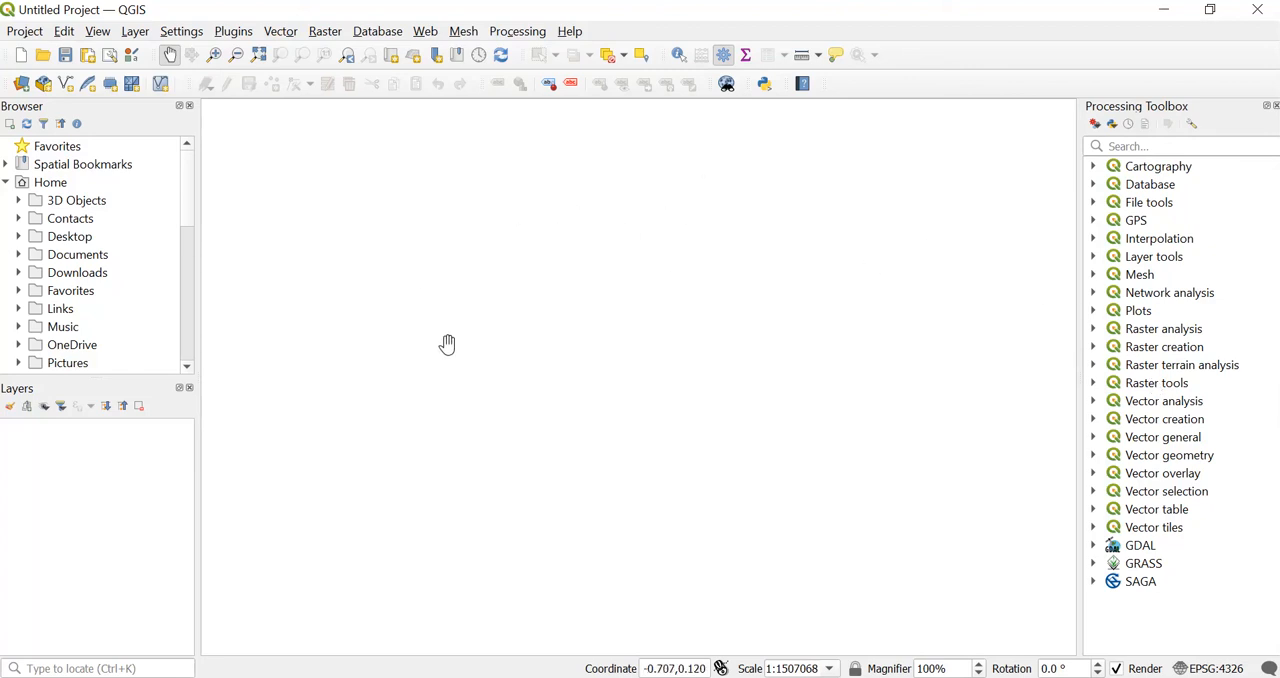
{"action": "mouse_move", "coordinate": [689, 287]}
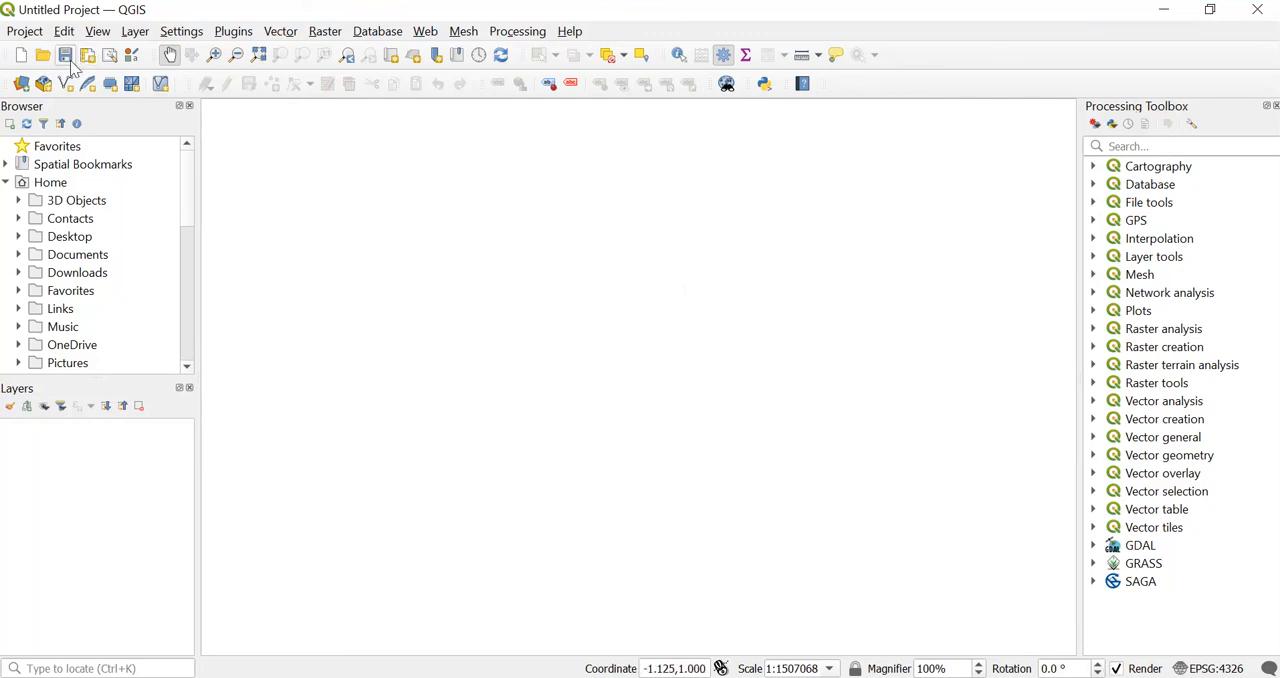
{"action": "mouse_move", "coordinate": [87, 55]}
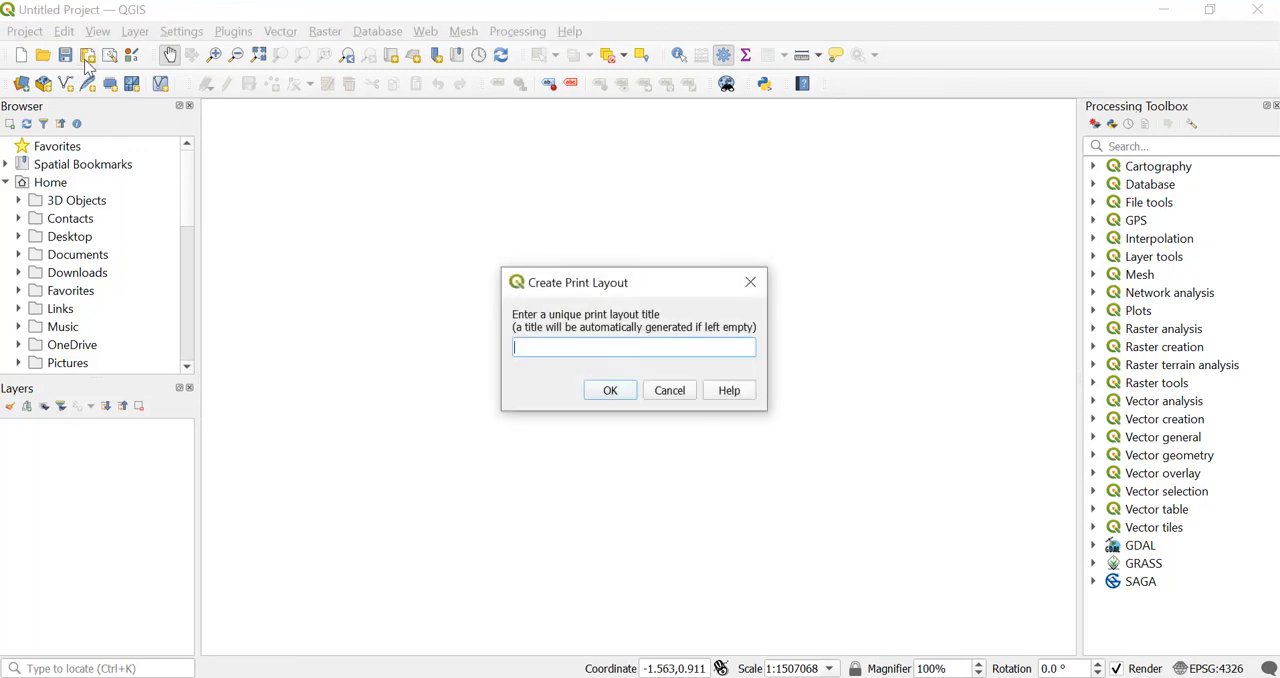
{"action": "mouse_move", "coordinate": [603, 318]}
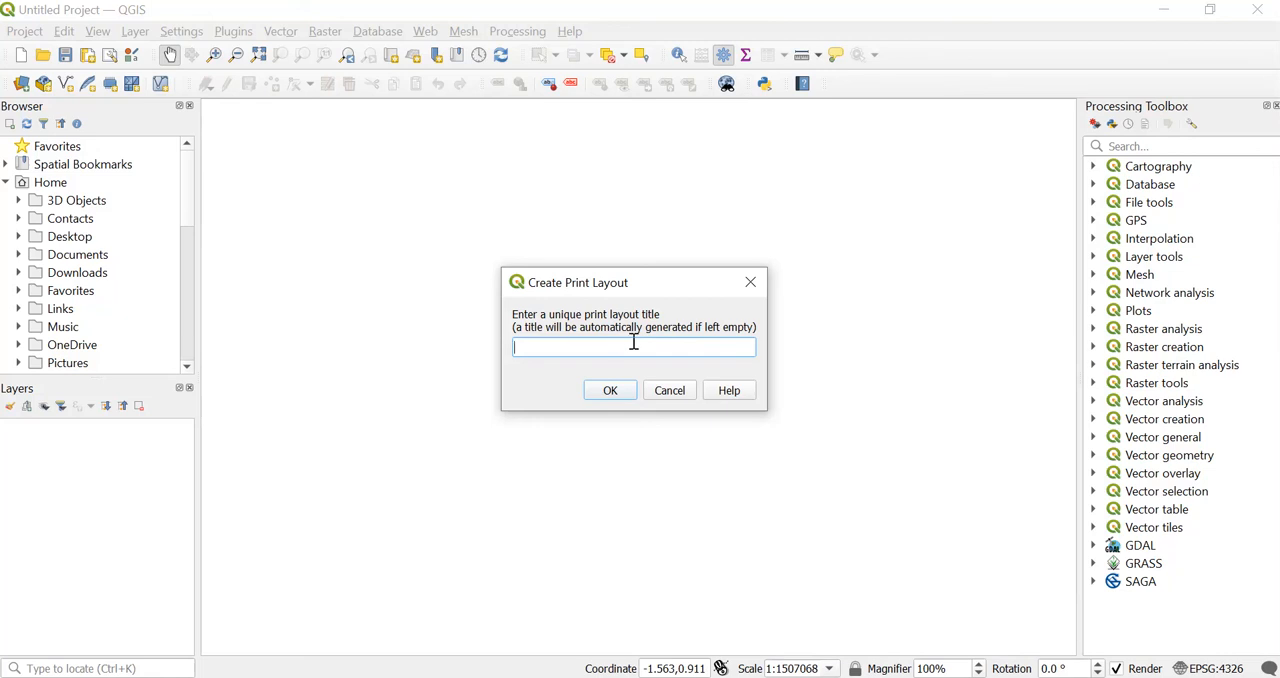
Enter the layout title and confirm creating print layout '1'.
{"action": "type", "text": "QG"}
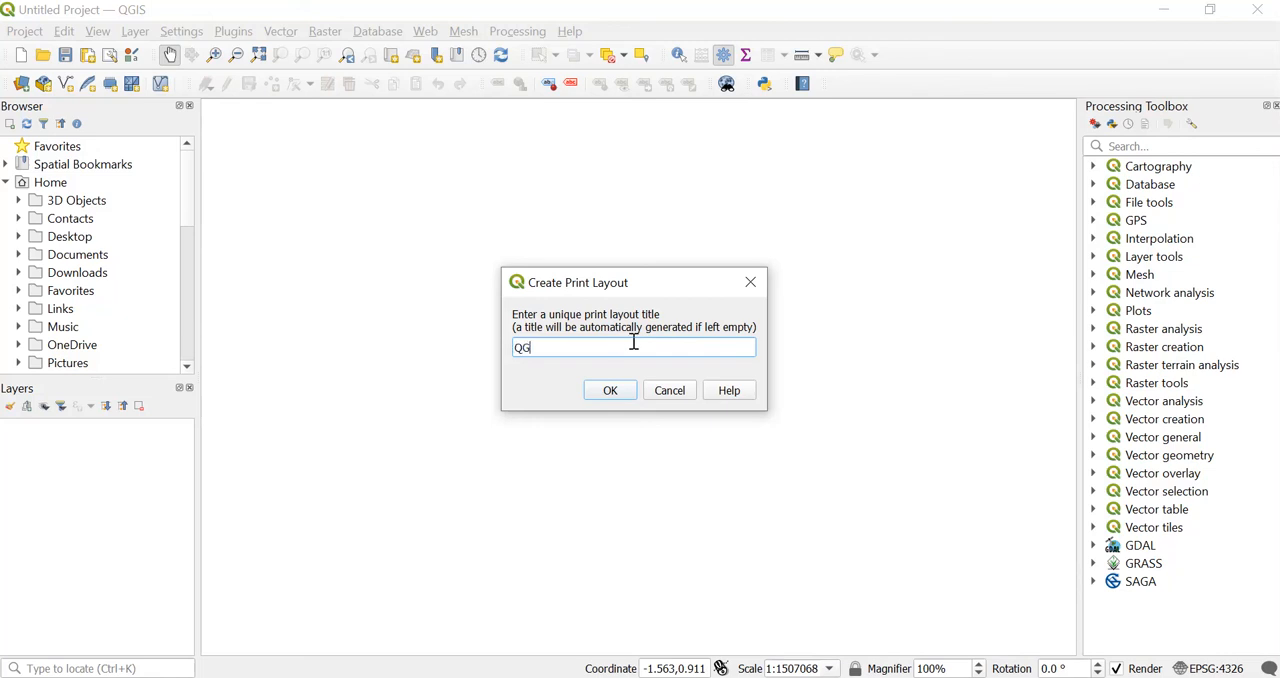
{"action": "type", "text": "IS"}
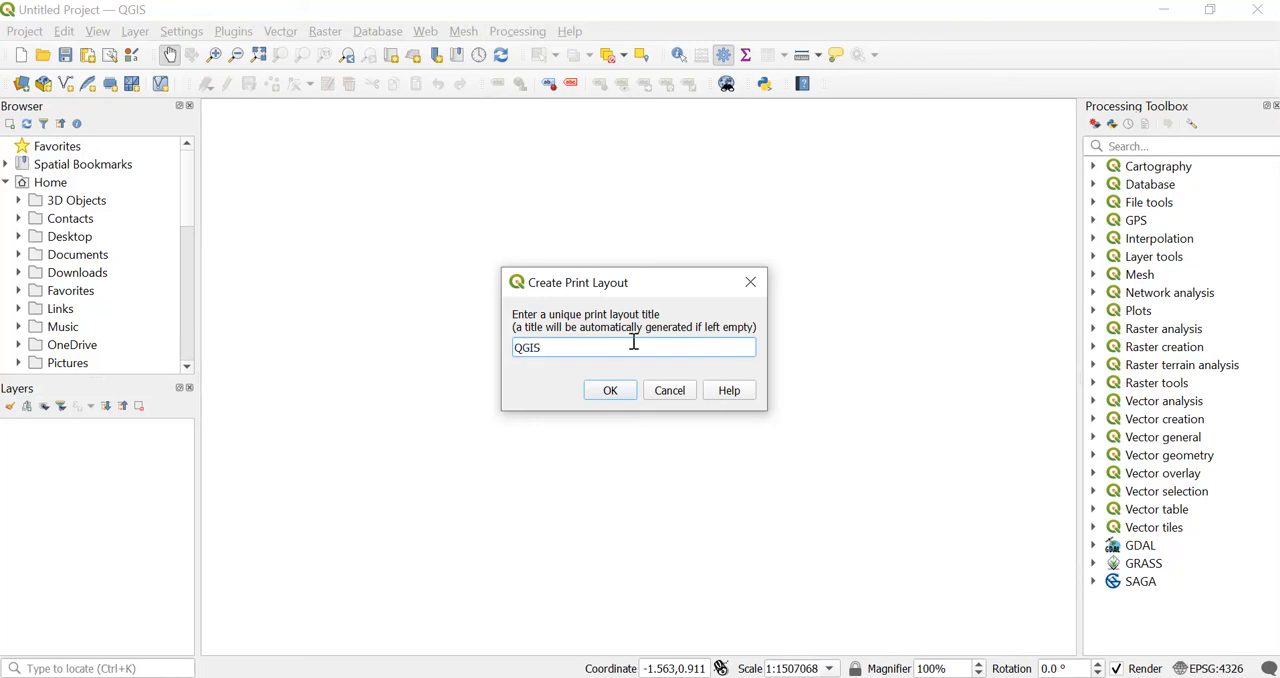
{"action": "type", "text": "1"}
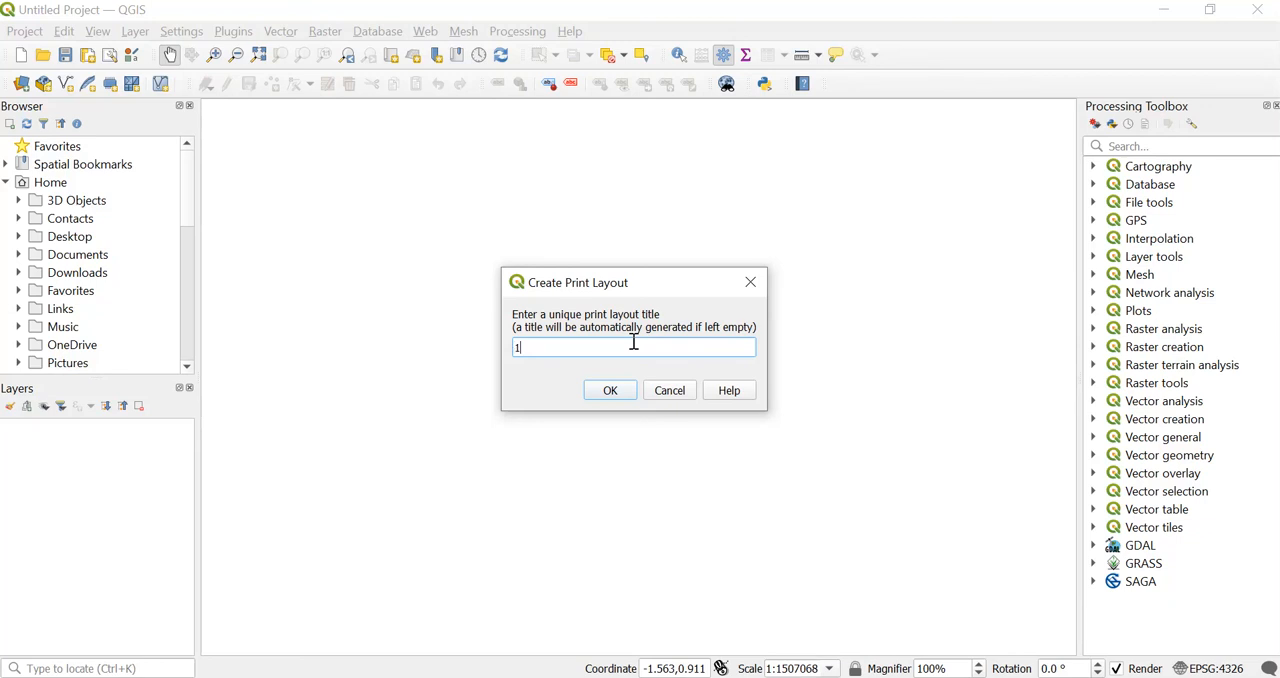
{"action": "left_click", "coordinate": [610, 390]}
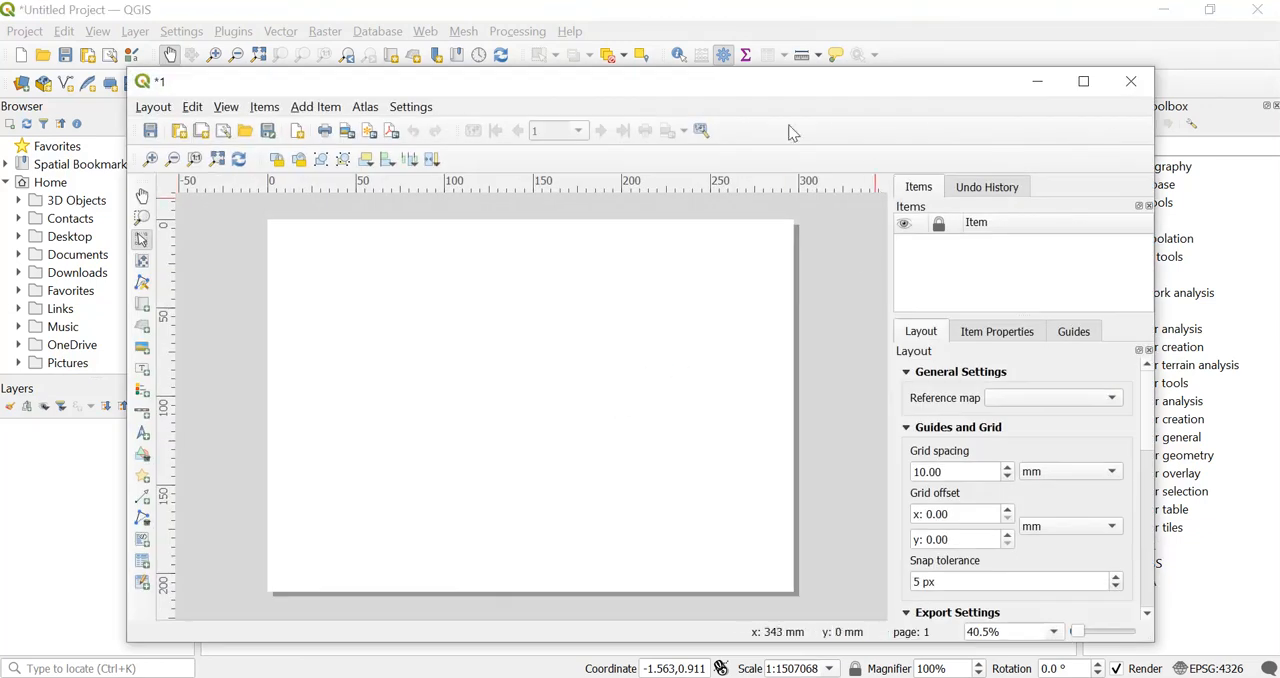
{"action": "mouse_move", "coordinate": [410, 280]}
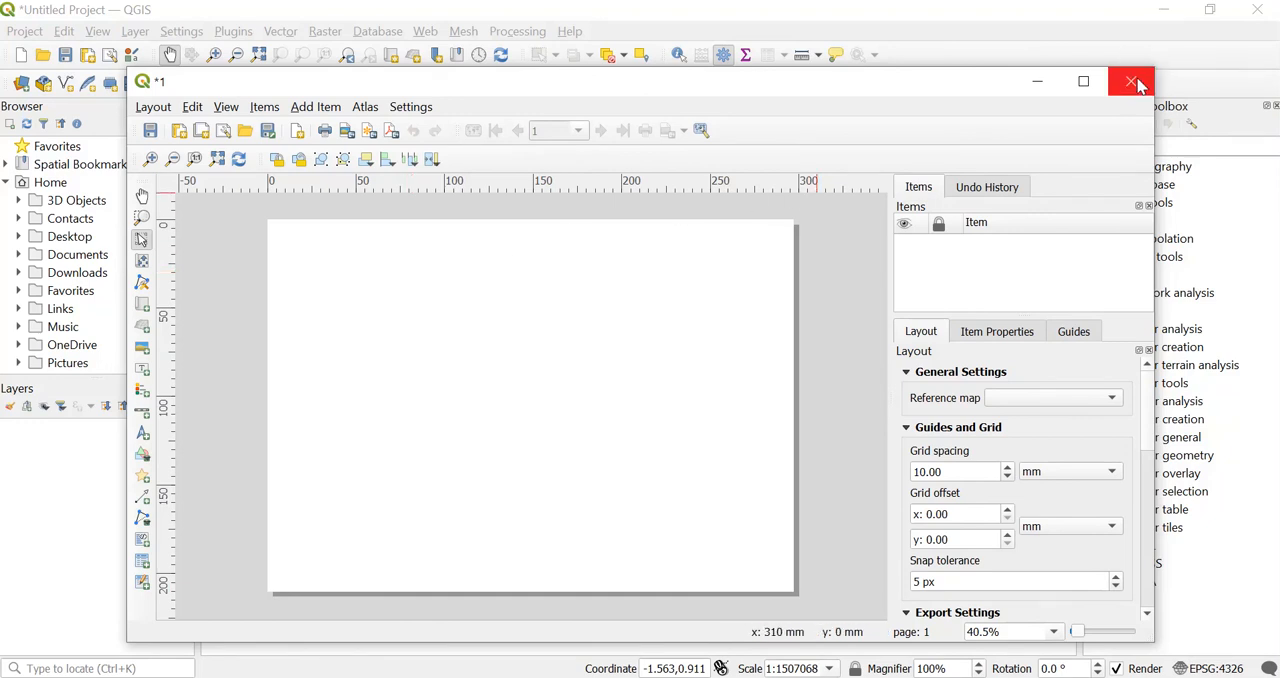
Close the print layout '1' window.
{"action": "left_click", "coordinate": [1131, 81]}
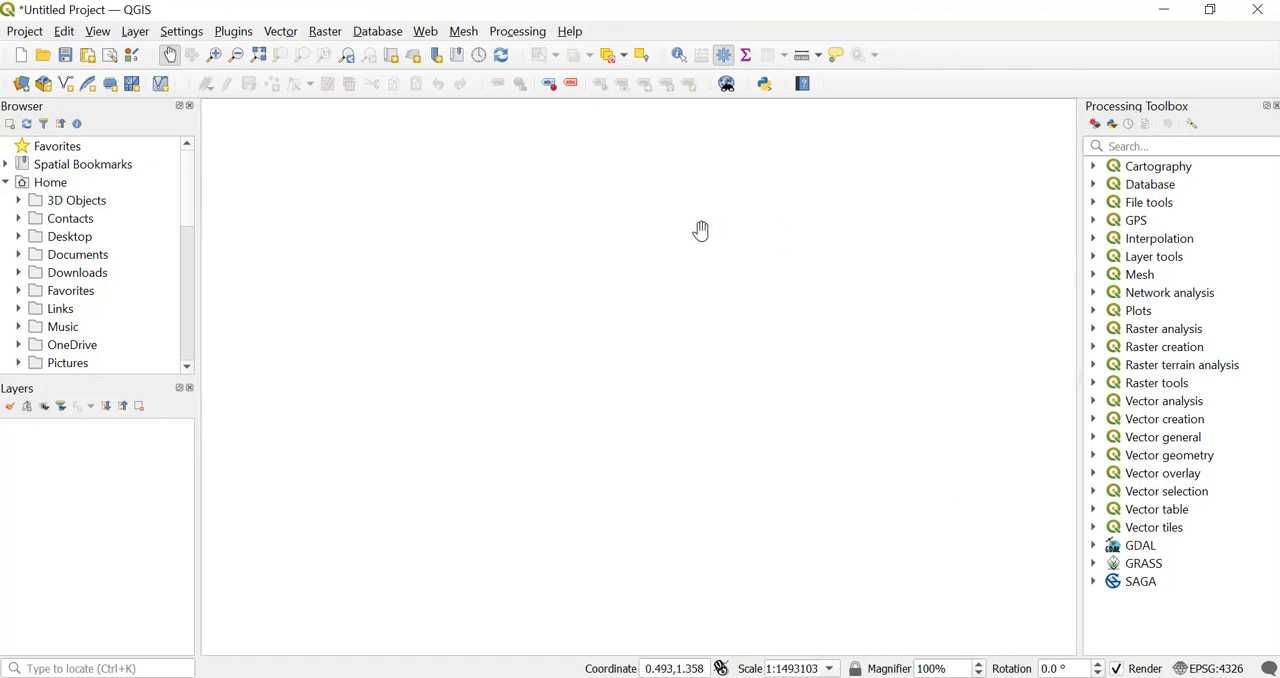
{"action": "mouse_move", "coordinate": [560, 344]}
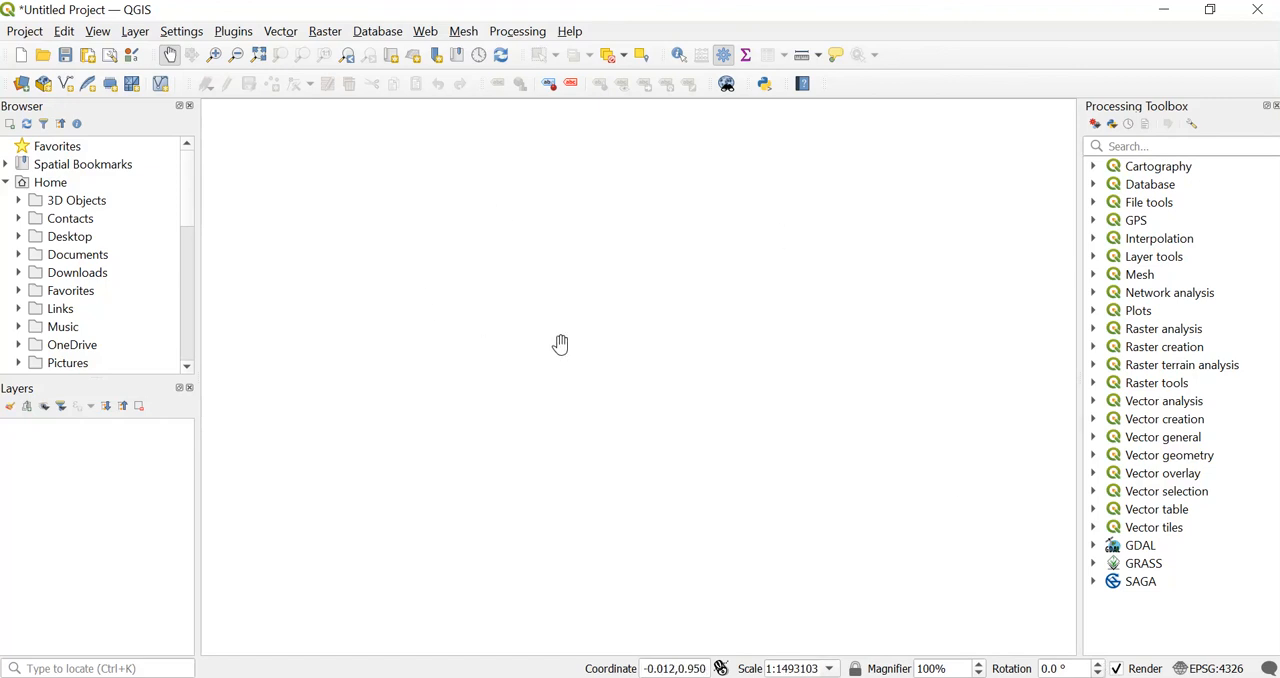